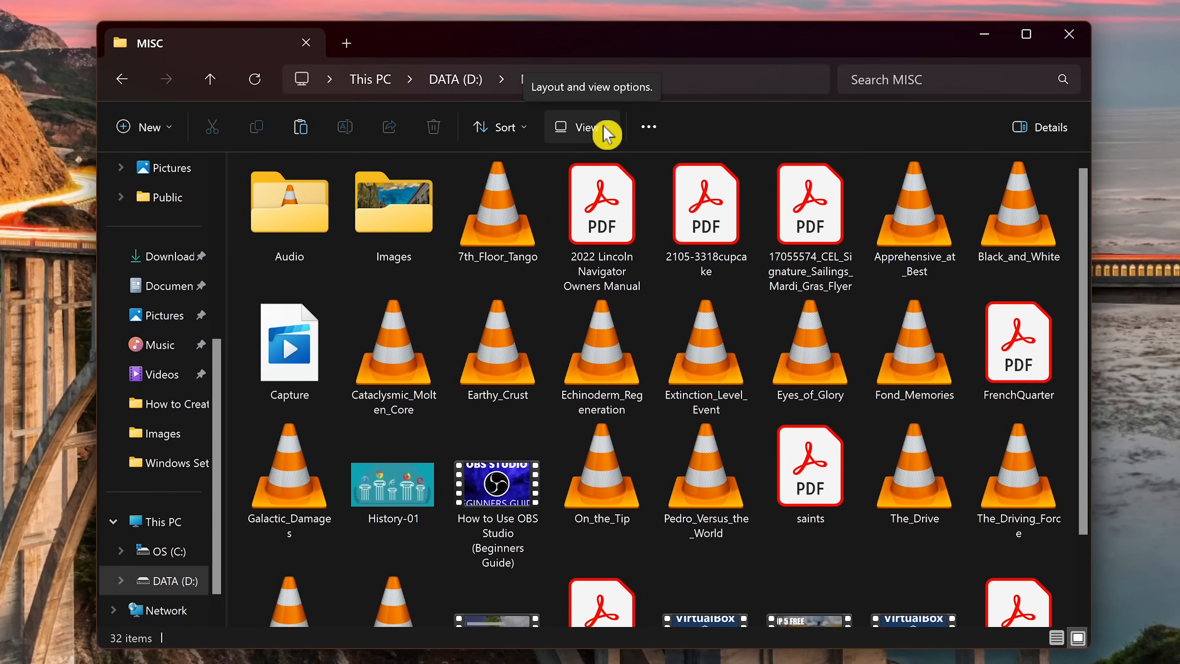
Turn on File name extensions from the folder's View > Show menu.
{"action": "left_click", "coordinate": [581, 126]}
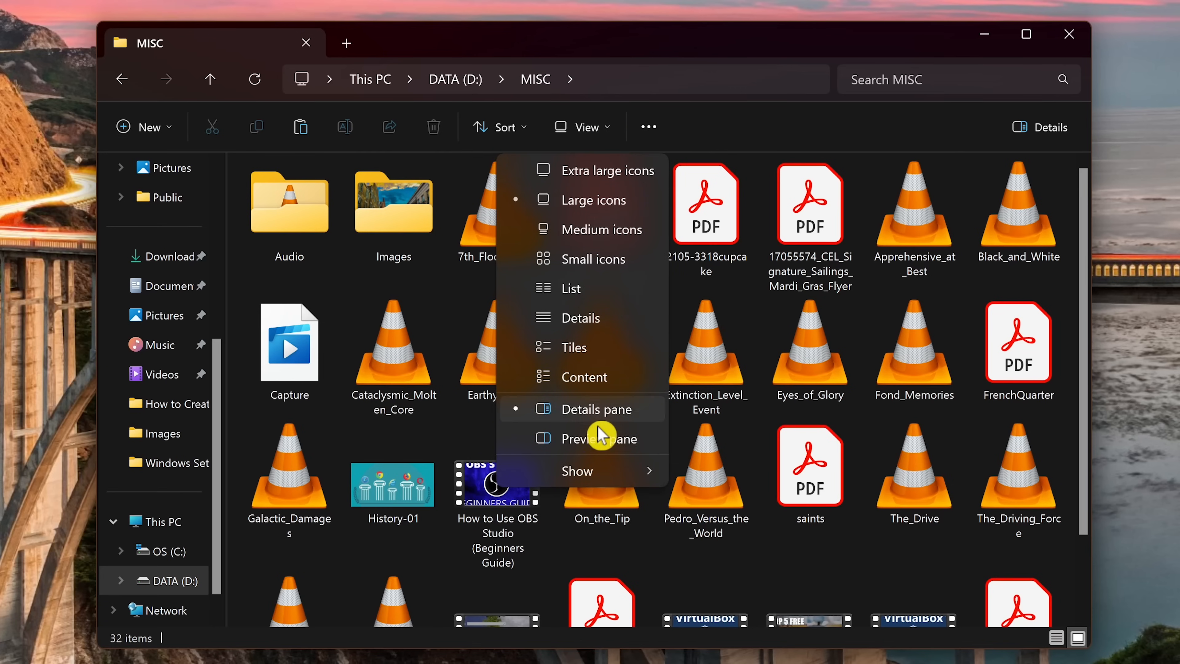
{"action": "mouse_move", "coordinate": [576, 471]}
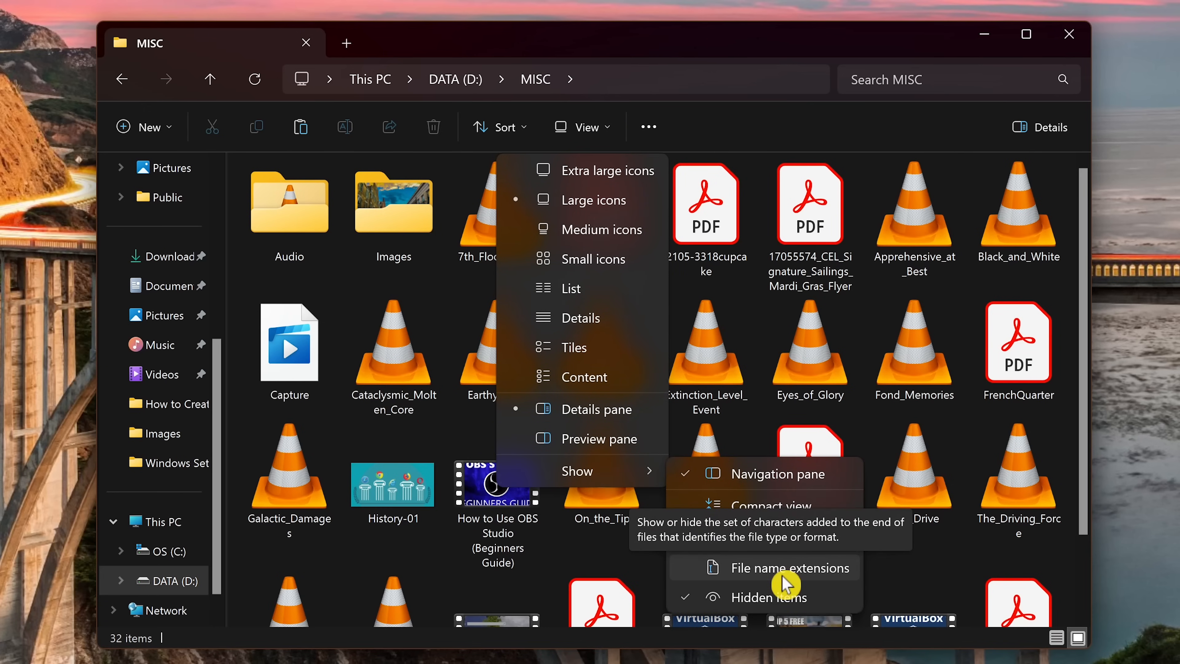
{"action": "left_click", "coordinate": [792, 568]}
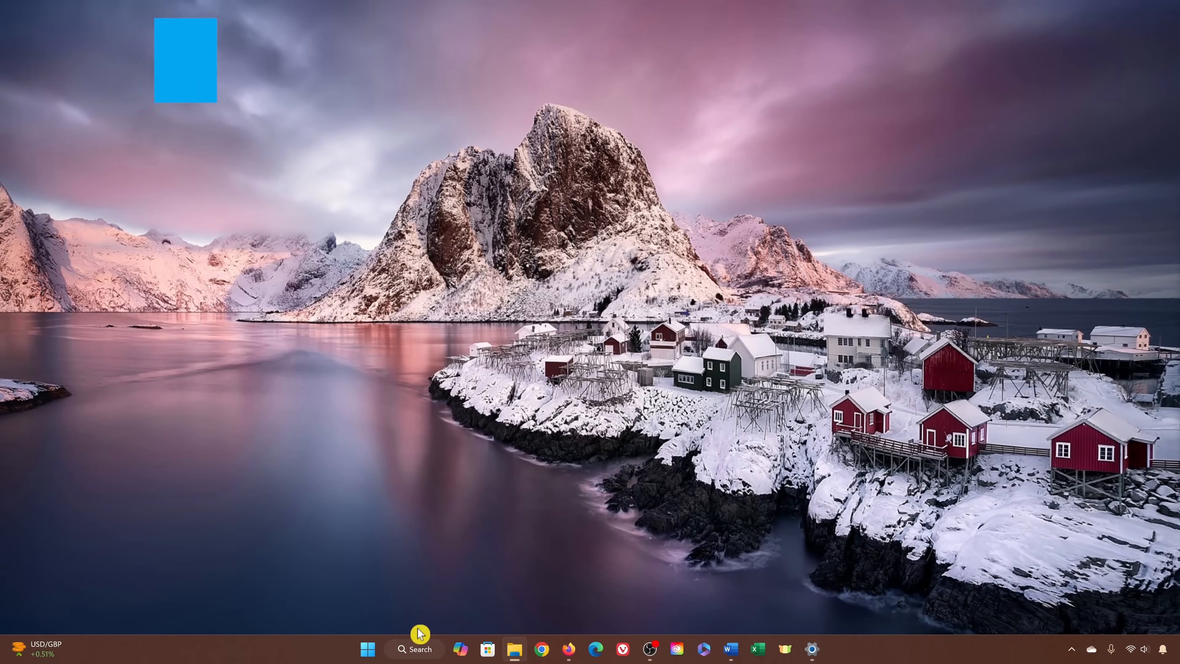
Search Windows for 'power plan' and open the Choose a power plan Control Panel result.
{"action": "left_click", "coordinate": [413, 650]}
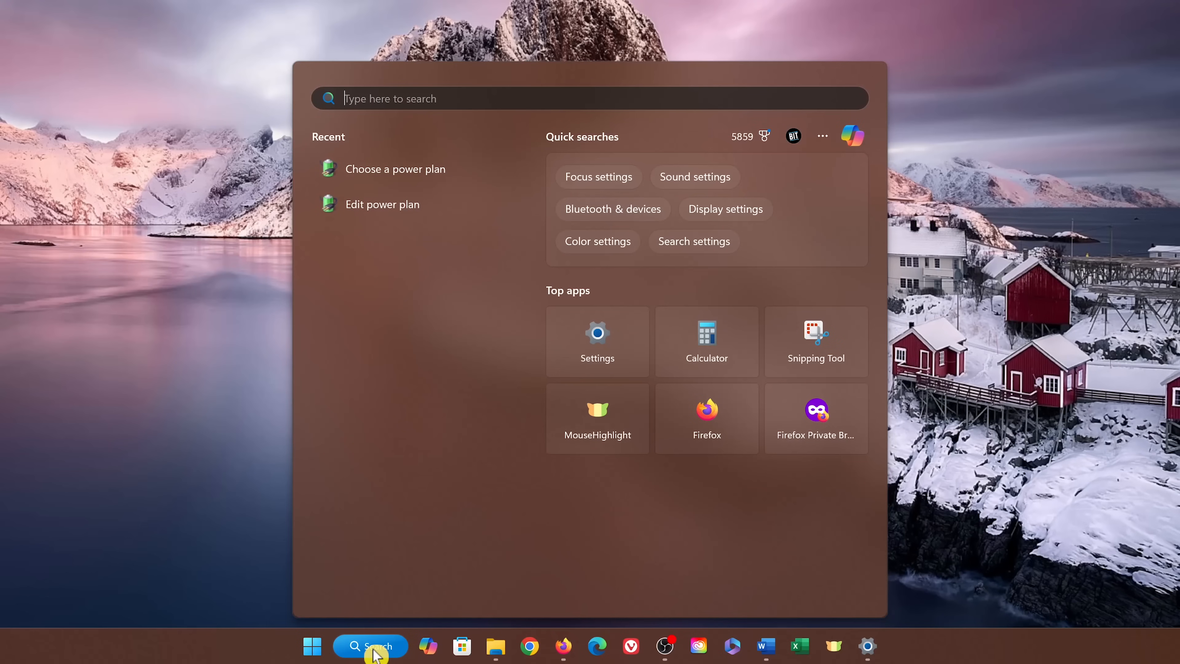
{"action": "type", "text": "power2Go for Dell"}
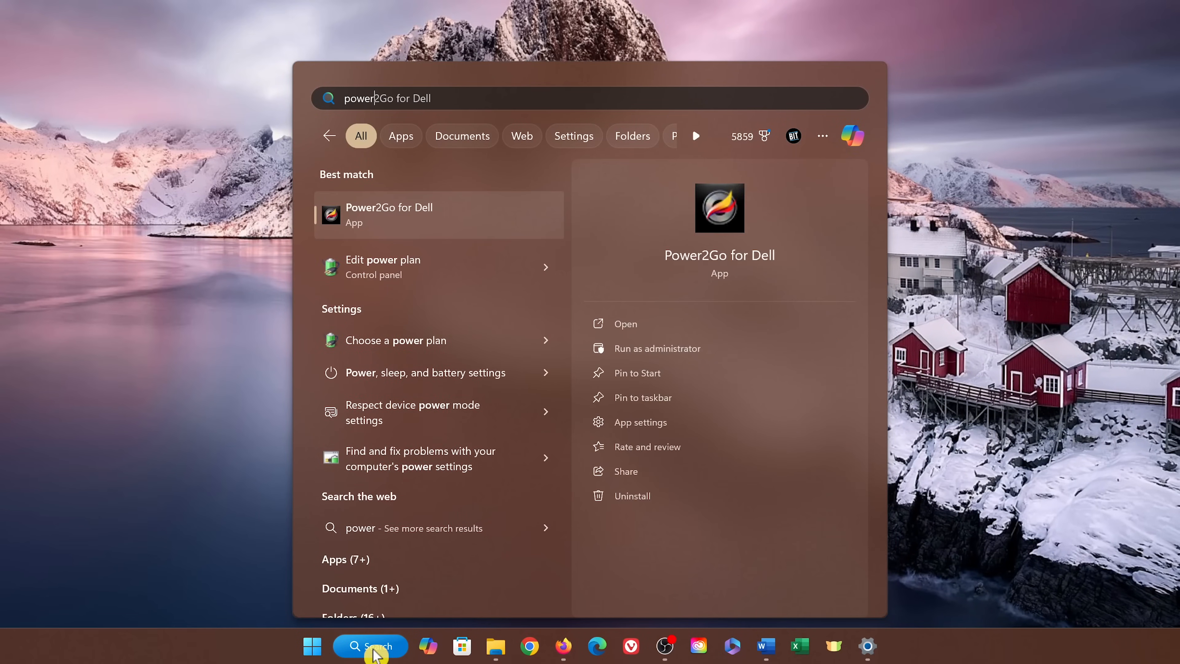
{"action": "type", "text": "power plan"}
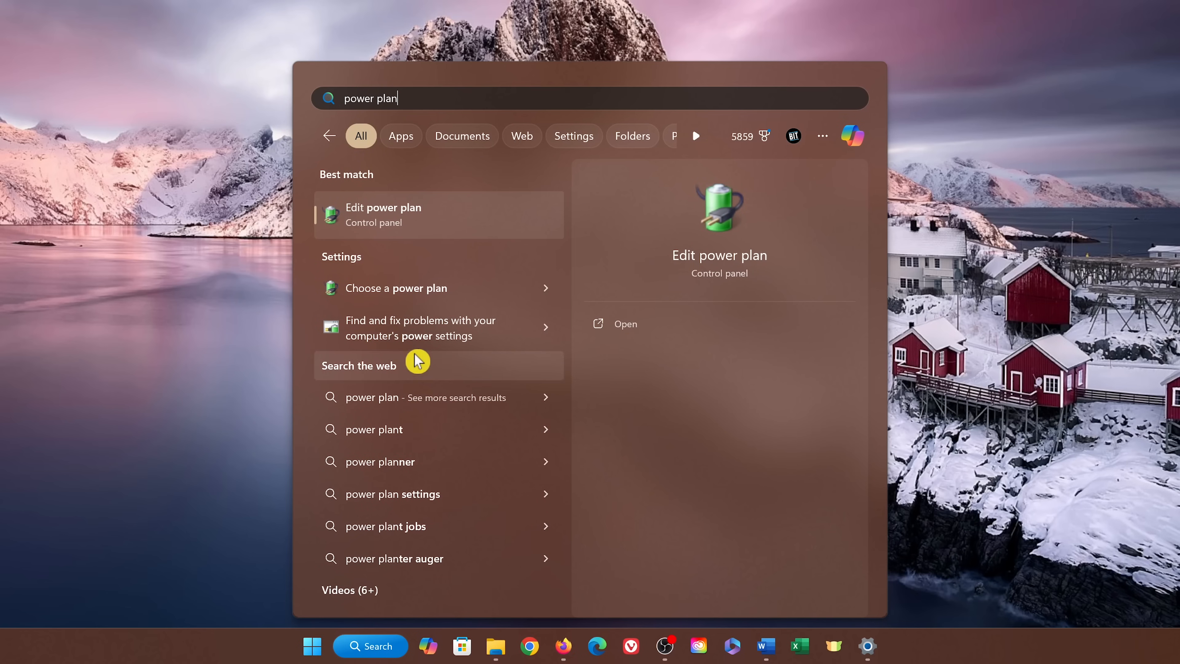
{"action": "mouse_move", "coordinate": [462, 303]}
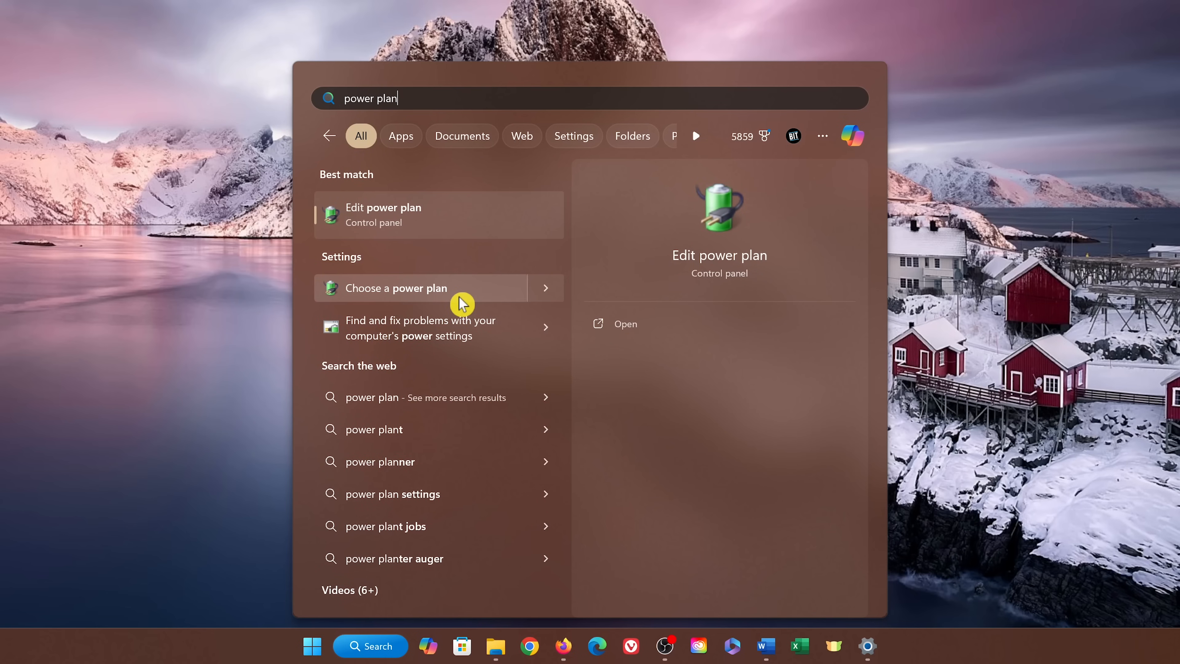
{"action": "left_click", "coordinate": [397, 288]}
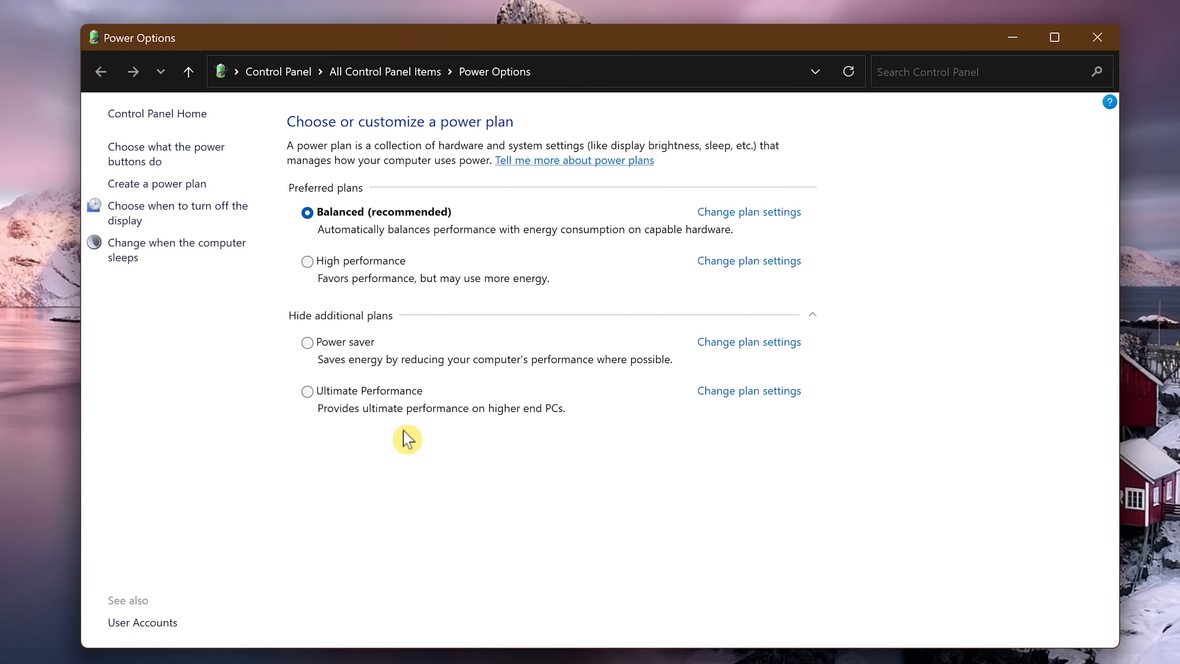
{"action": "mouse_move", "coordinate": [508, 283]}
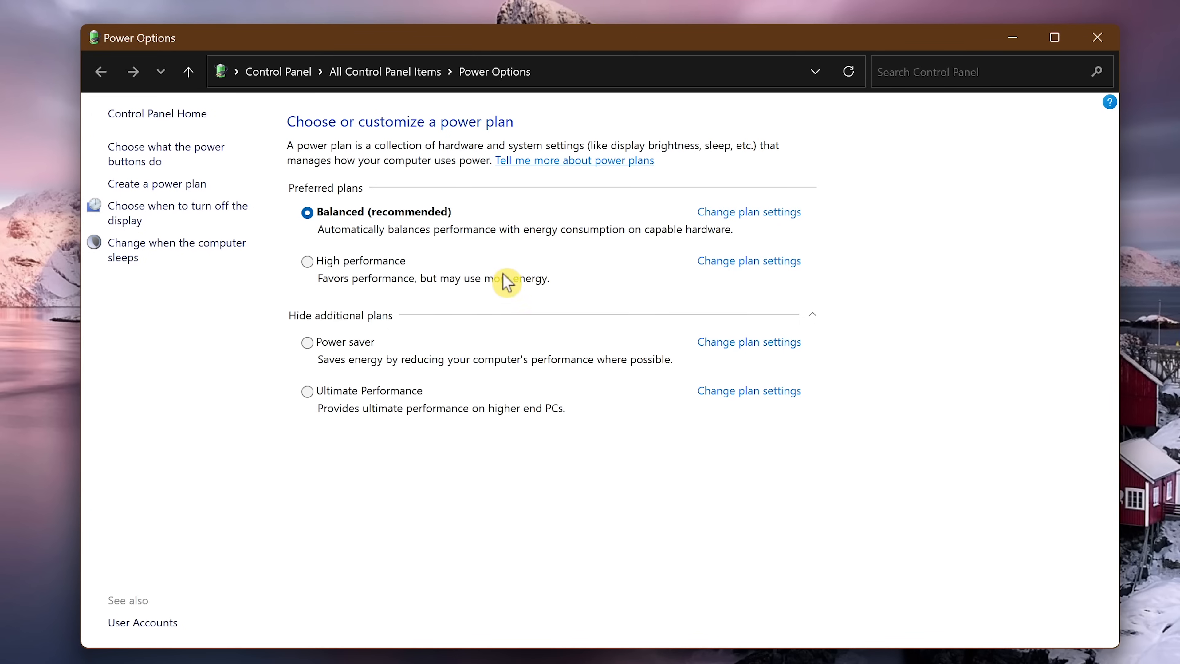
{"action": "mouse_move", "coordinate": [500, 222]}
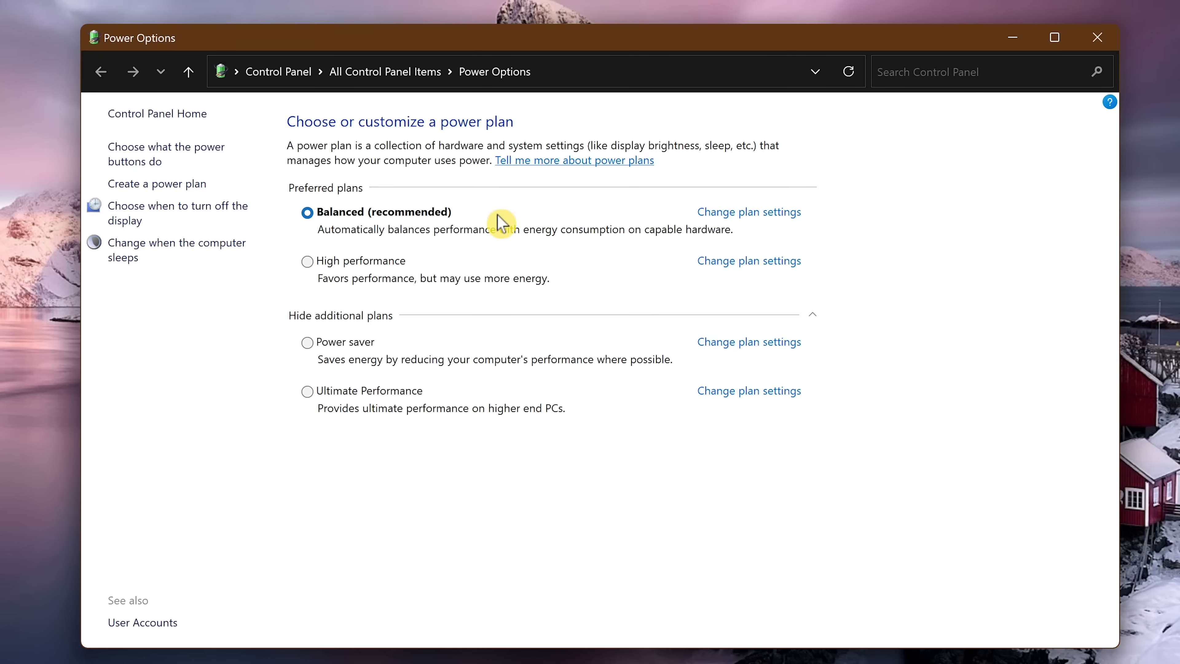
{"action": "mouse_move", "coordinate": [435, 343]}
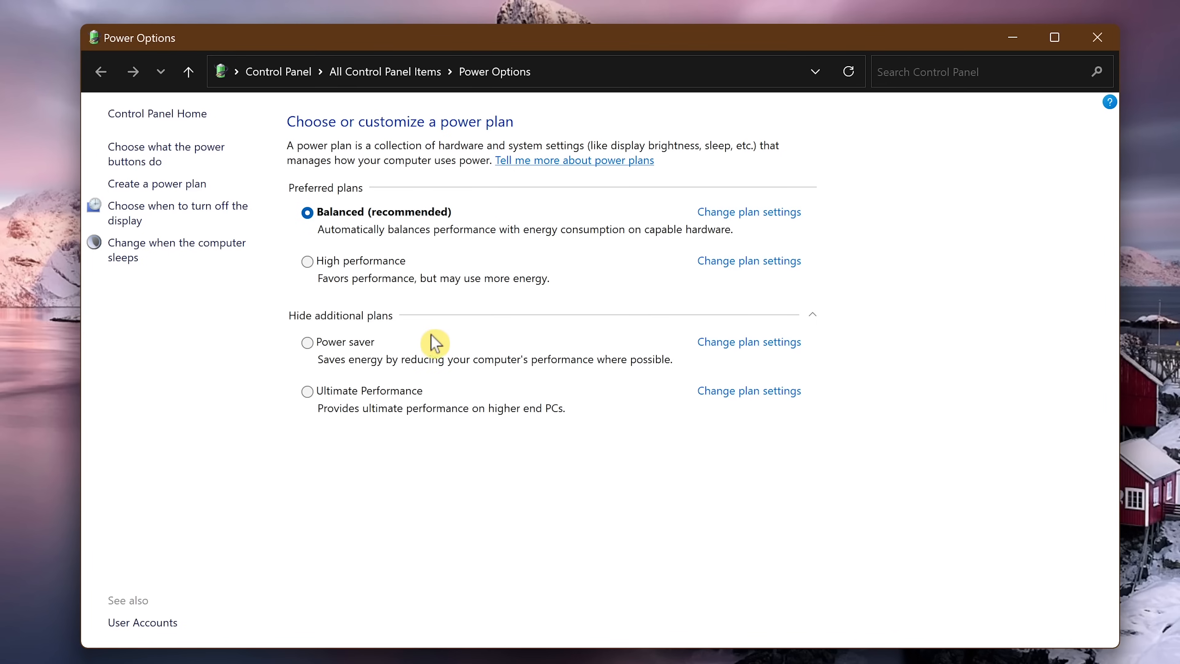
{"action": "mouse_move", "coordinate": [435, 350]}
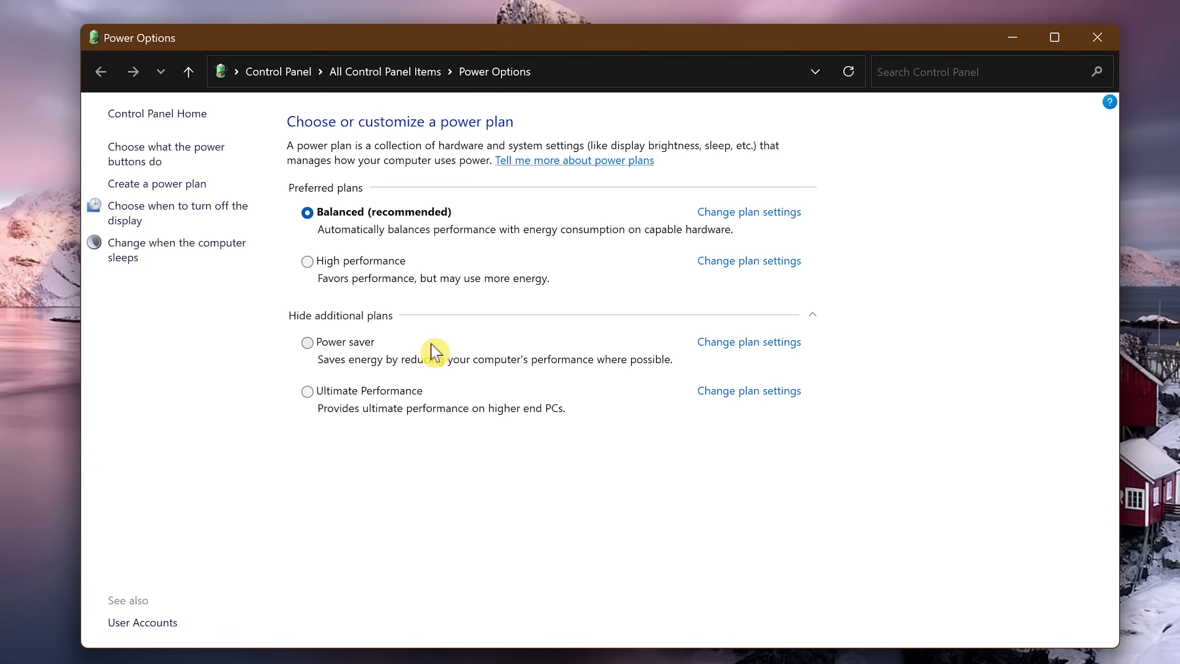
{"action": "mouse_move", "coordinate": [439, 272]}
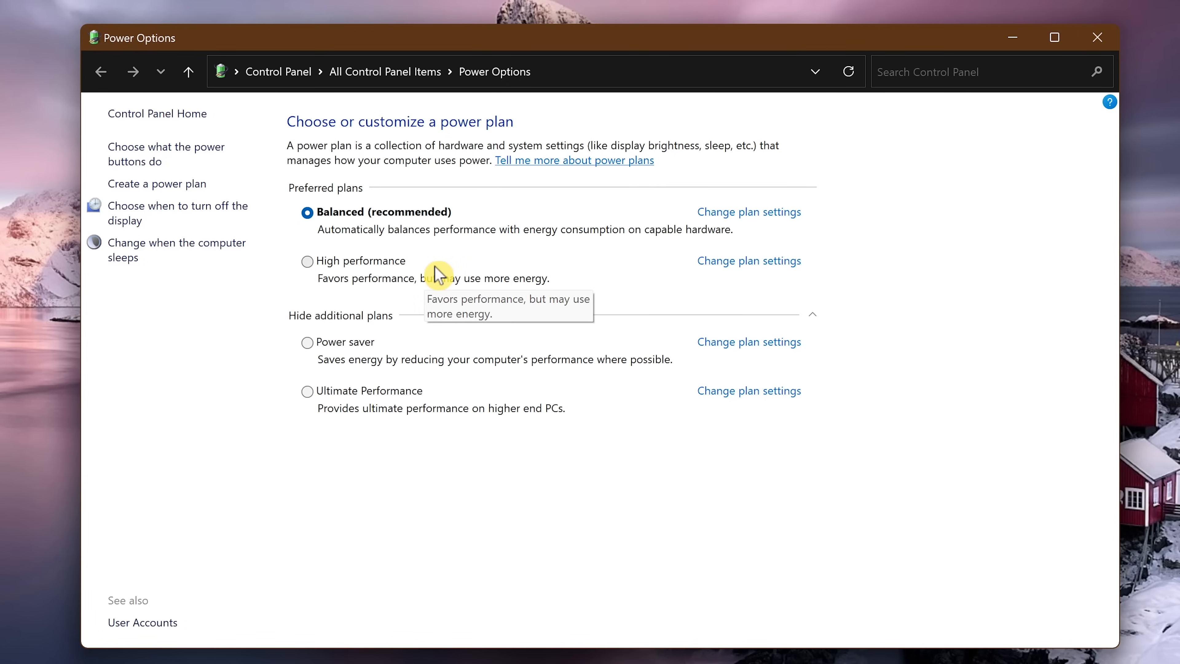
{"action": "mouse_move", "coordinate": [441, 273]}
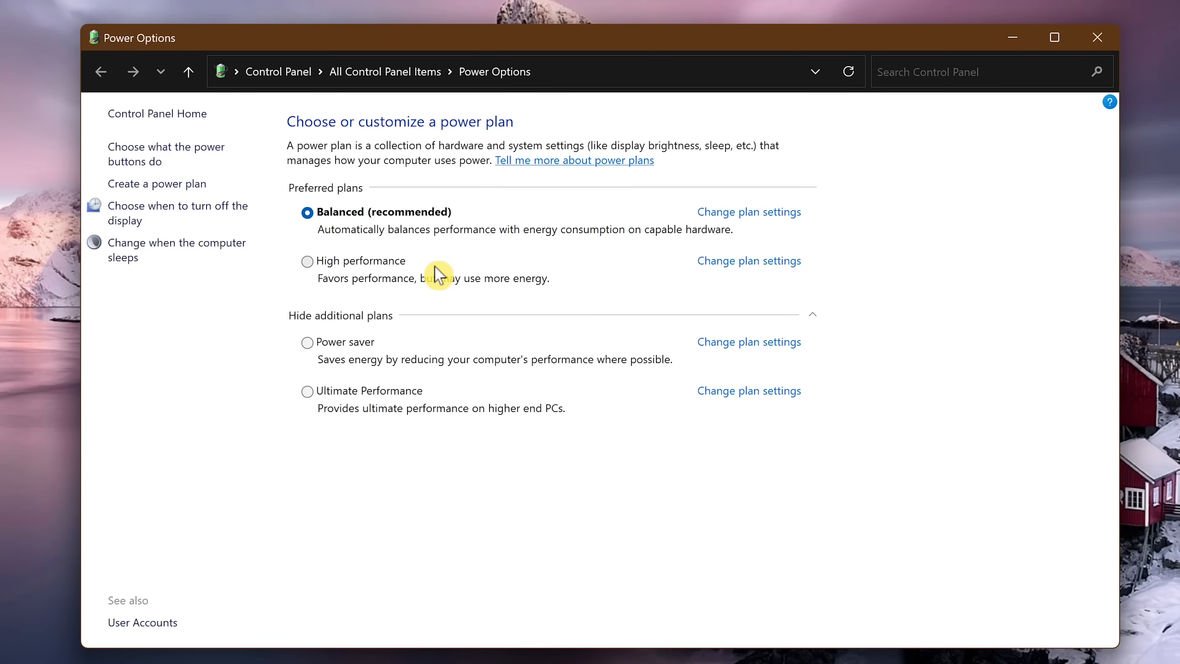
{"action": "mouse_move", "coordinate": [441, 343]}
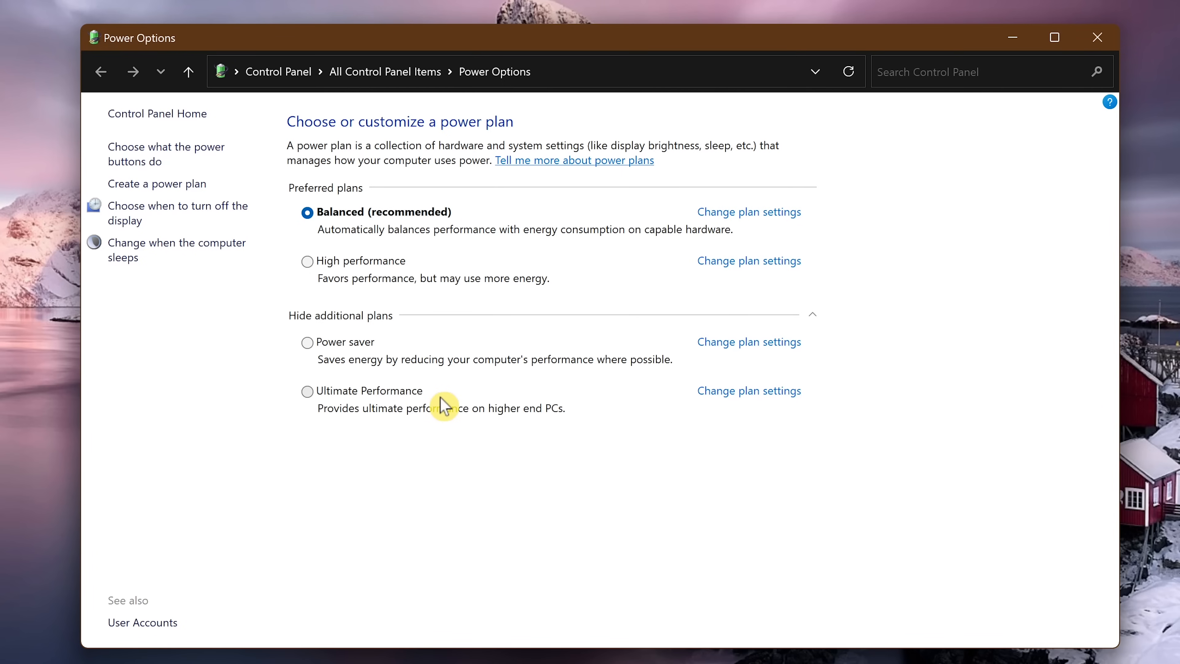
{"action": "mouse_move", "coordinate": [316, 273]}
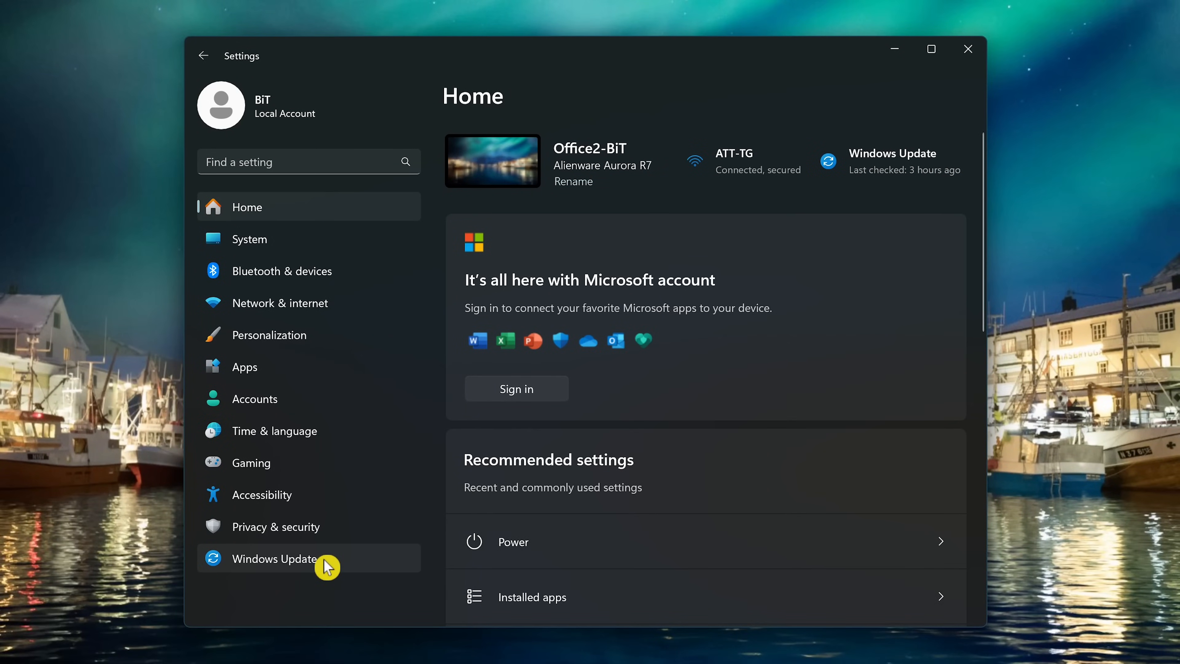
Enable Get the latest updates and Receive updates for other Microsoft products in Windows Update.
{"action": "left_click", "coordinate": [275, 559]}
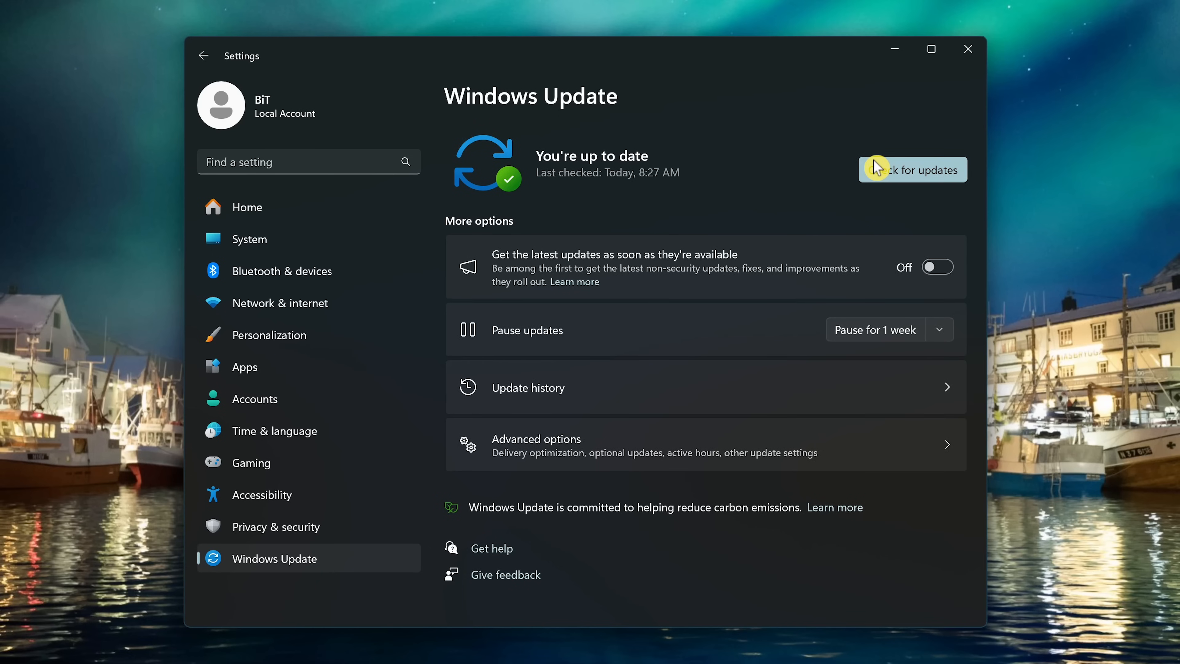
{"action": "mouse_move", "coordinate": [939, 266]}
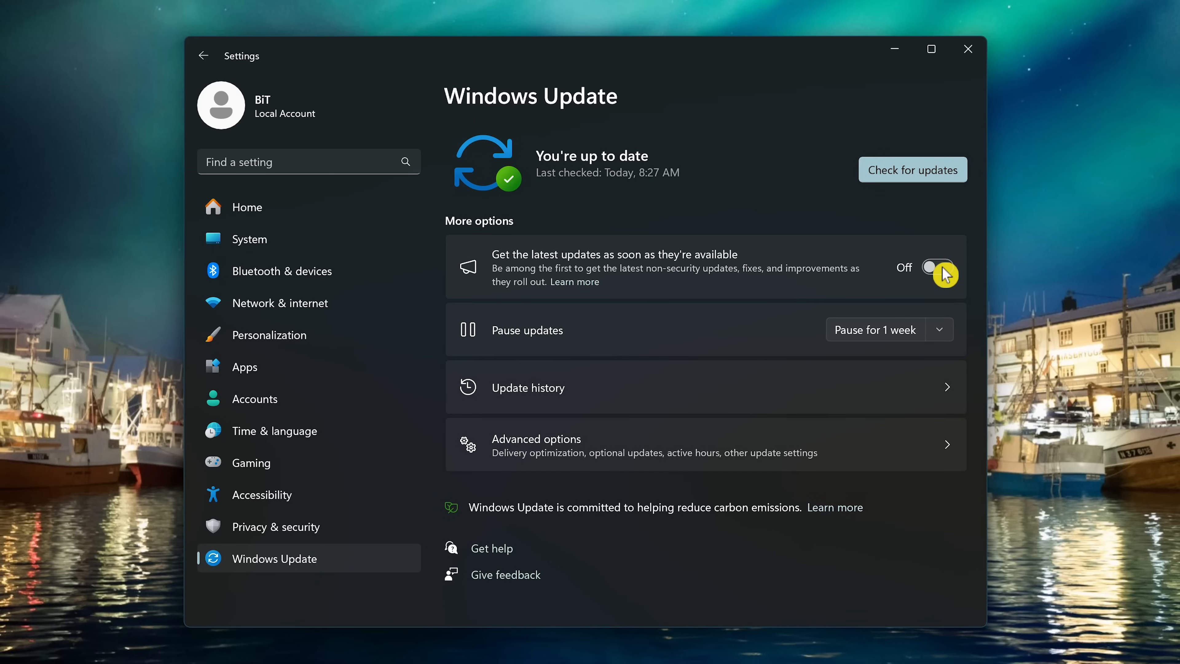
{"action": "left_click", "coordinate": [937, 268]}
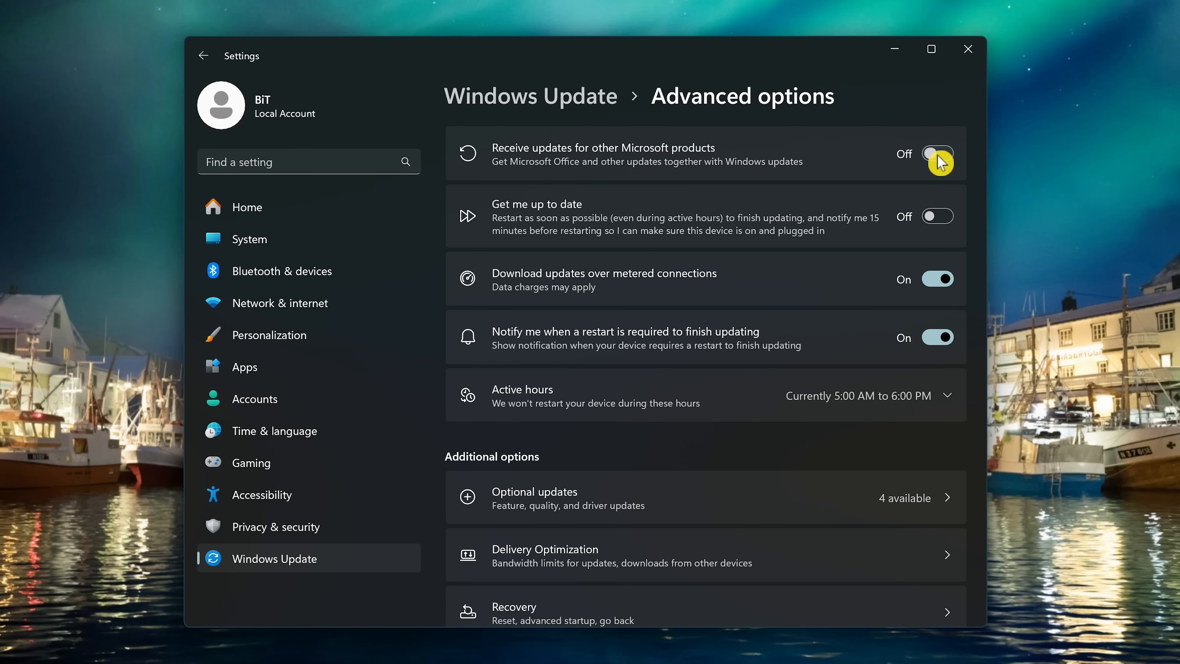
{"action": "left_click", "coordinate": [246, 207]}
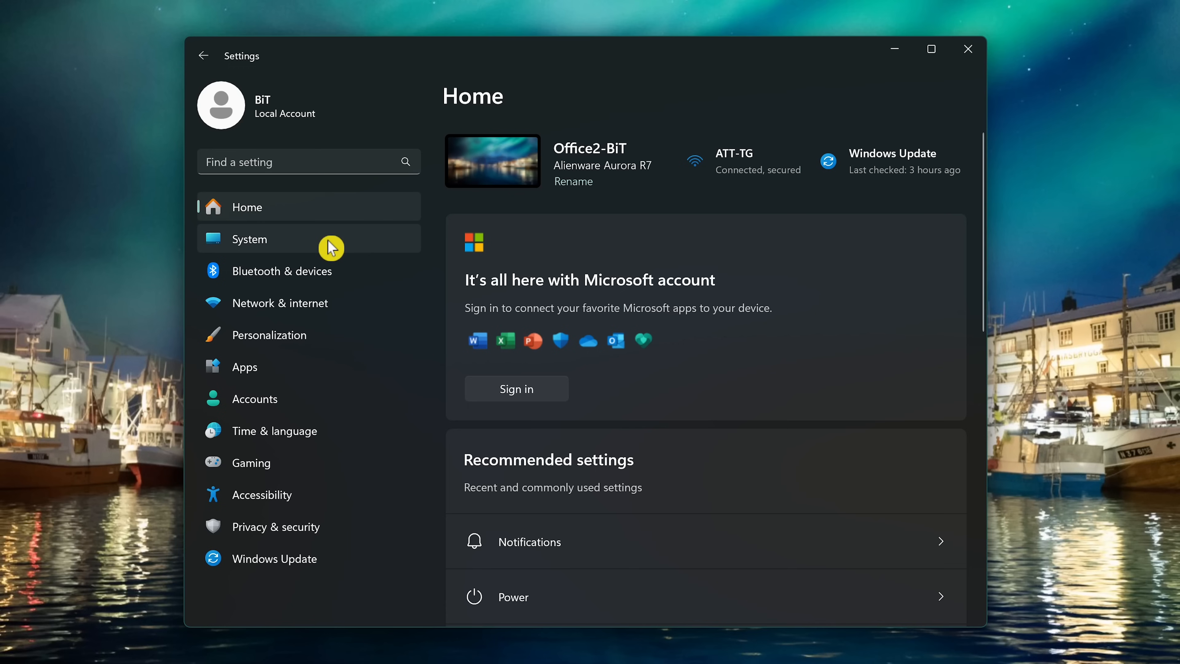
Switch Do not disturb on under System > Notifications.
{"action": "left_click", "coordinate": [249, 239]}
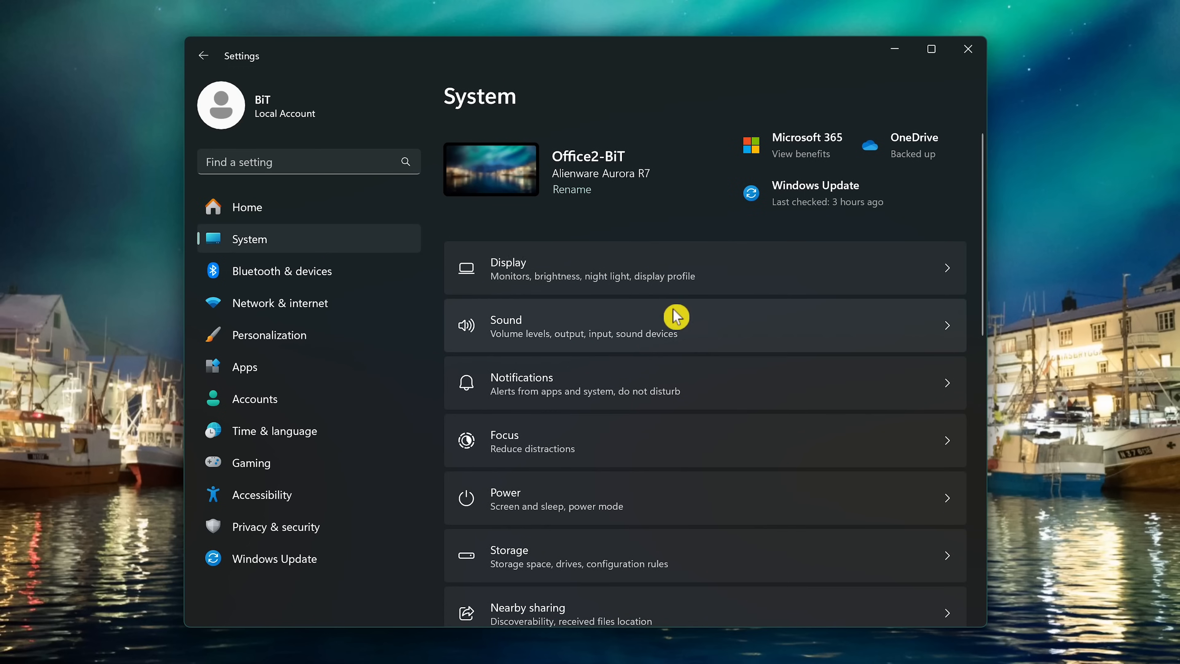
{"action": "mouse_move", "coordinate": [698, 388]}
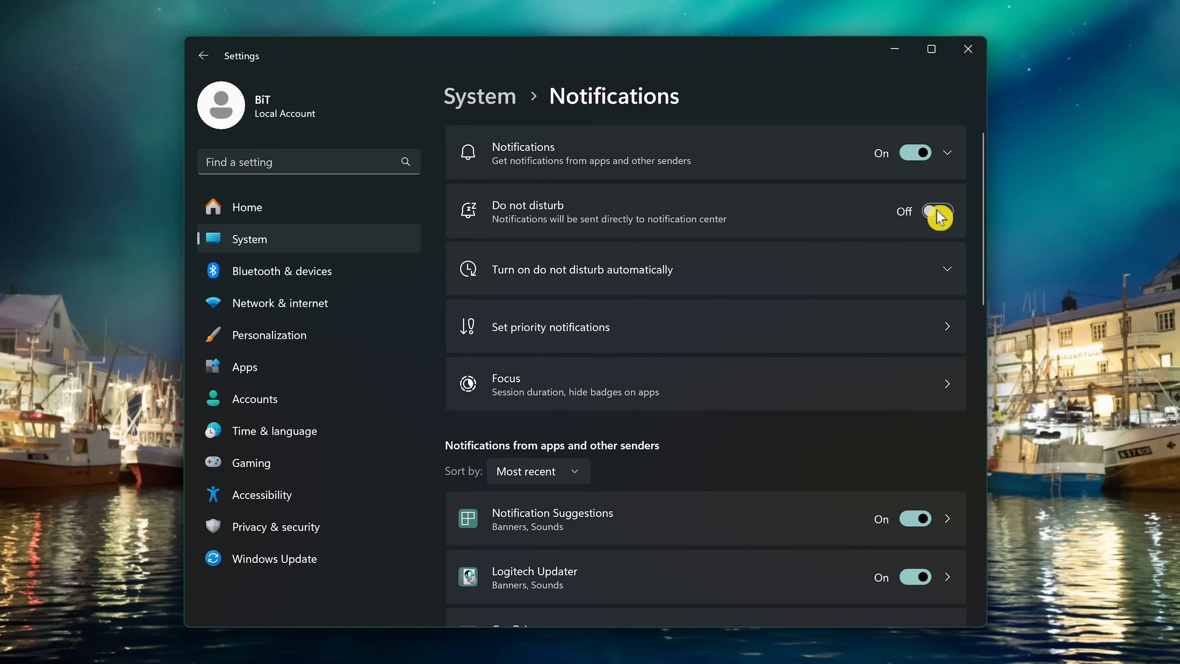
{"action": "left_click", "coordinate": [933, 211]}
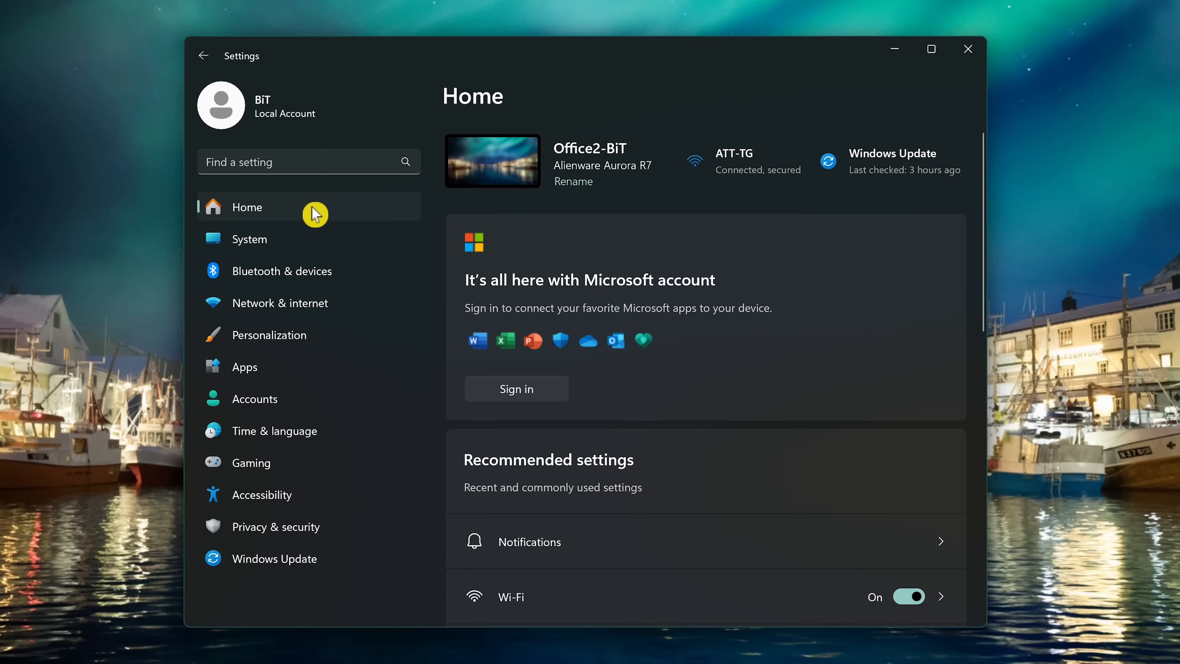
{"action": "mouse_move", "coordinate": [308, 527]}
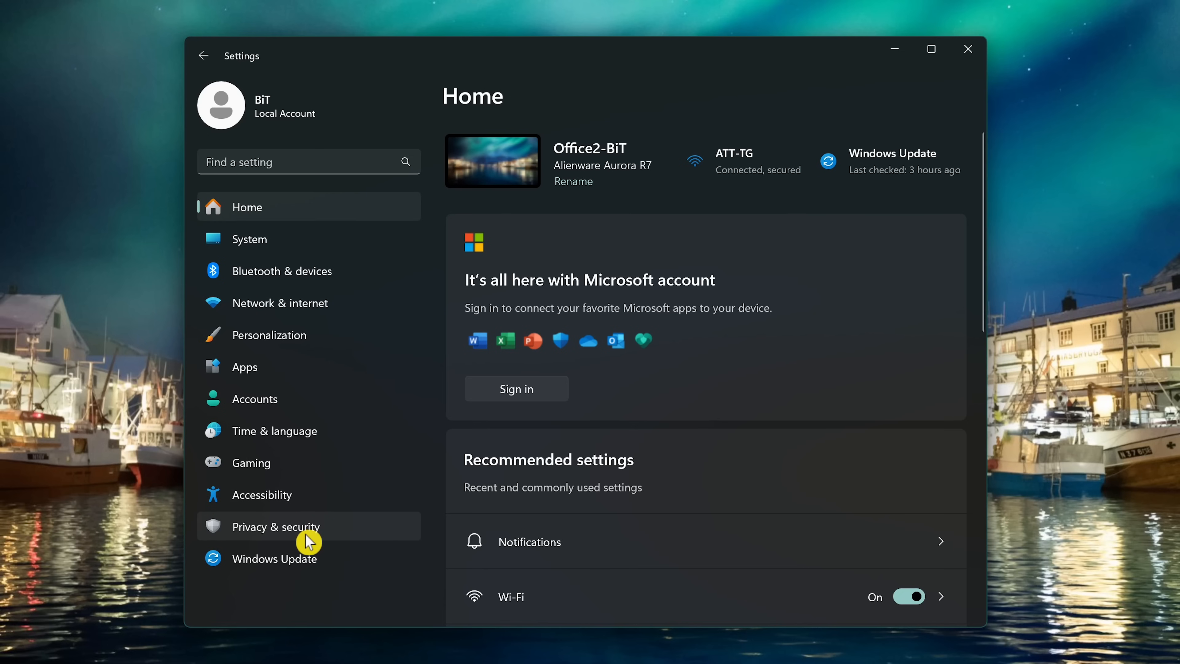
Turn off advertising ID, language list, app-launch tracking, suggested content and Settings notifications under Privacy & security > General.
{"action": "left_click", "coordinate": [276, 526]}
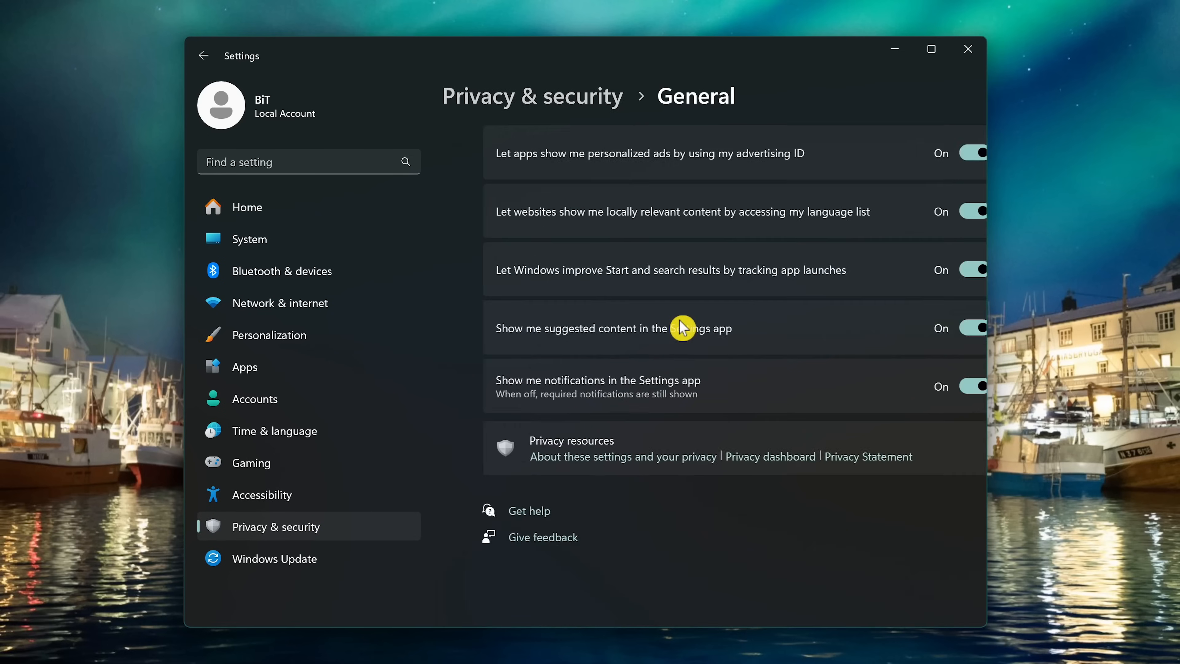
{"action": "scroll", "scroll_direction": "down", "scroll_amount": 3}
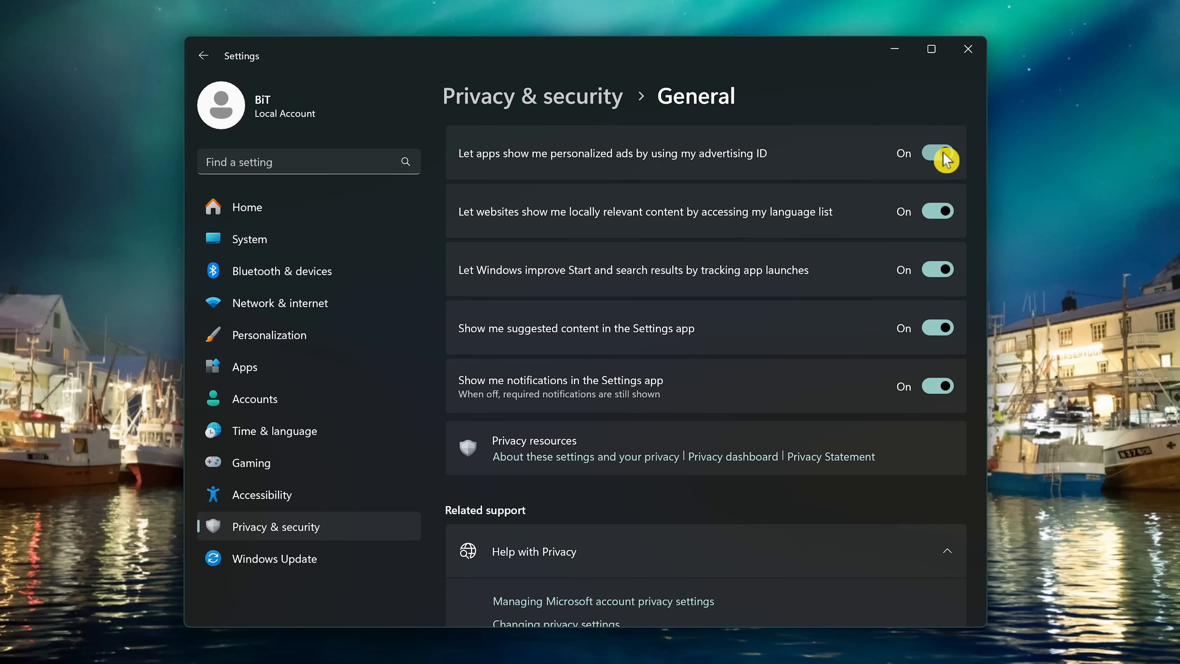
{"action": "left_click", "coordinate": [938, 153]}
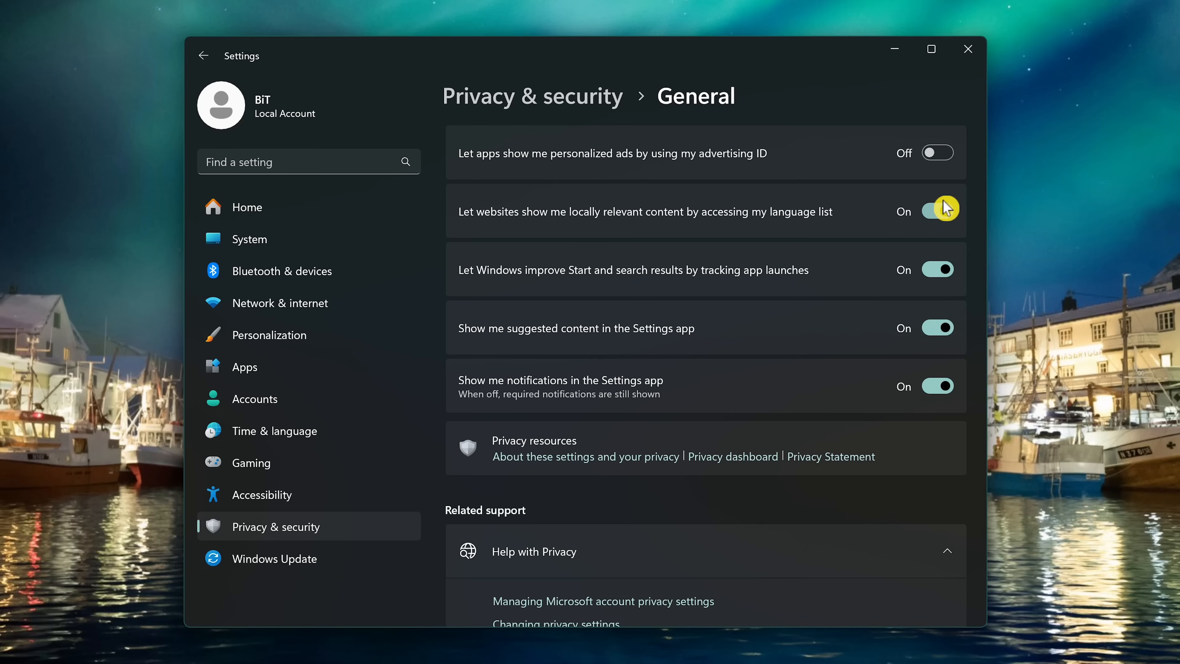
{"action": "left_click", "coordinate": [937, 210]}
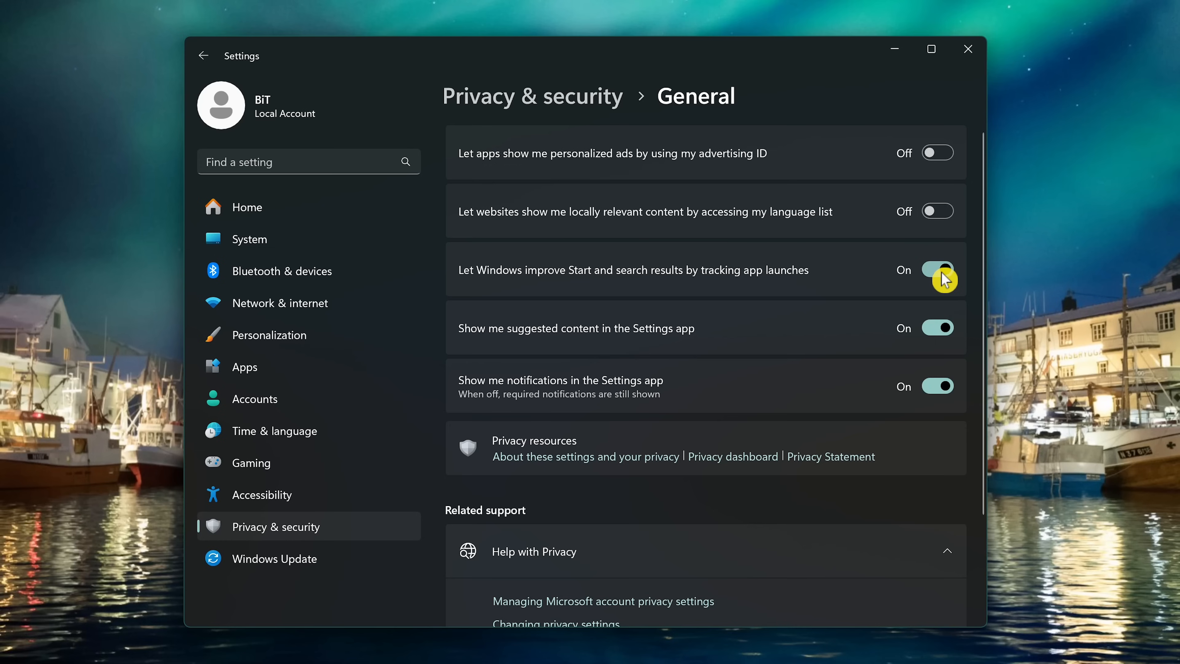
{"action": "left_click", "coordinate": [938, 269]}
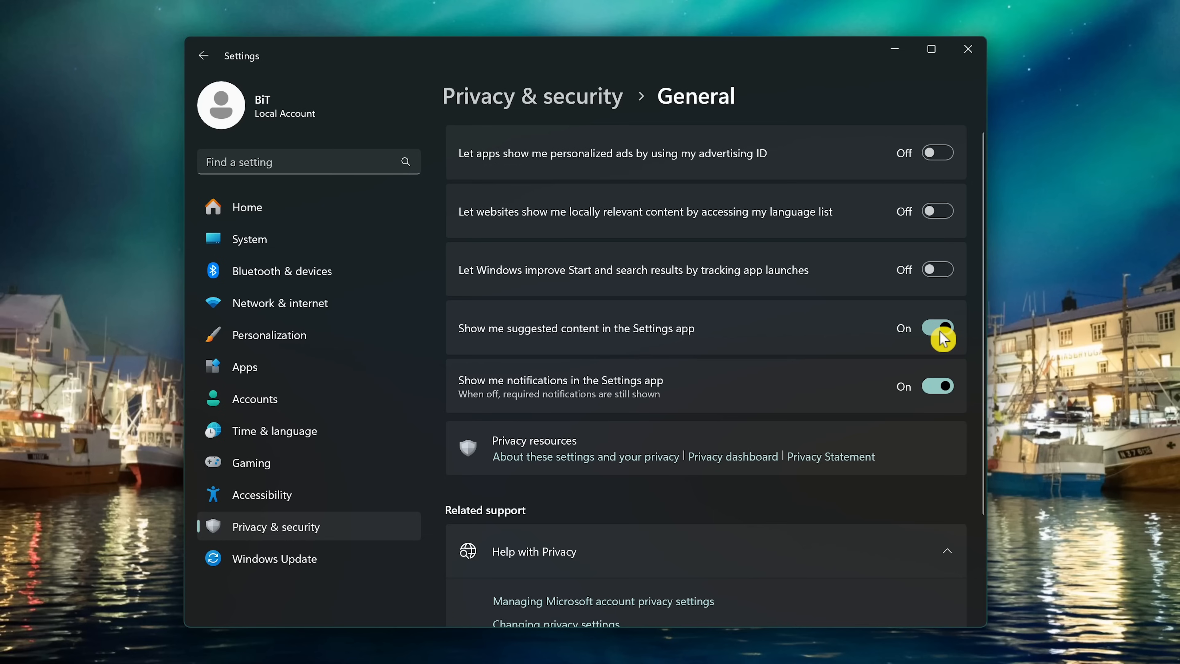
{"action": "left_click", "coordinate": [937, 327]}
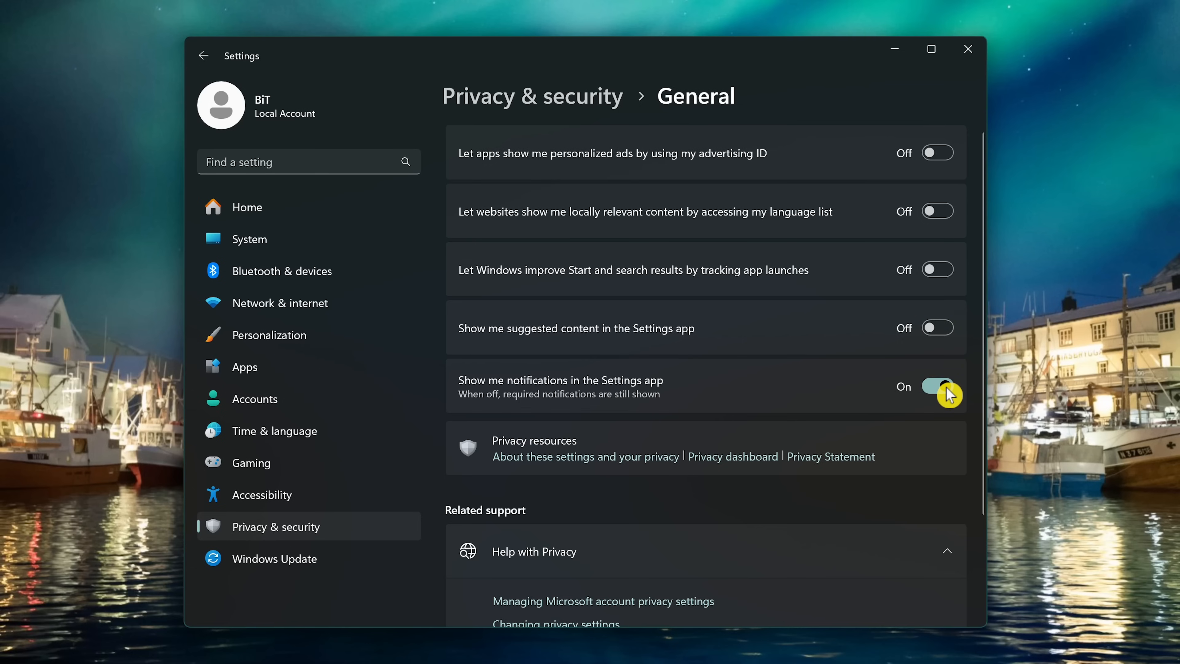
{"action": "left_click", "coordinate": [938, 386]}
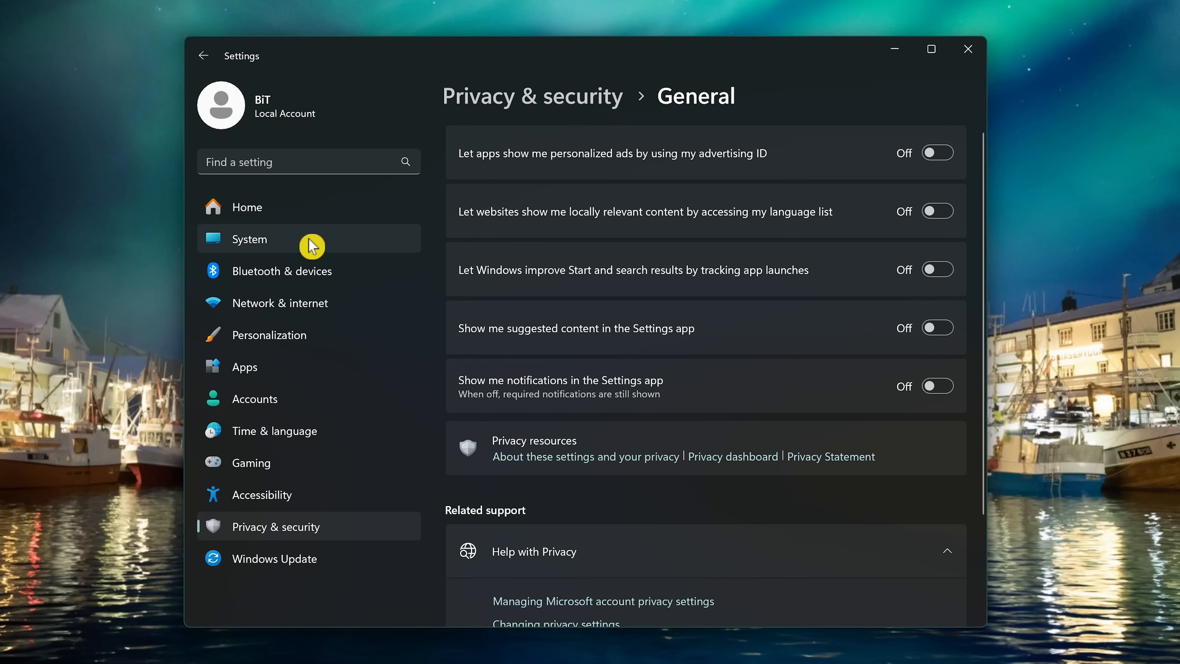
Review the System Notifications page and its list of apps allowed to send notifications.
{"action": "left_click", "coordinate": [249, 238]}
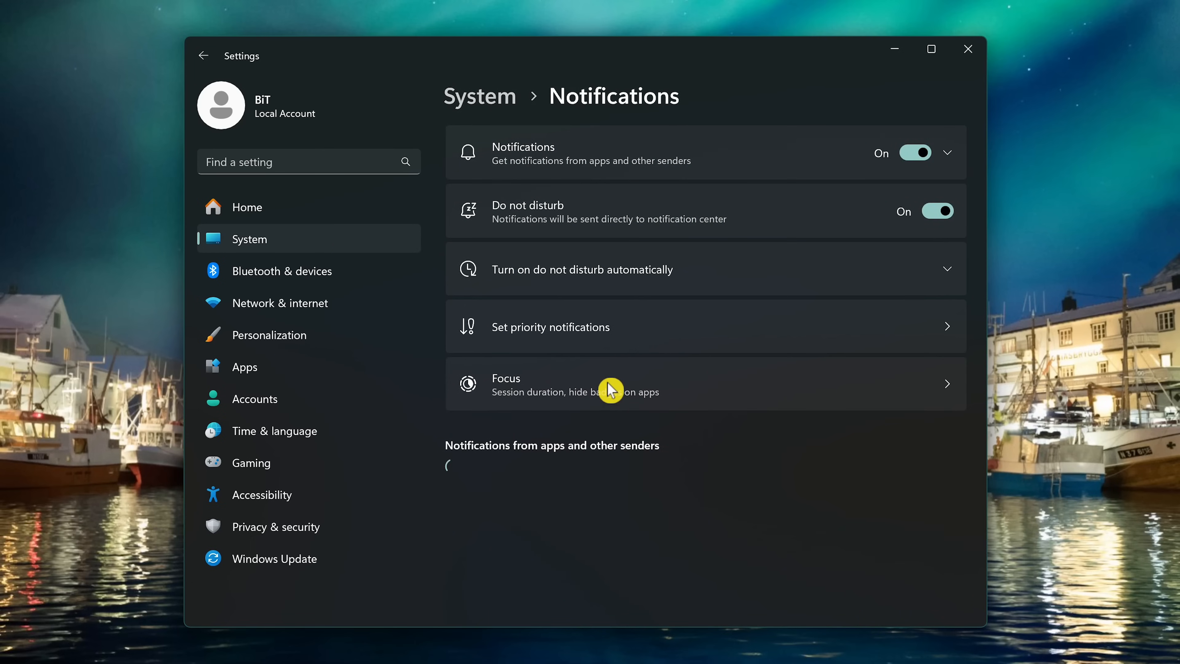
{"action": "scroll", "scroll_direction": "down", "scroll_amount": 3}
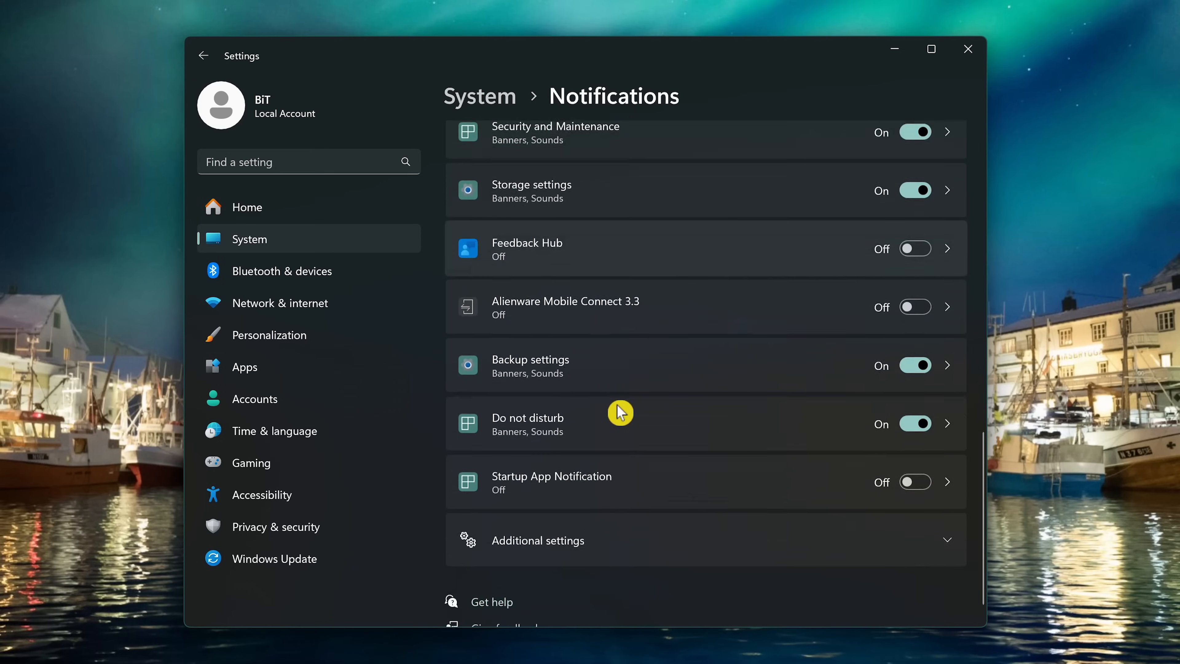
{"action": "scroll", "scroll_direction": "down", "scroll_amount": 3}
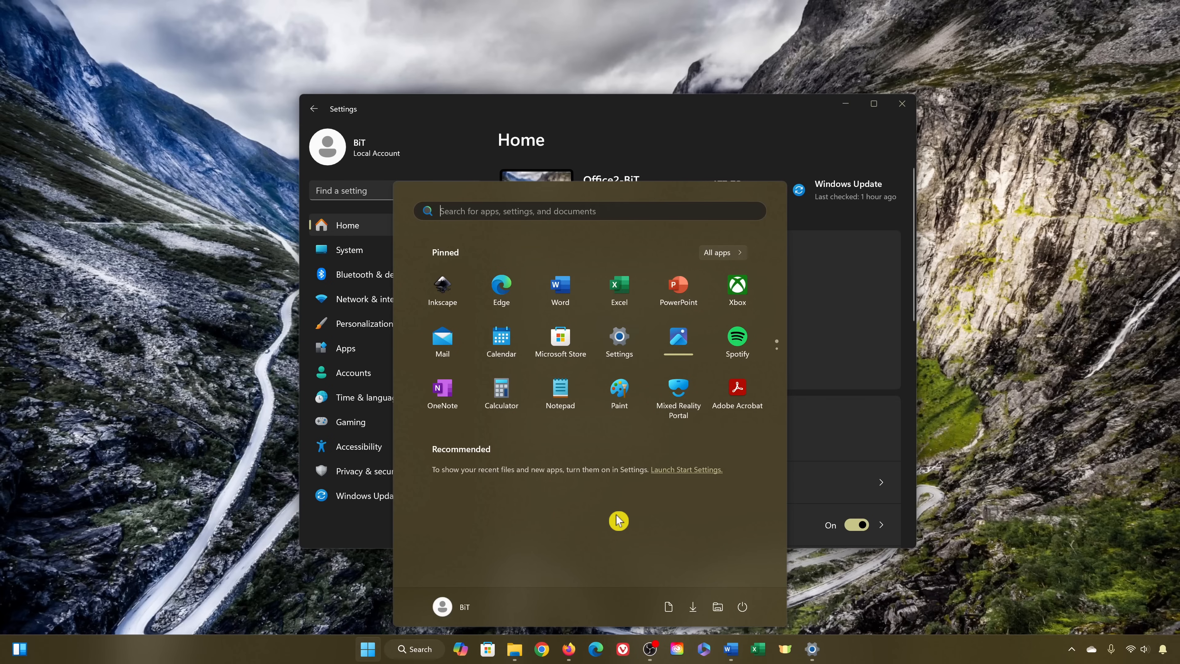
{"action": "mouse_move", "coordinate": [613, 520]}
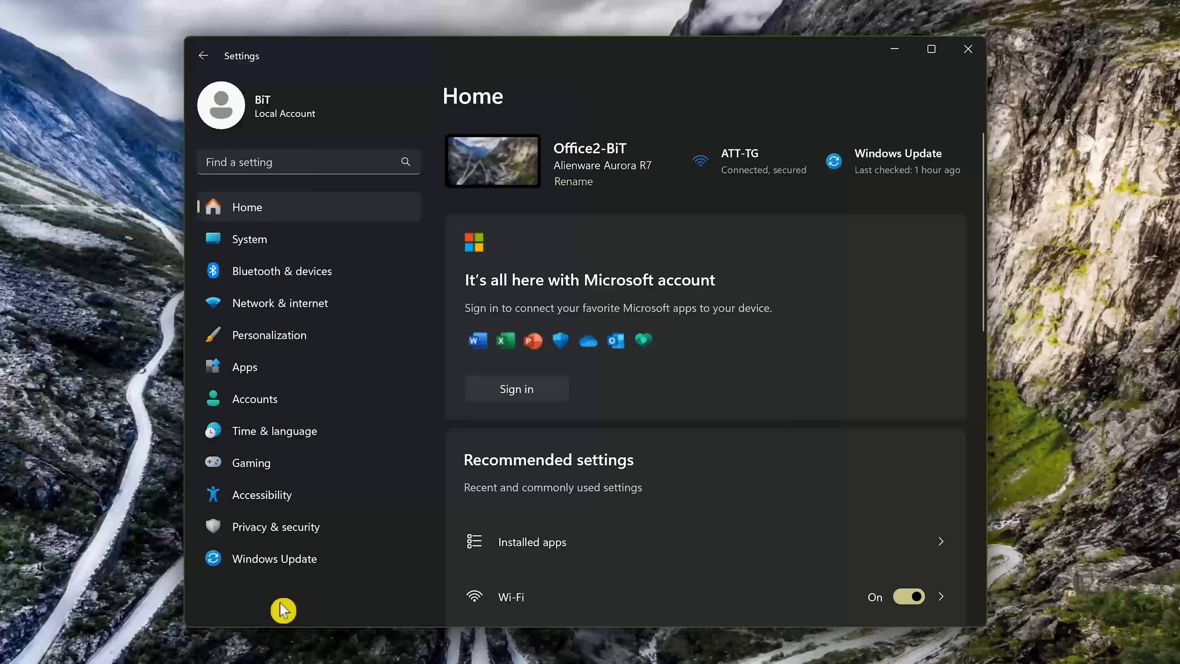
{"action": "mouse_move", "coordinate": [276, 335]}
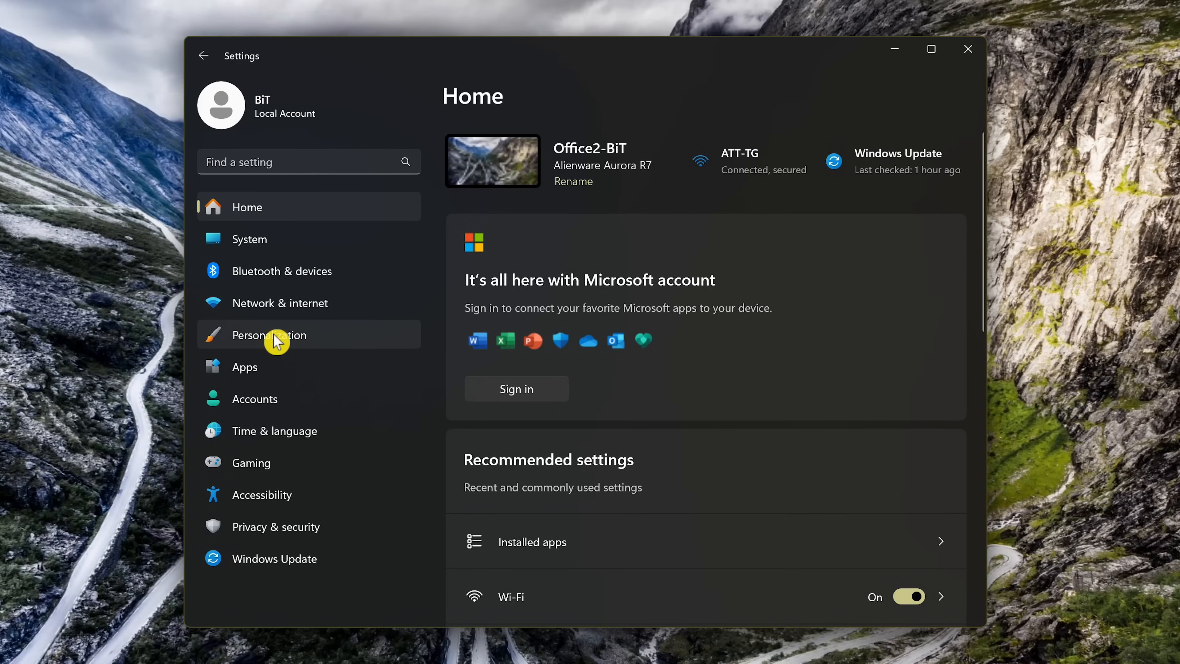
Select the More pins Start layout under Personalization > Start.
{"action": "left_click", "coordinate": [271, 334]}
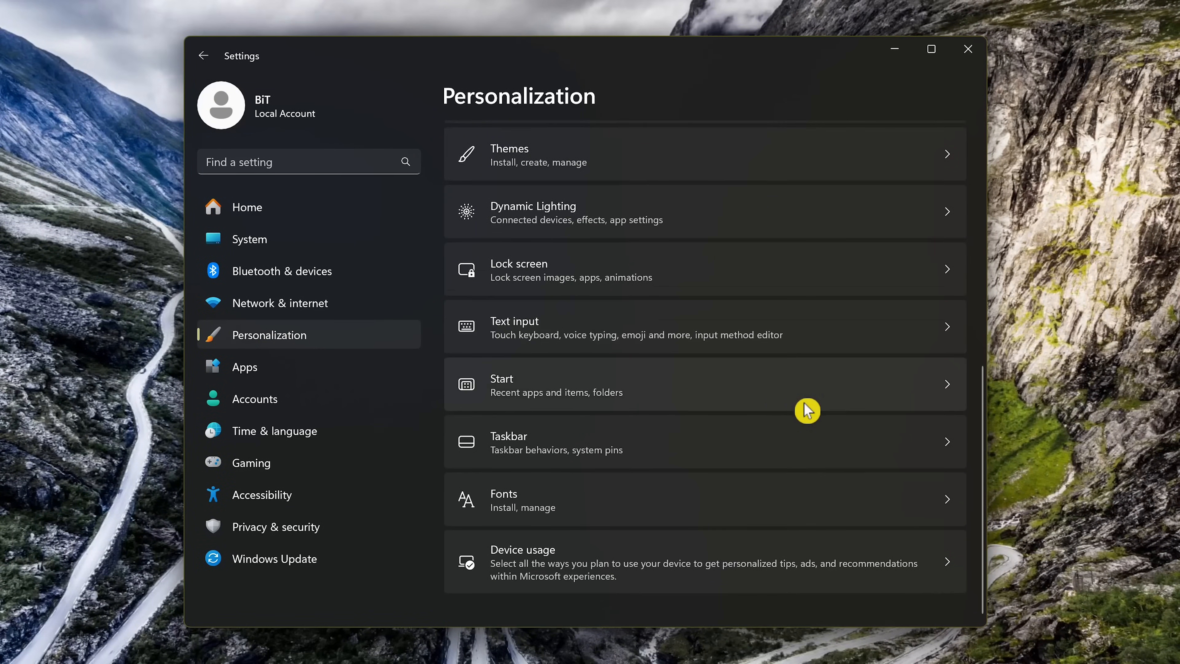
{"action": "mouse_move", "coordinate": [680, 384]}
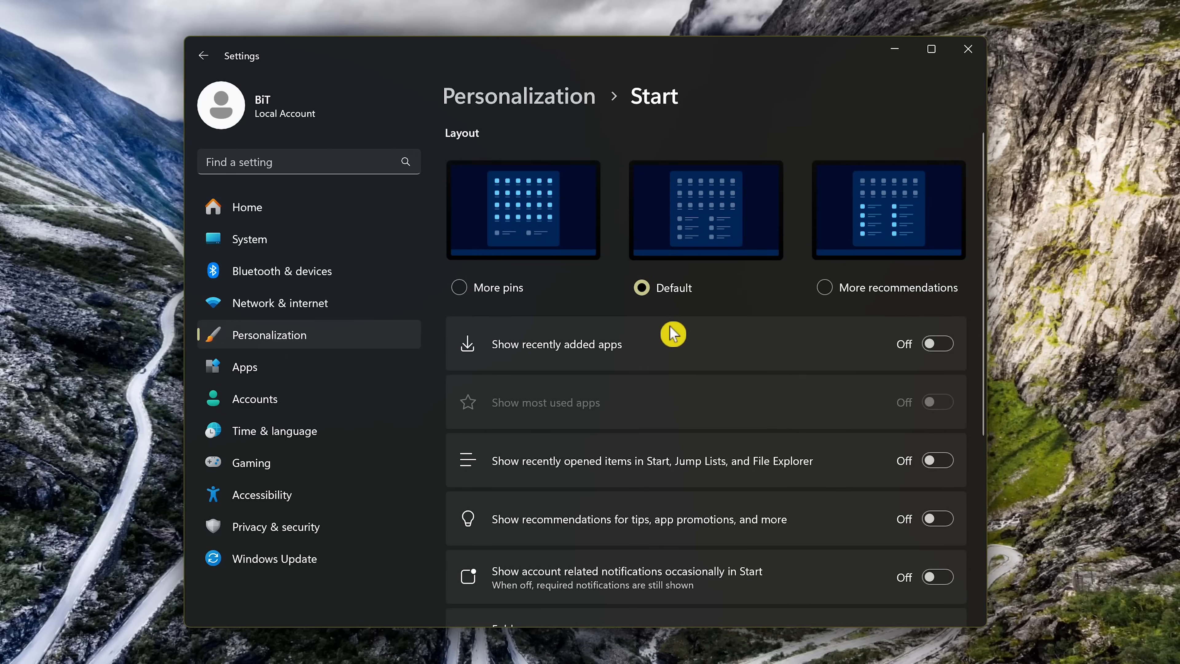
{"action": "mouse_move", "coordinate": [657, 314]}
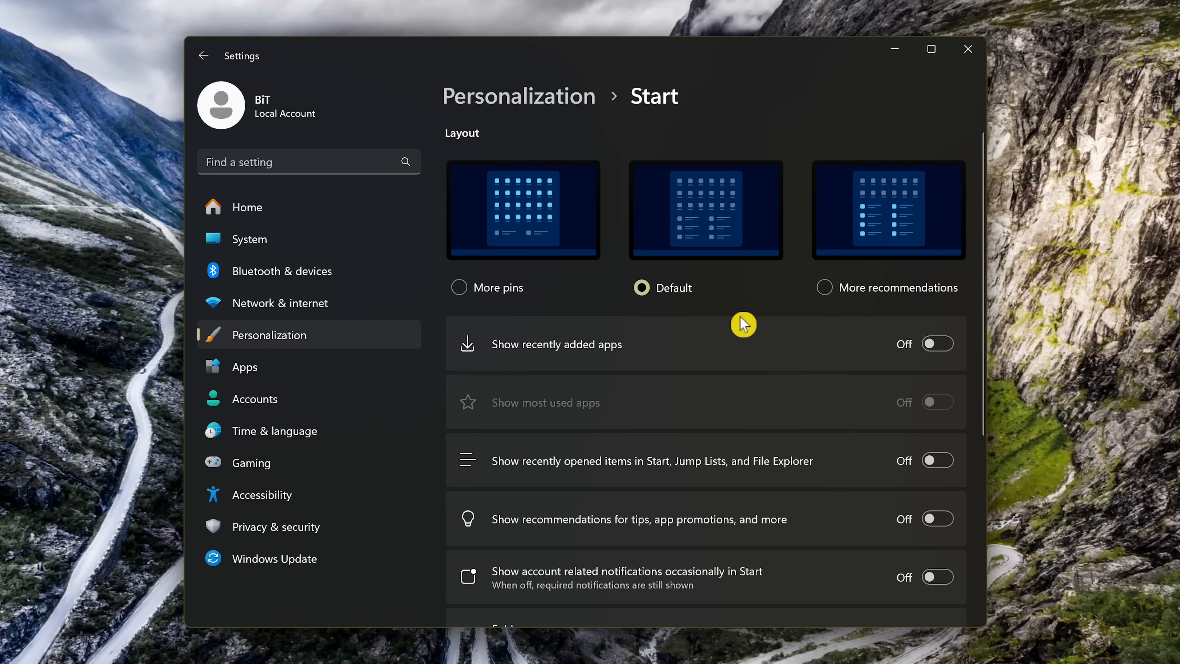
{"action": "left_click", "coordinate": [457, 287]}
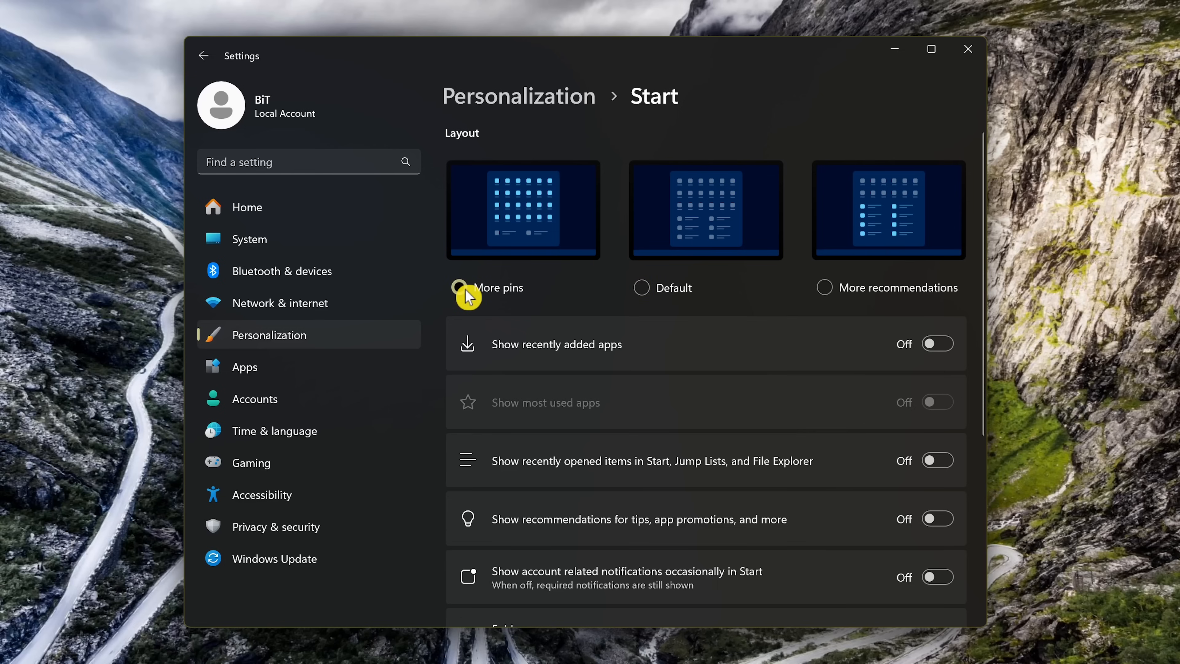
{"action": "left_click", "coordinate": [459, 287]}
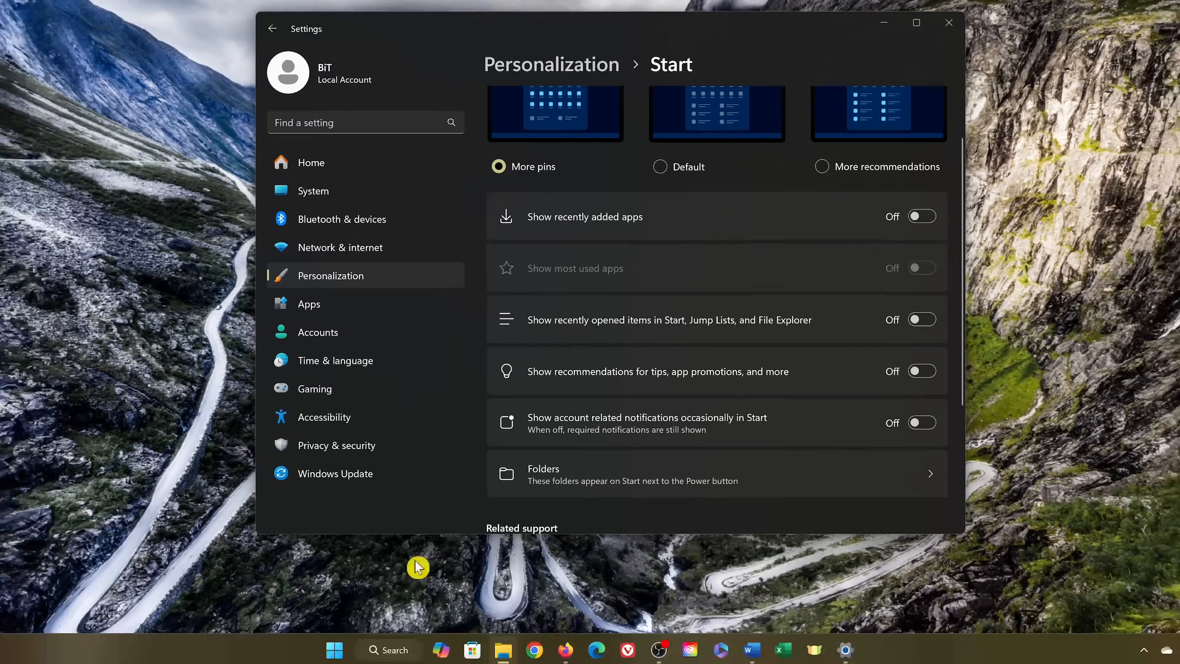
{"action": "left_click", "coordinate": [335, 650]}
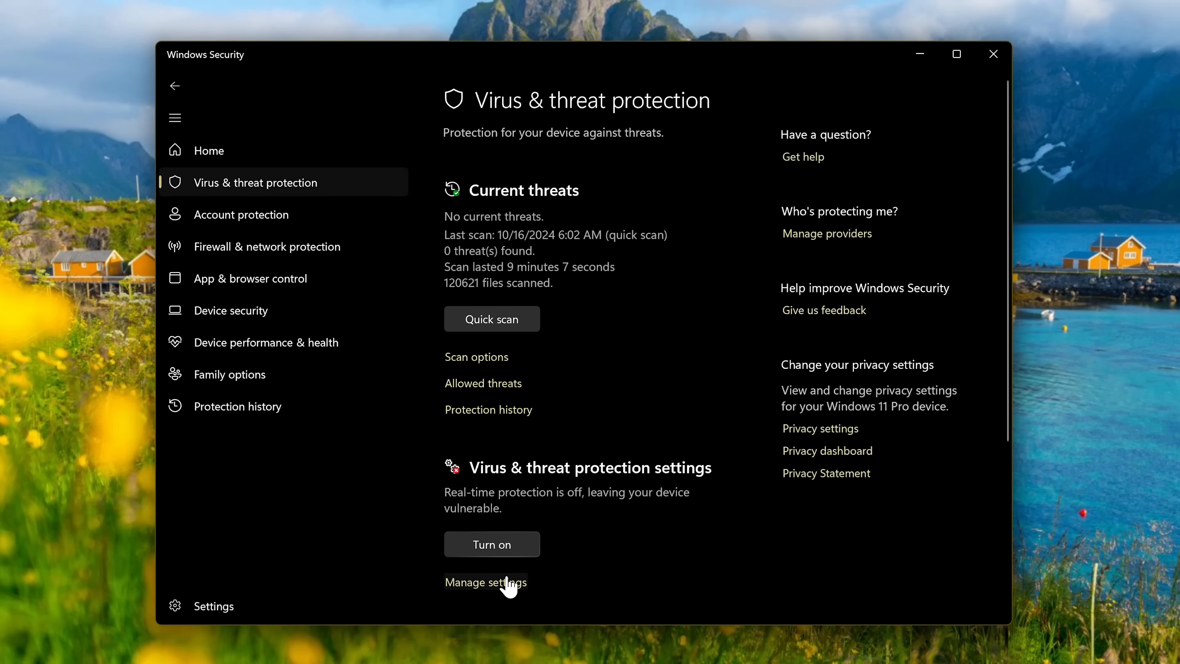
Turn on real-time protection, cloud-delivered protection and automatic sample submission in Virus & threat protection settings.
{"action": "left_click", "coordinate": [486, 582]}
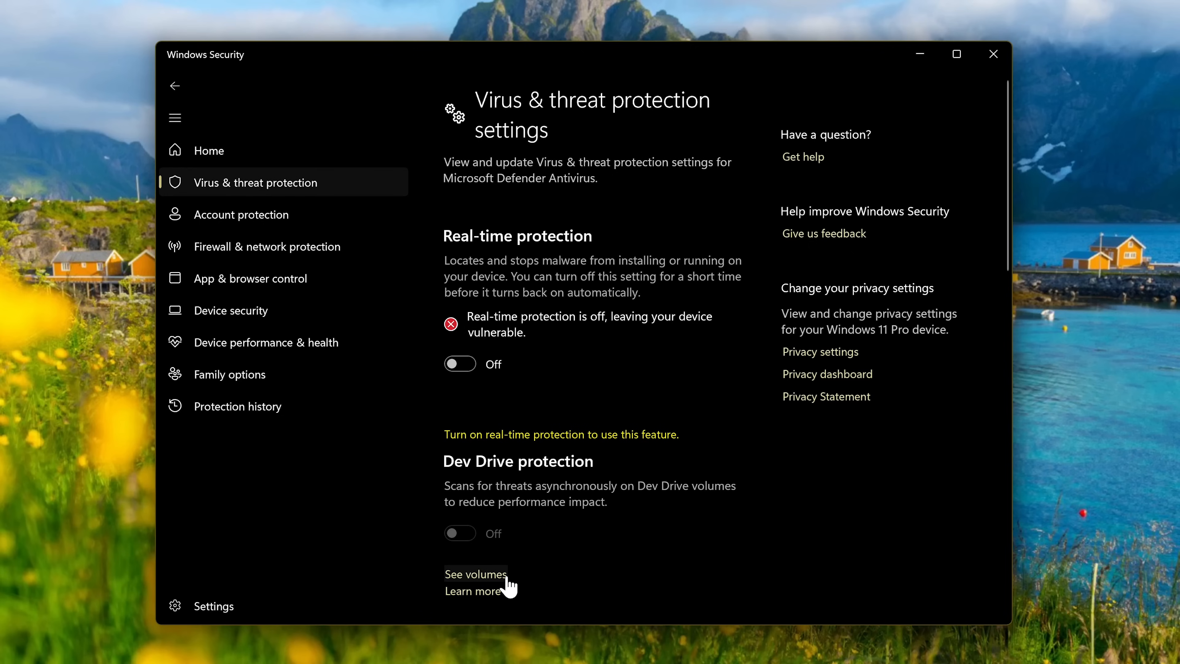
{"action": "mouse_move", "coordinate": [528, 527]}
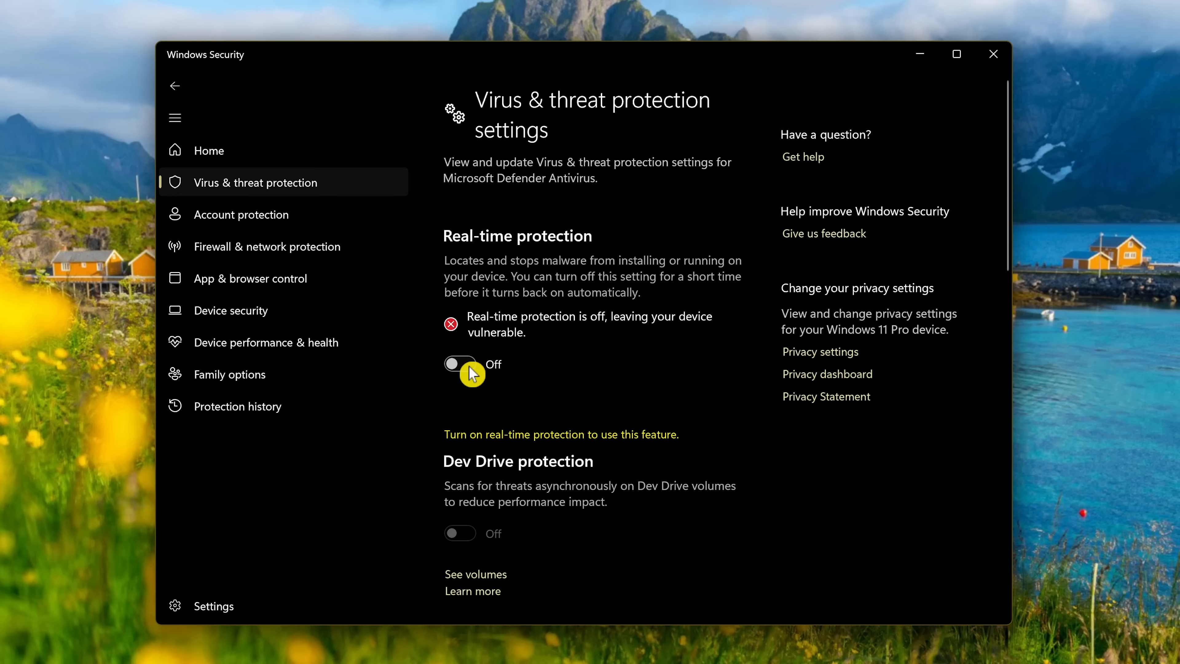
{"action": "left_click", "coordinate": [460, 365]}
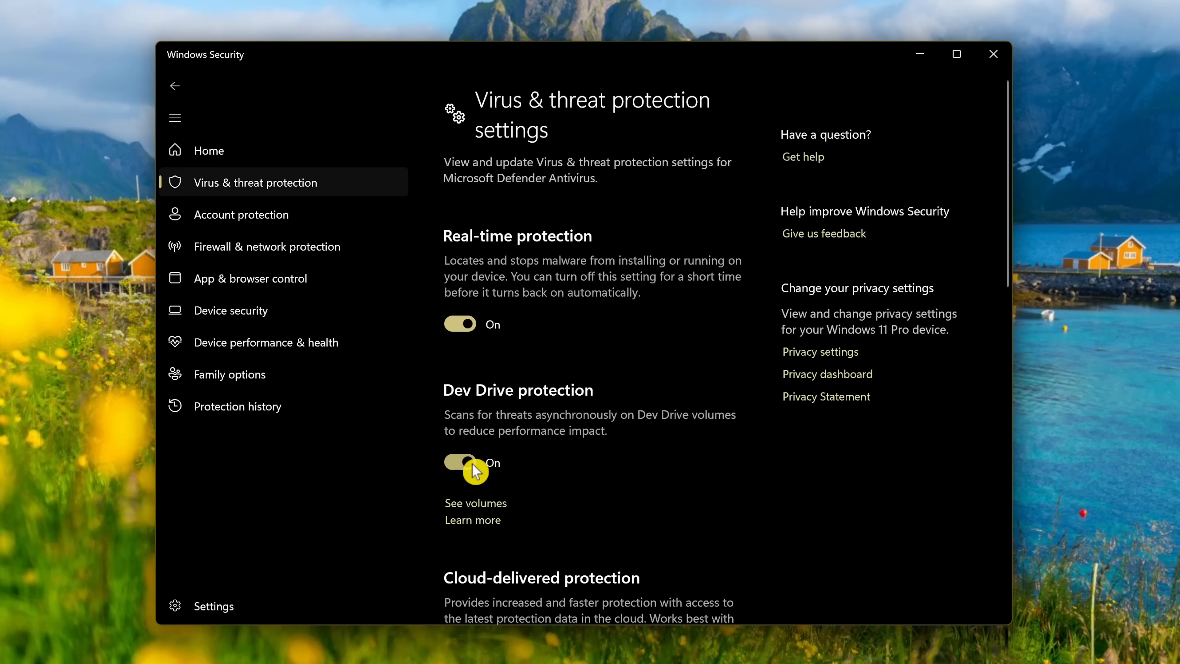
{"action": "scroll", "scroll_direction": "down", "scroll_amount": 3}
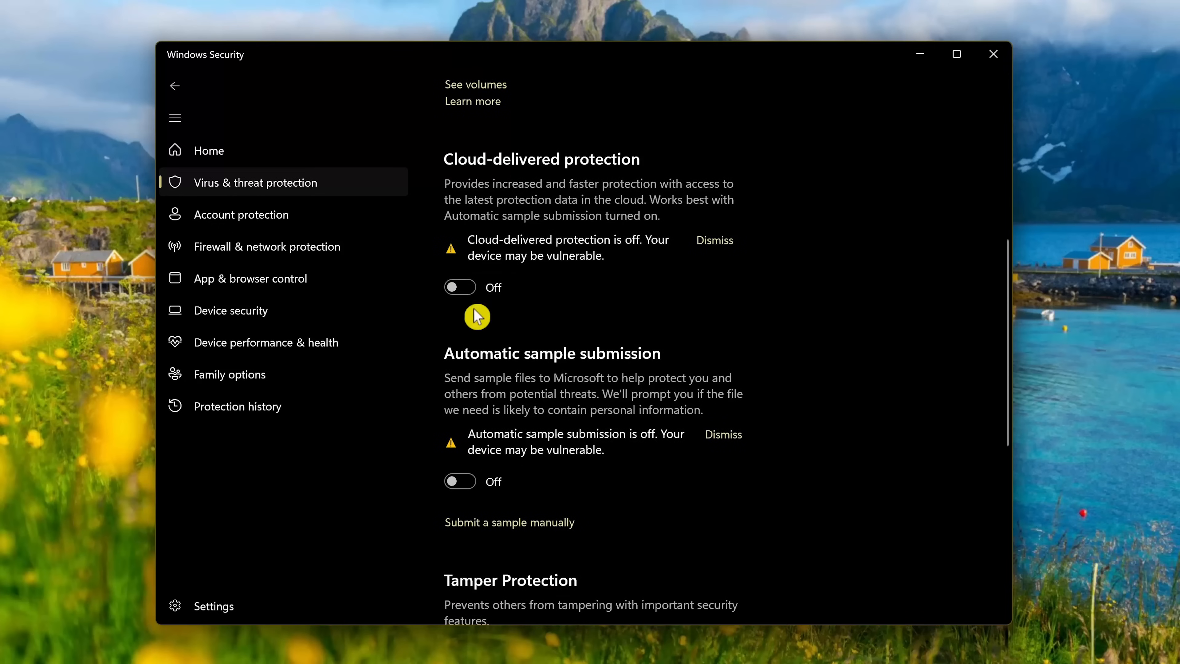
{"action": "mouse_move", "coordinate": [474, 292]}
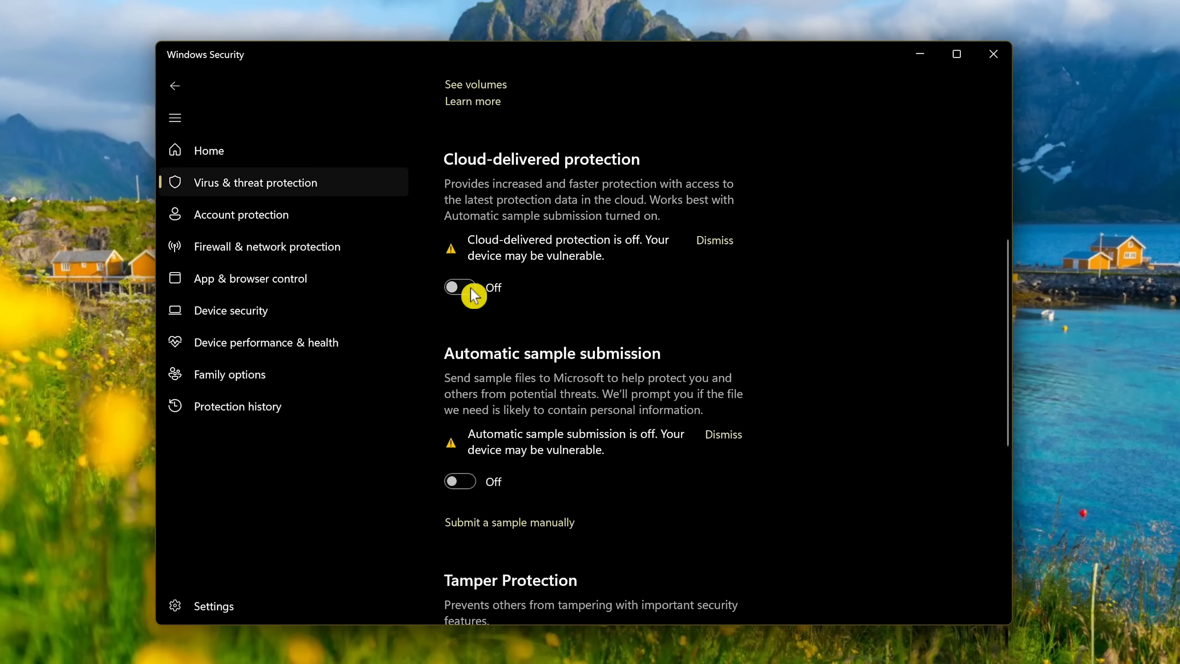
{"action": "left_click", "coordinate": [460, 287]}
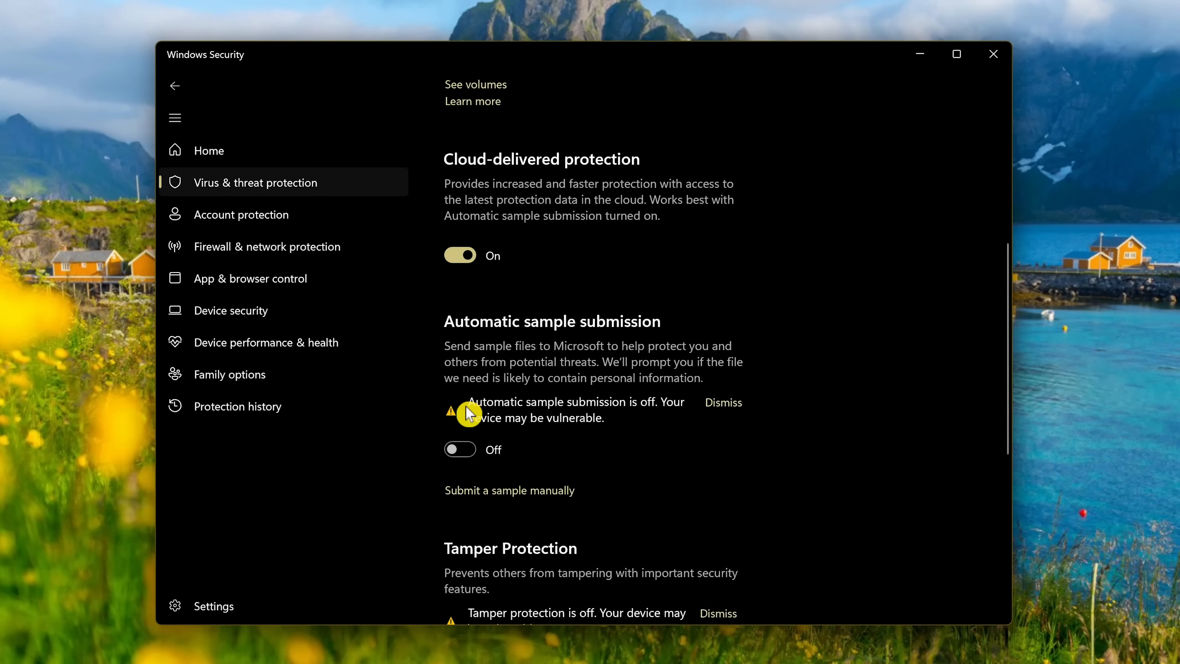
{"action": "left_click", "coordinate": [459, 448]}
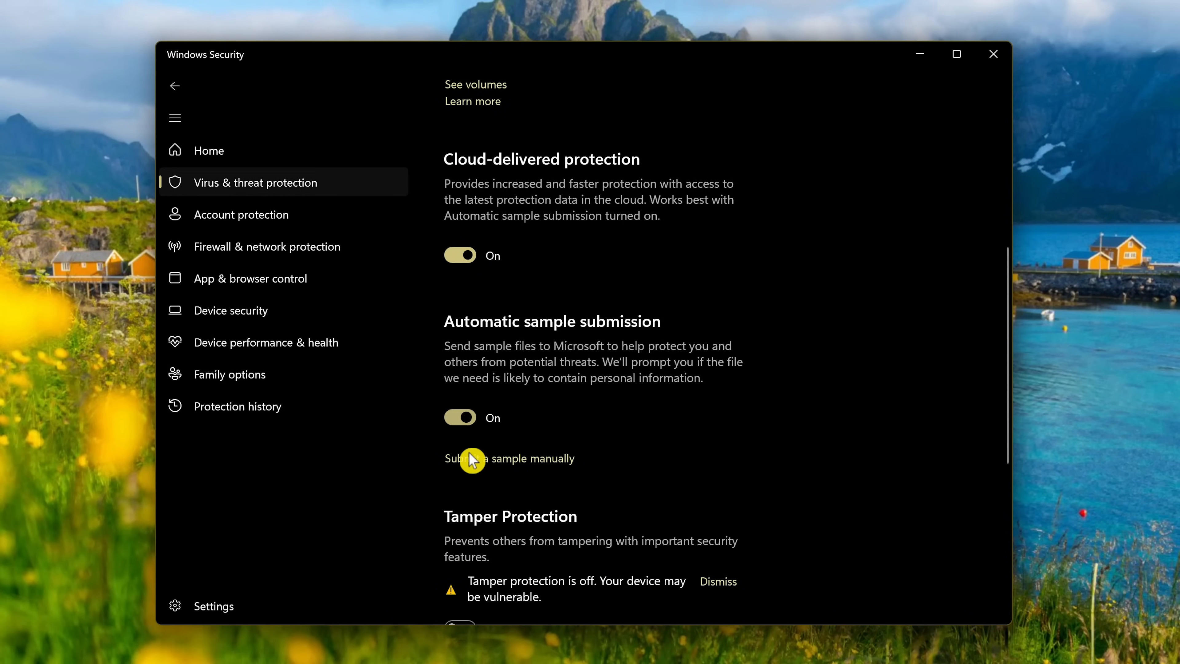
Turn Tamper Protection on and return to the Windows Security Home overview.
{"action": "scroll", "scroll_direction": "down", "scroll_amount": 3}
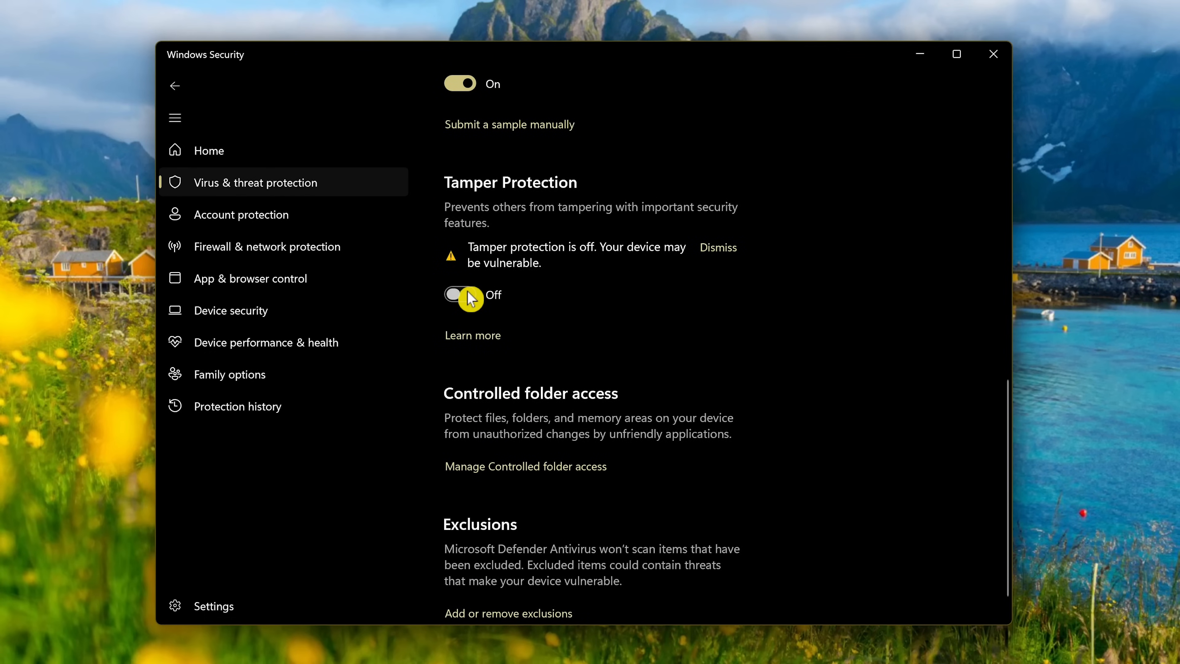
{"action": "left_click", "coordinate": [209, 150]}
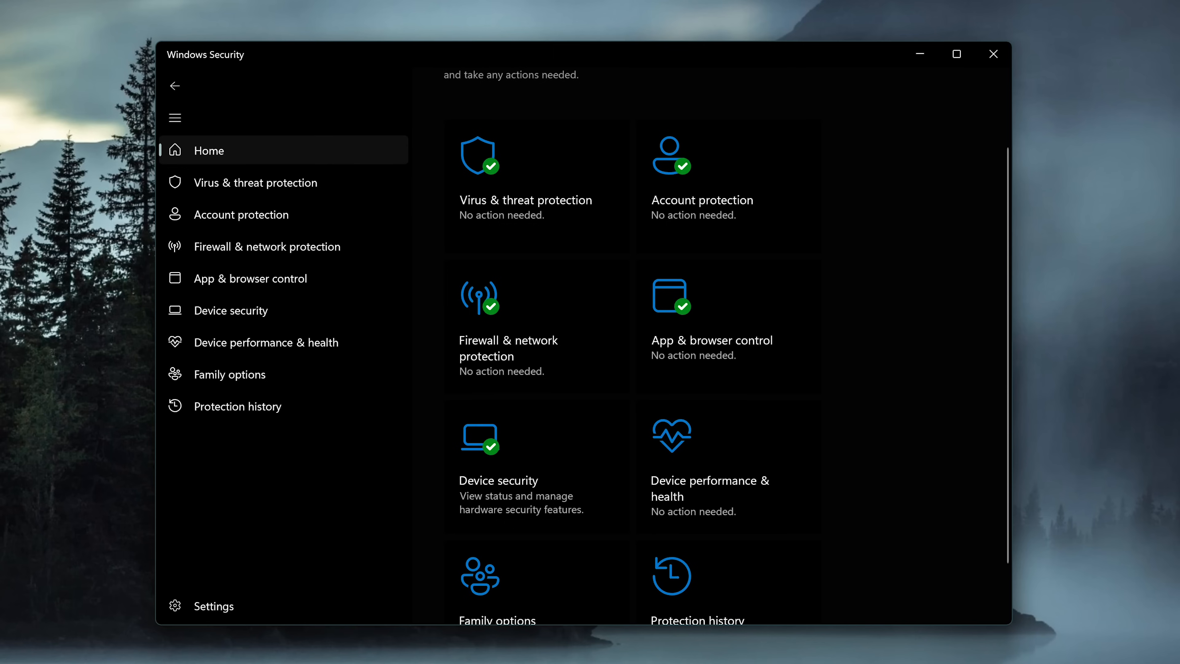
{"action": "mouse_move", "coordinate": [269, 169]}
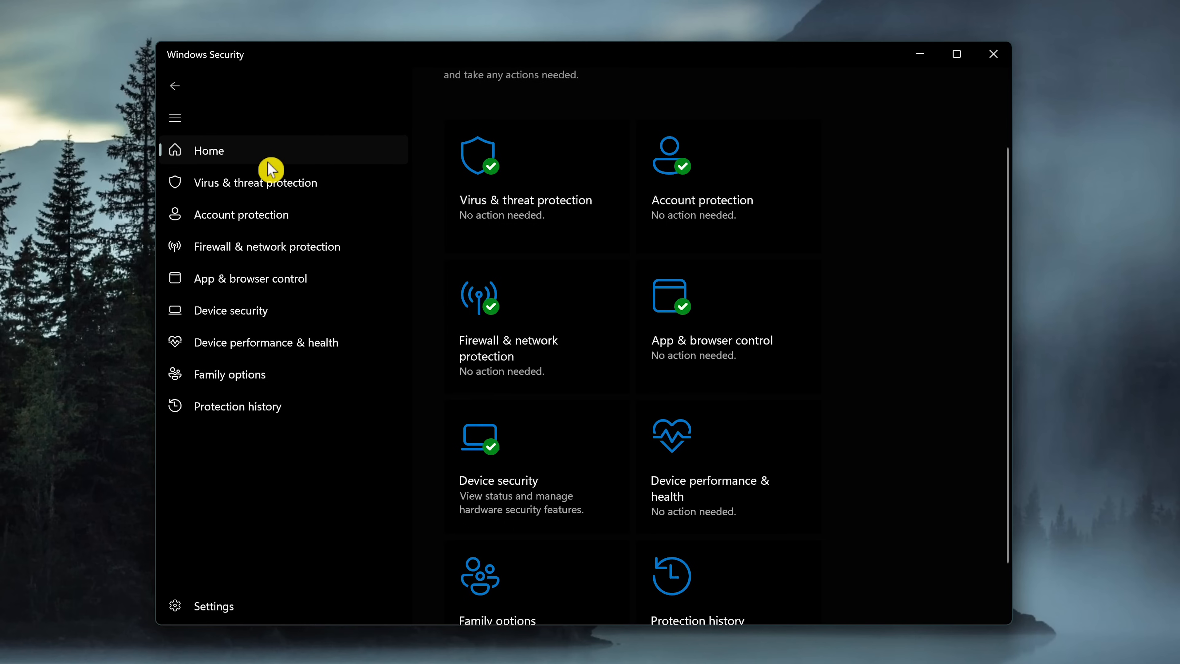
{"action": "mouse_move", "coordinate": [509, 208]}
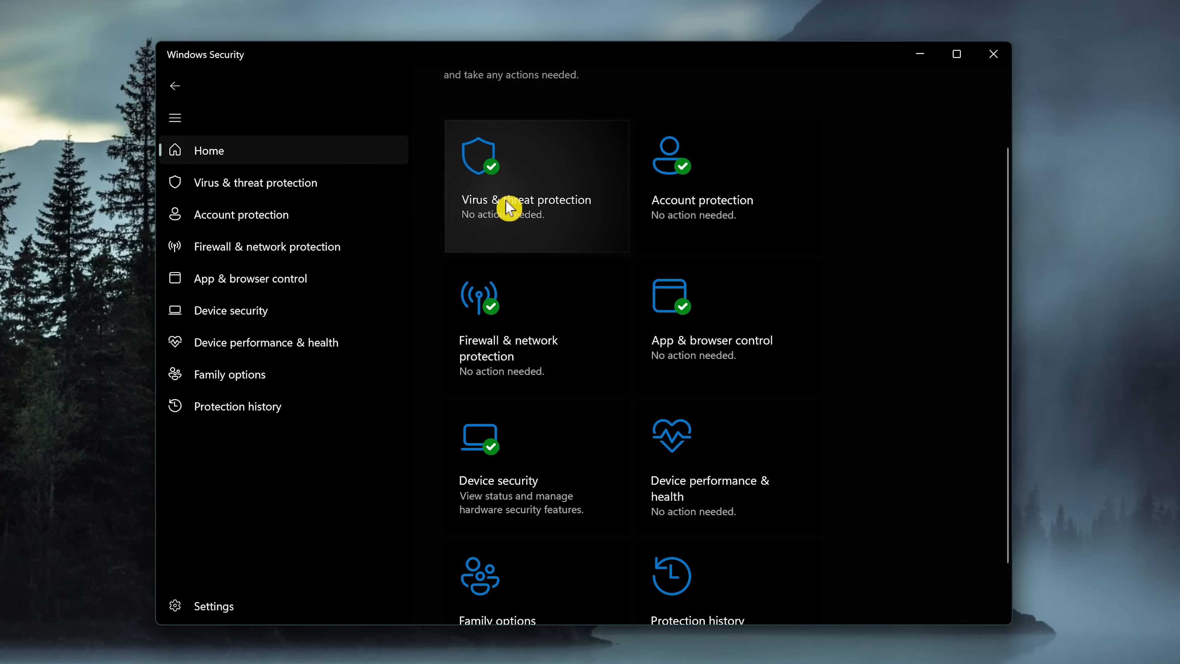
Check for security intelligence updates from Virus & threat protection > Protection updates.
{"action": "left_click", "coordinate": [527, 198]}
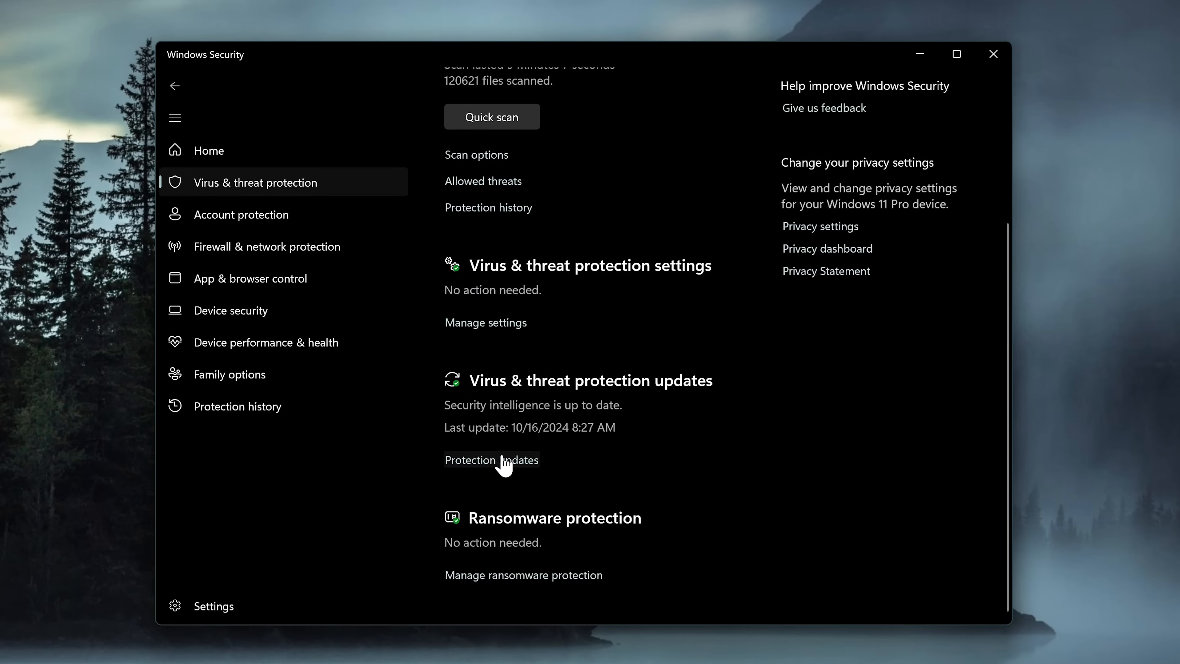
{"action": "left_click", "coordinate": [491, 460]}
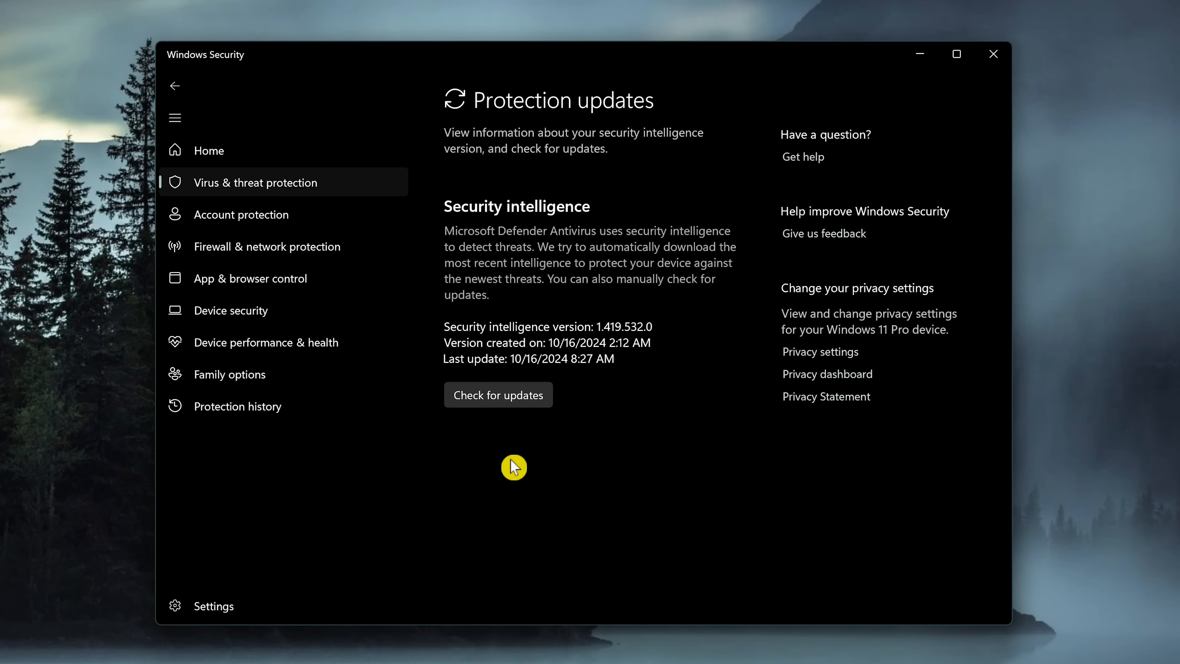
{"action": "mouse_move", "coordinate": [589, 400]}
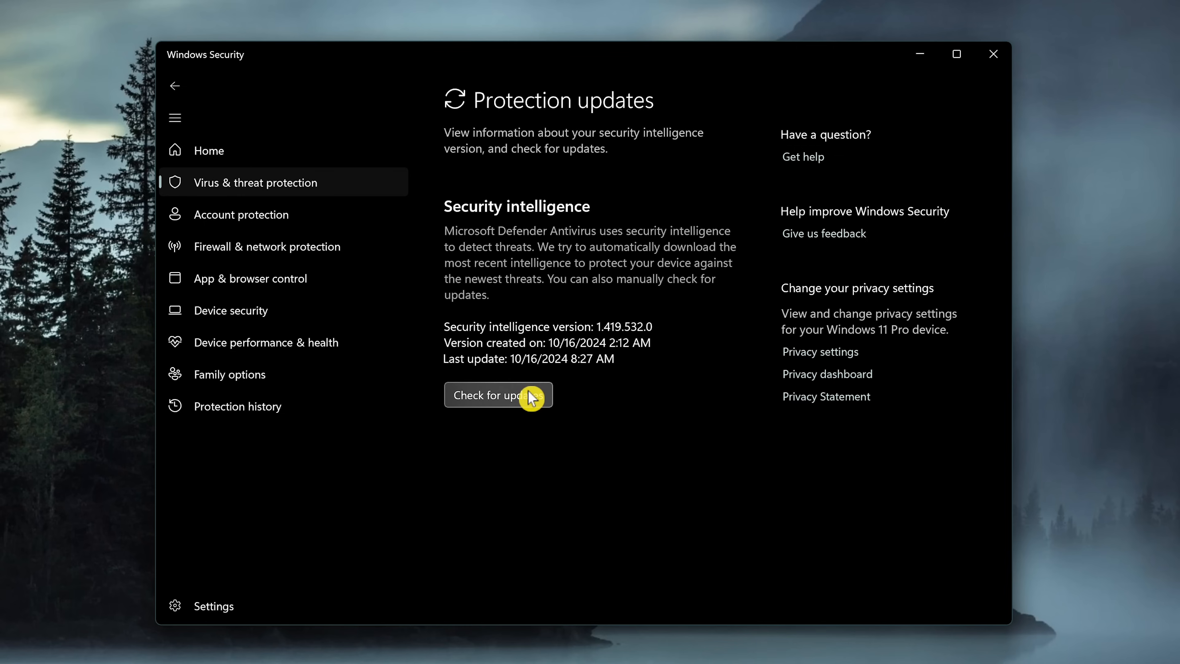
{"action": "left_click", "coordinate": [496, 395]}
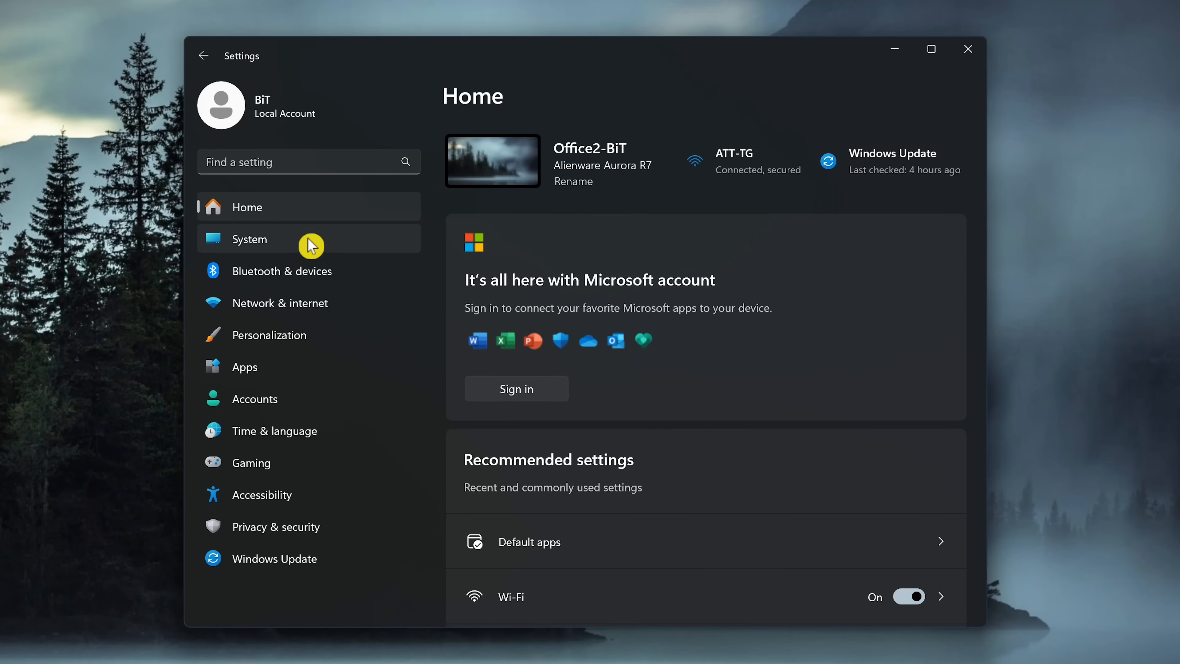
{"action": "mouse_move", "coordinate": [302, 370]}
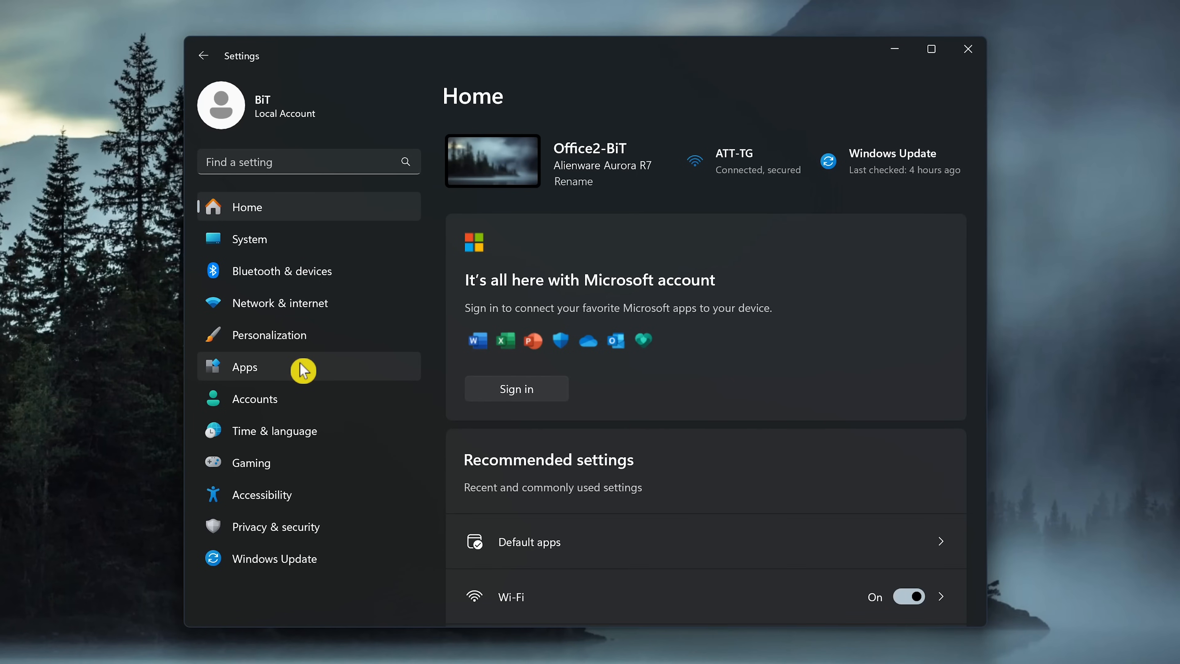
Set Firefox as the default for .avif in Apps > Default apps, then start changing the .svg default.
{"action": "left_click", "coordinate": [245, 367]}
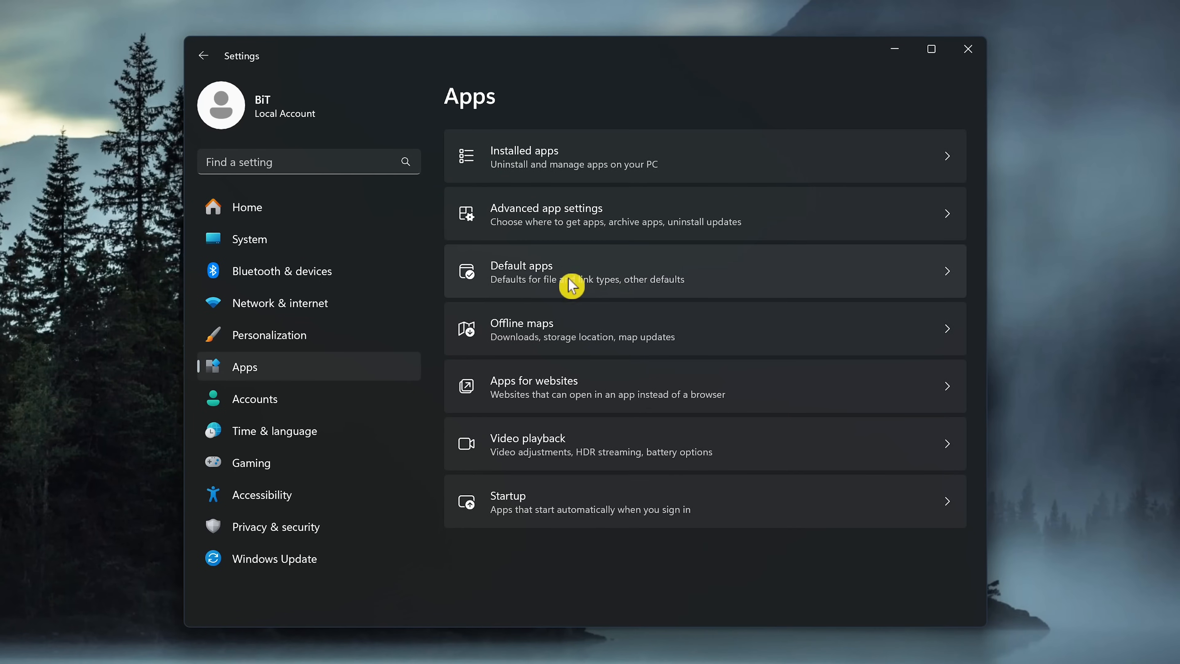
{"action": "mouse_move", "coordinate": [607, 276]}
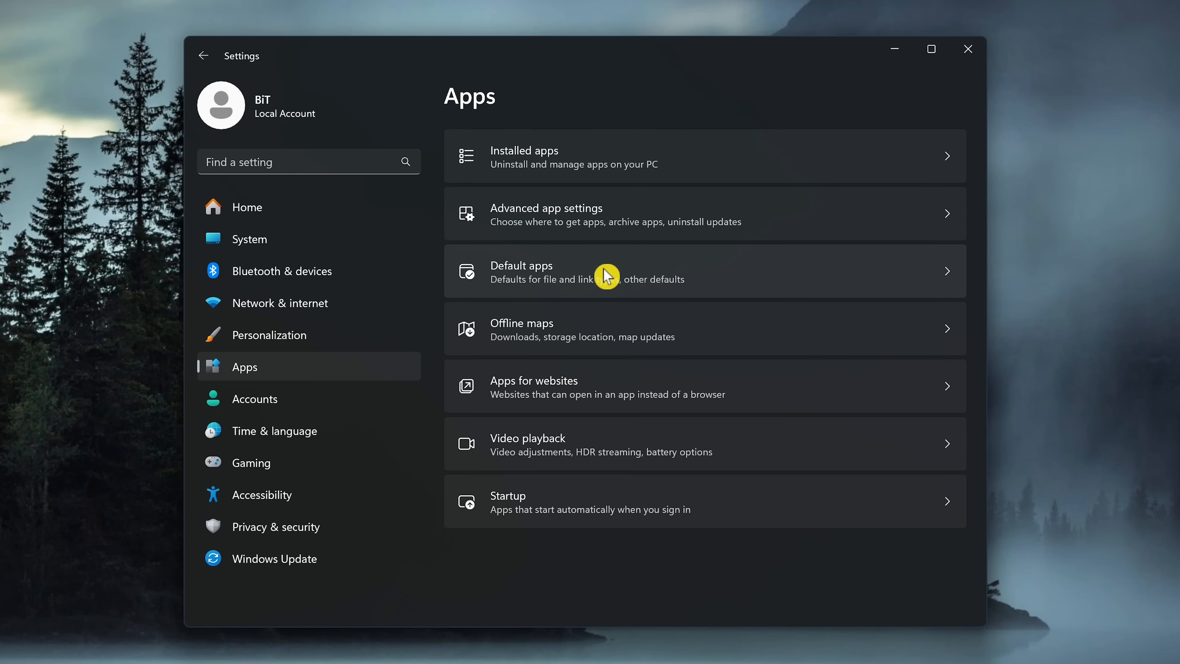
{"action": "left_click", "coordinate": [595, 271]}
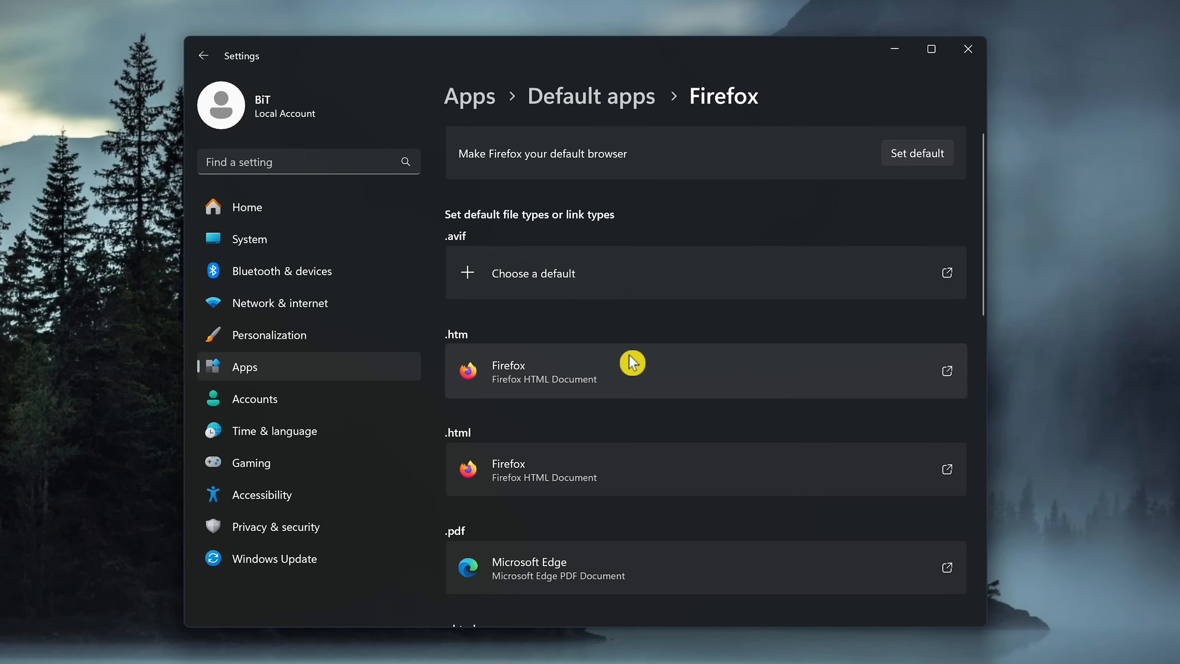
{"action": "mouse_move", "coordinate": [470, 286]}
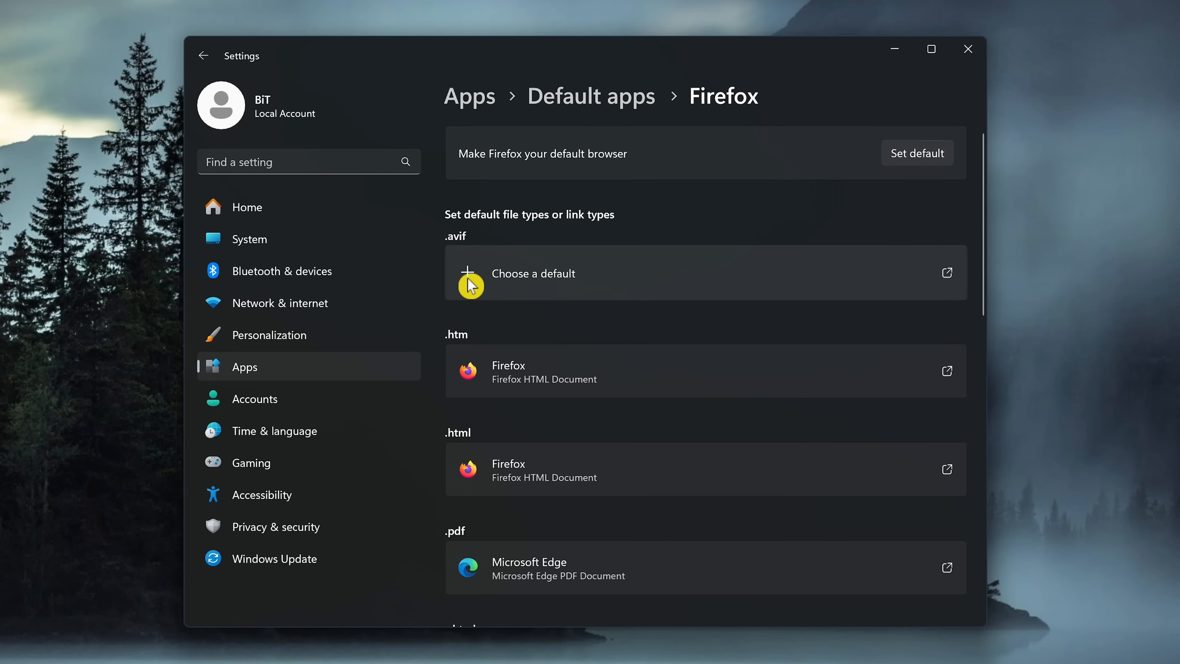
{"action": "left_click", "coordinate": [533, 273]}
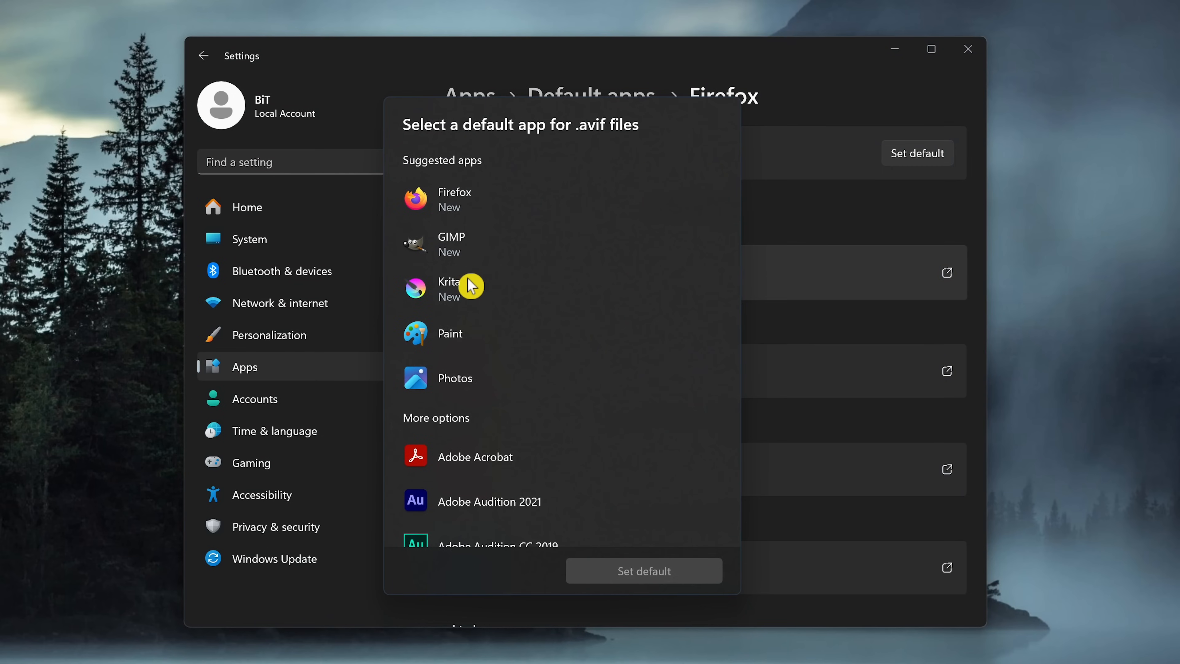
{"action": "left_click", "coordinate": [454, 198]}
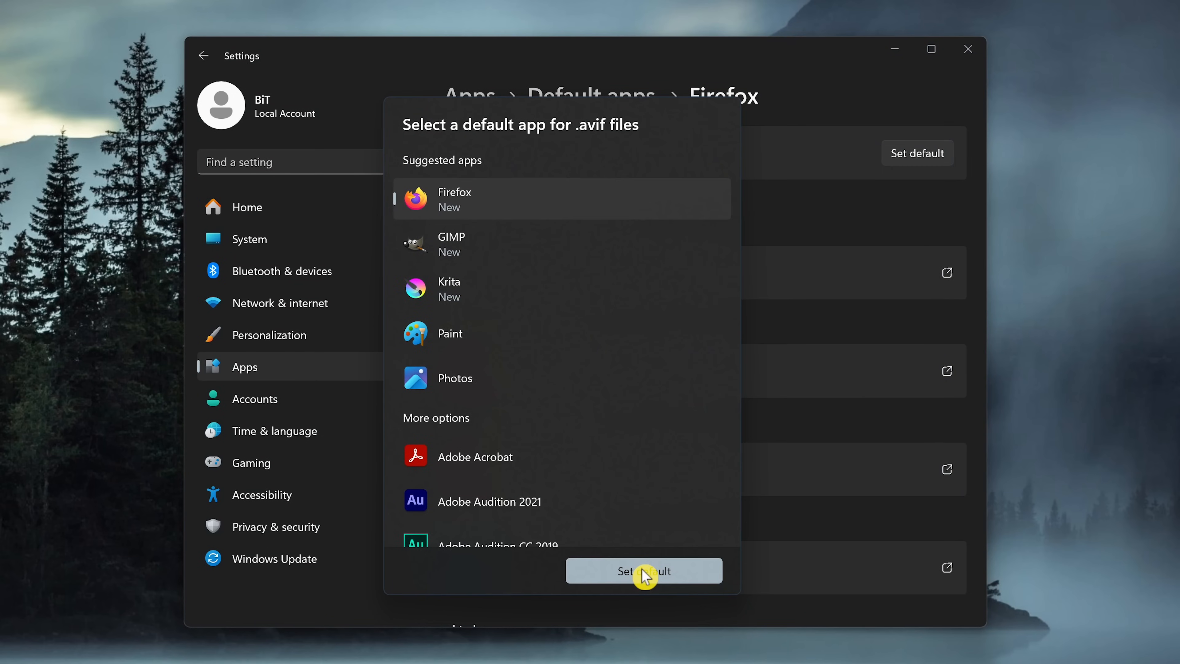
{"action": "mouse_move", "coordinate": [680, 577]}
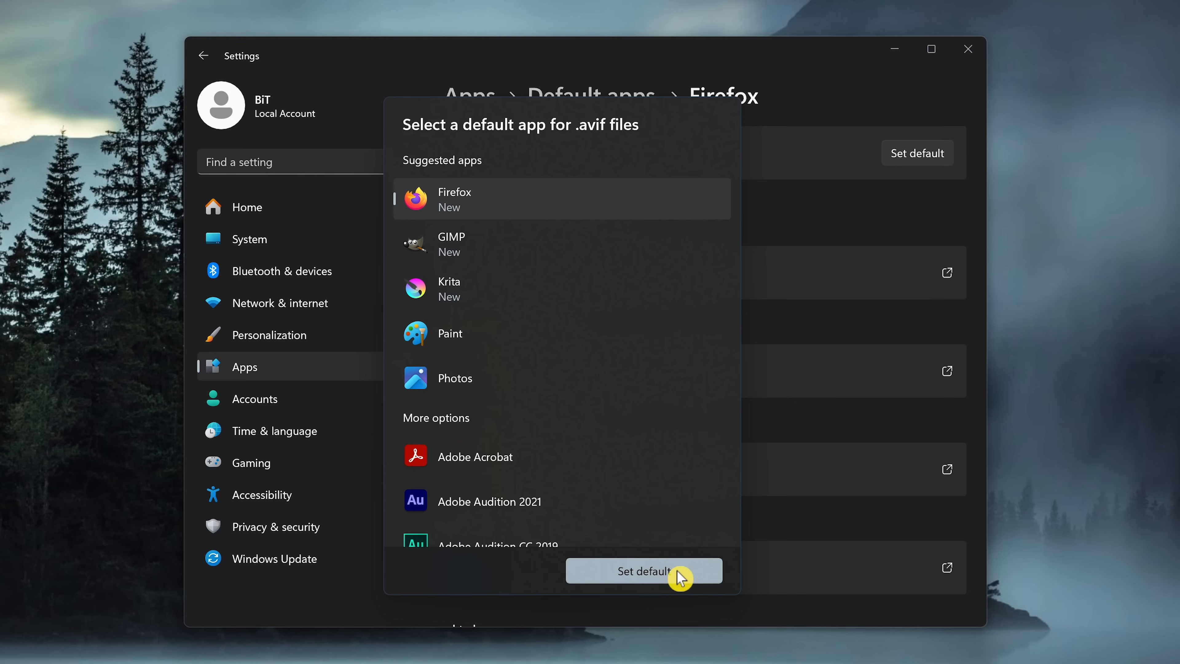
{"action": "left_click", "coordinate": [644, 570]}
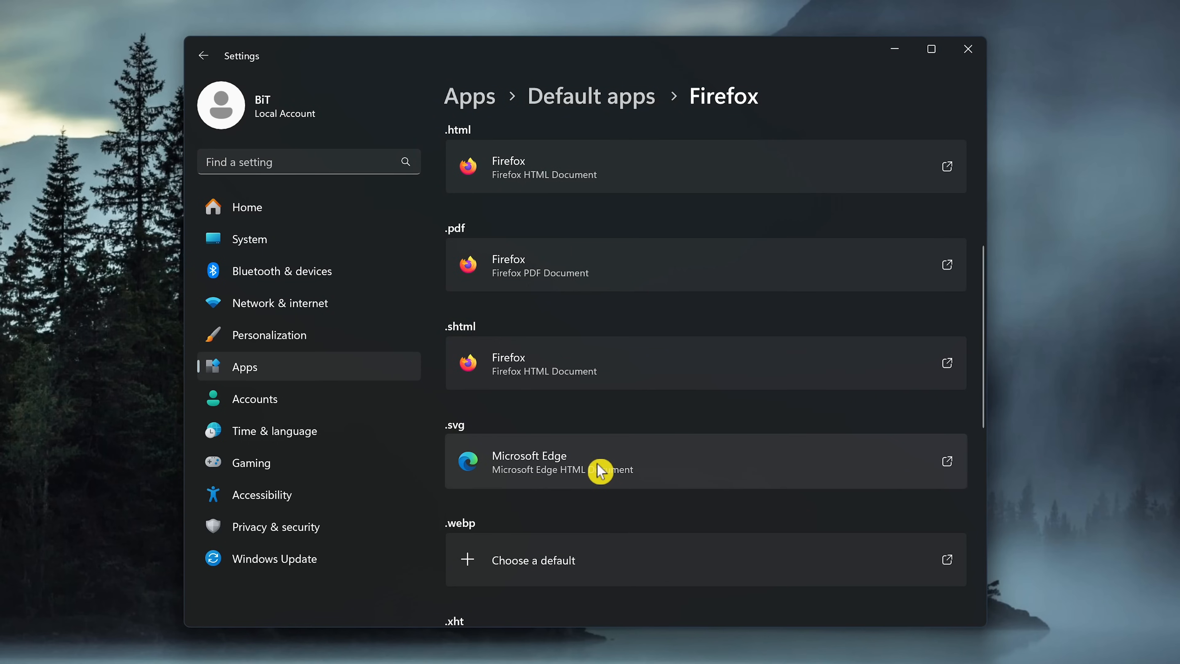
{"action": "left_click", "coordinate": [533, 560]}
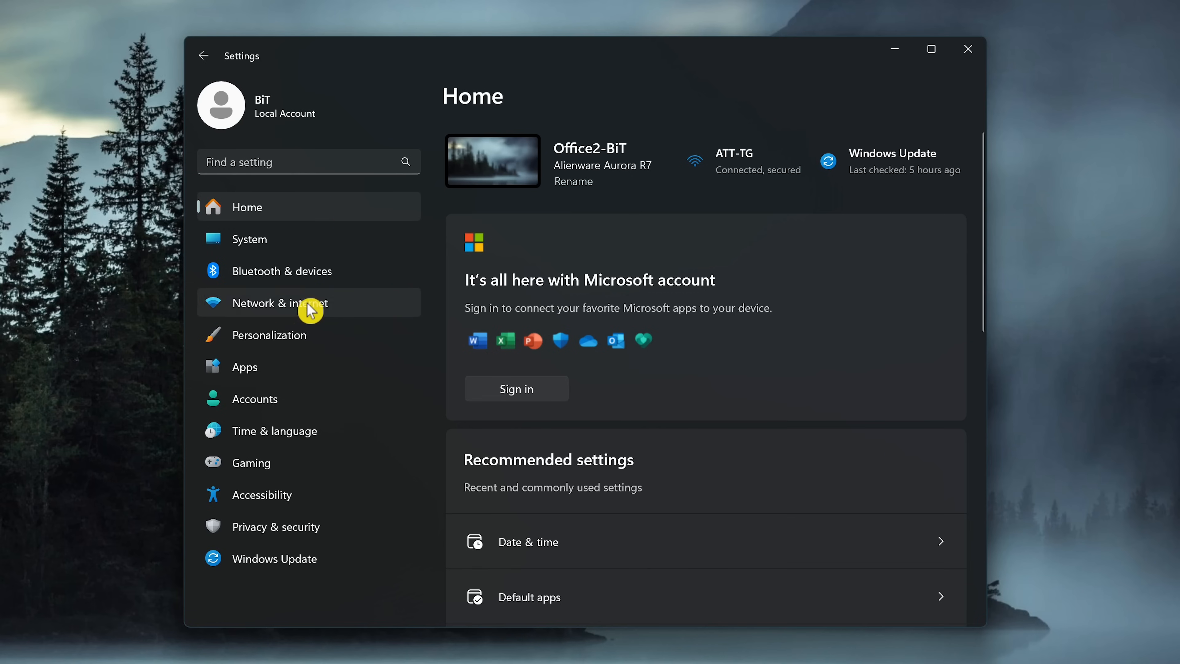
In Apps > Startup, switch LinkedIn off so it no longer launches at sign-in.
{"action": "left_click", "coordinate": [245, 367]}
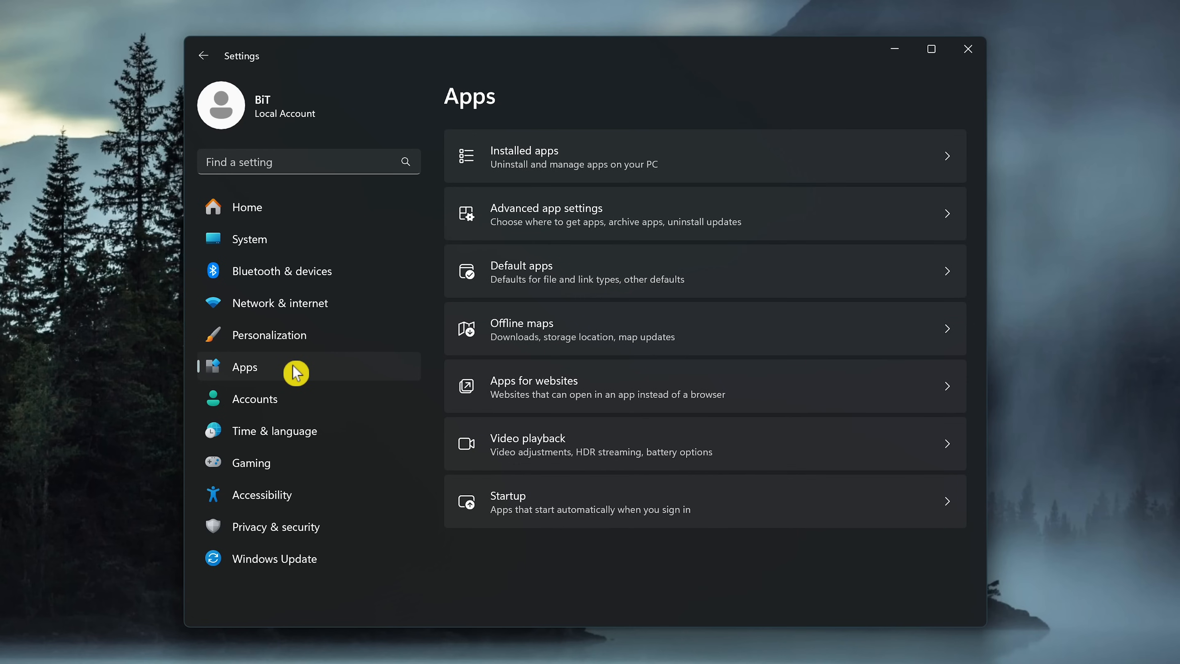
{"action": "mouse_move", "coordinate": [592, 480]}
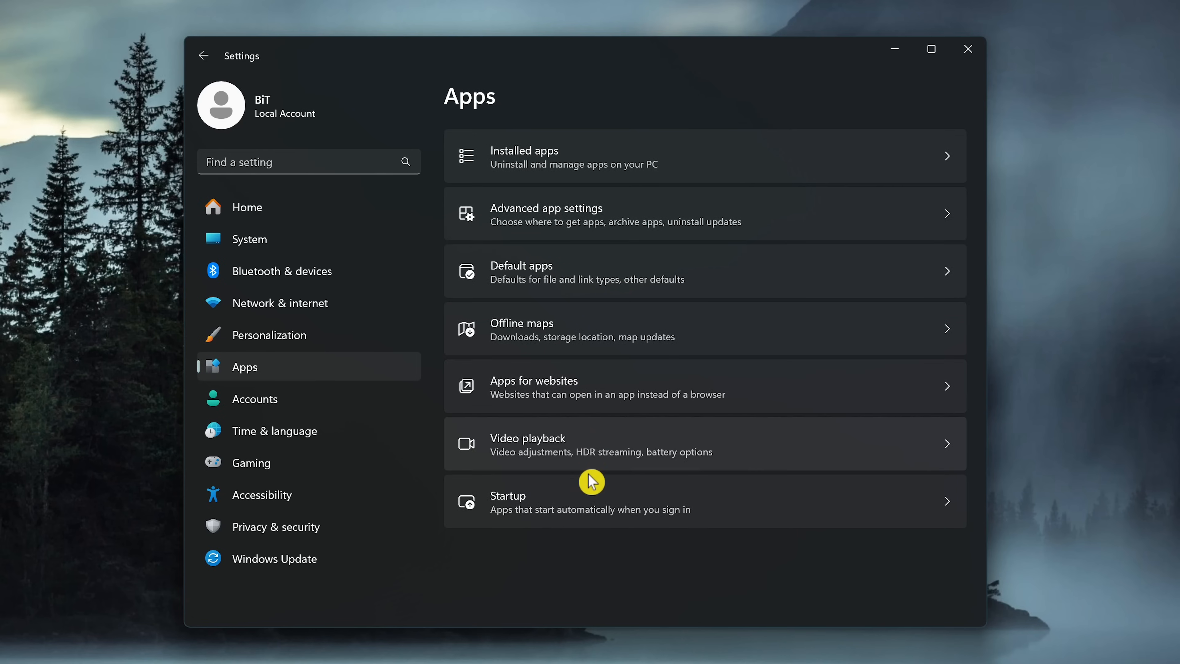
{"action": "left_click", "coordinate": [591, 502]}
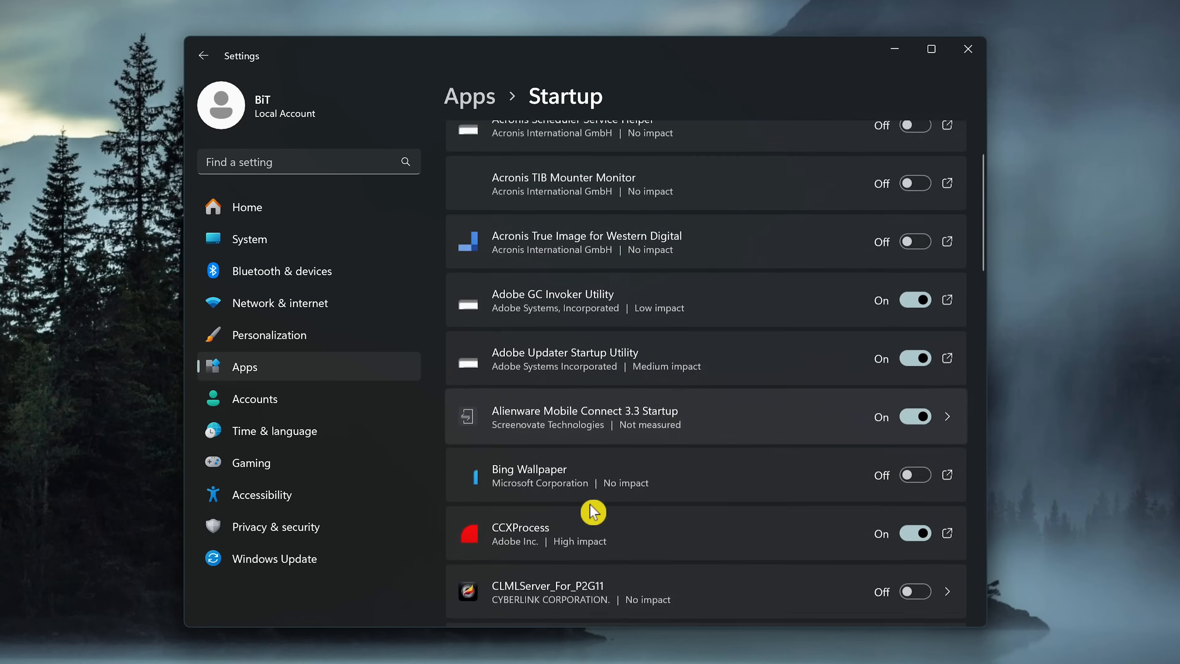
{"action": "scroll", "scroll_direction": "down", "scroll_amount": 3}
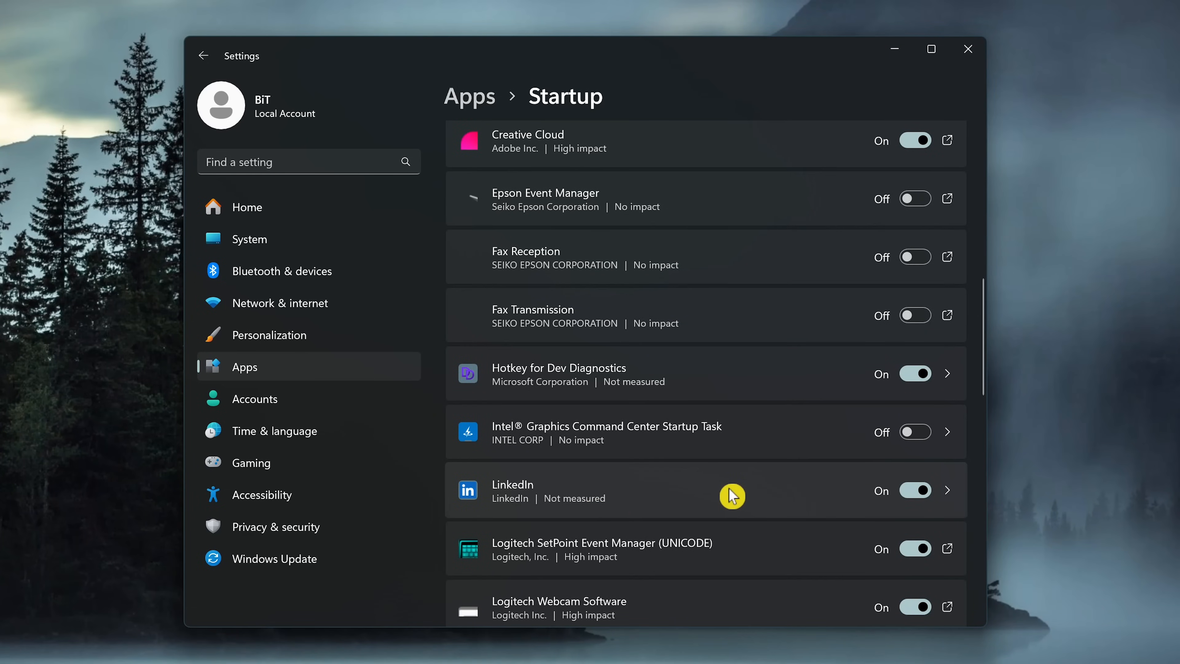
{"action": "left_click", "coordinate": [915, 490]}
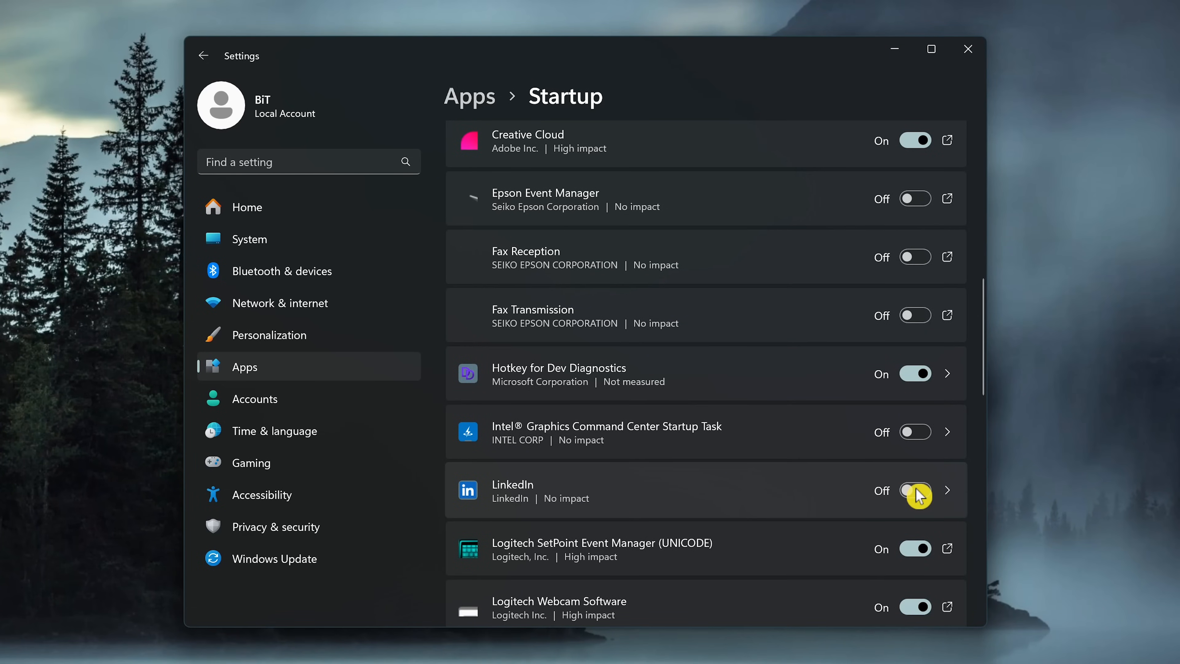
Switch Spotify off in the startup list as well.
{"action": "scroll", "scroll_direction": "down", "scroll_amount": 3}
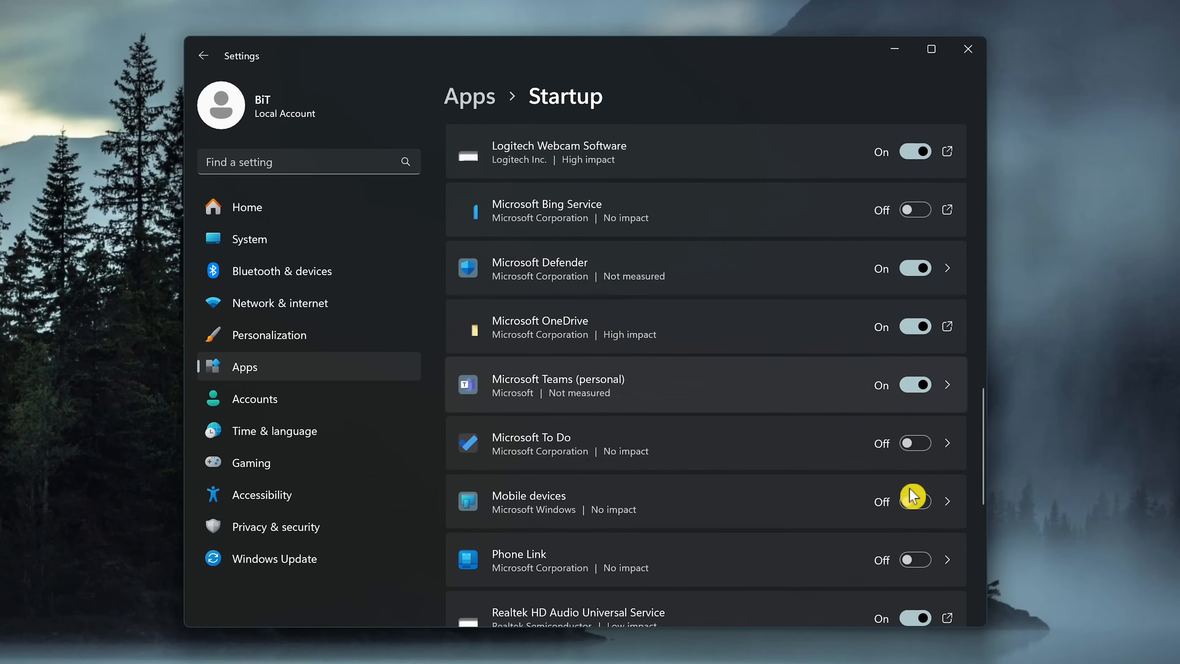
{"action": "scroll", "scroll_direction": "down", "scroll_amount": 3}
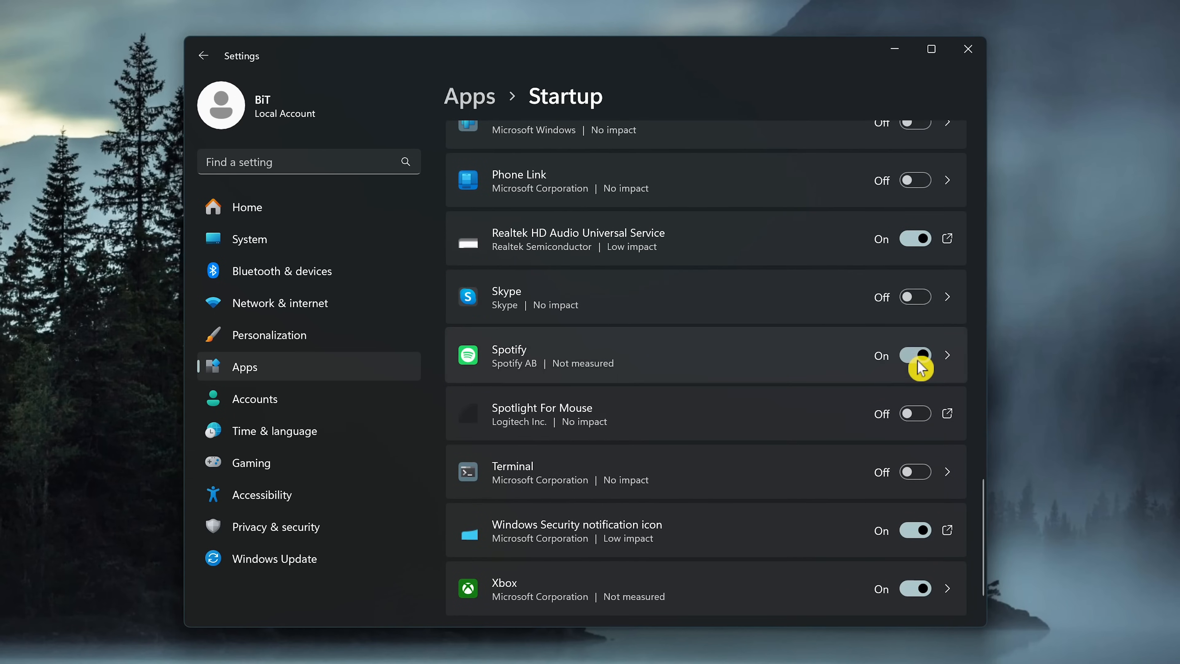
{"action": "left_click", "coordinate": [246, 207]}
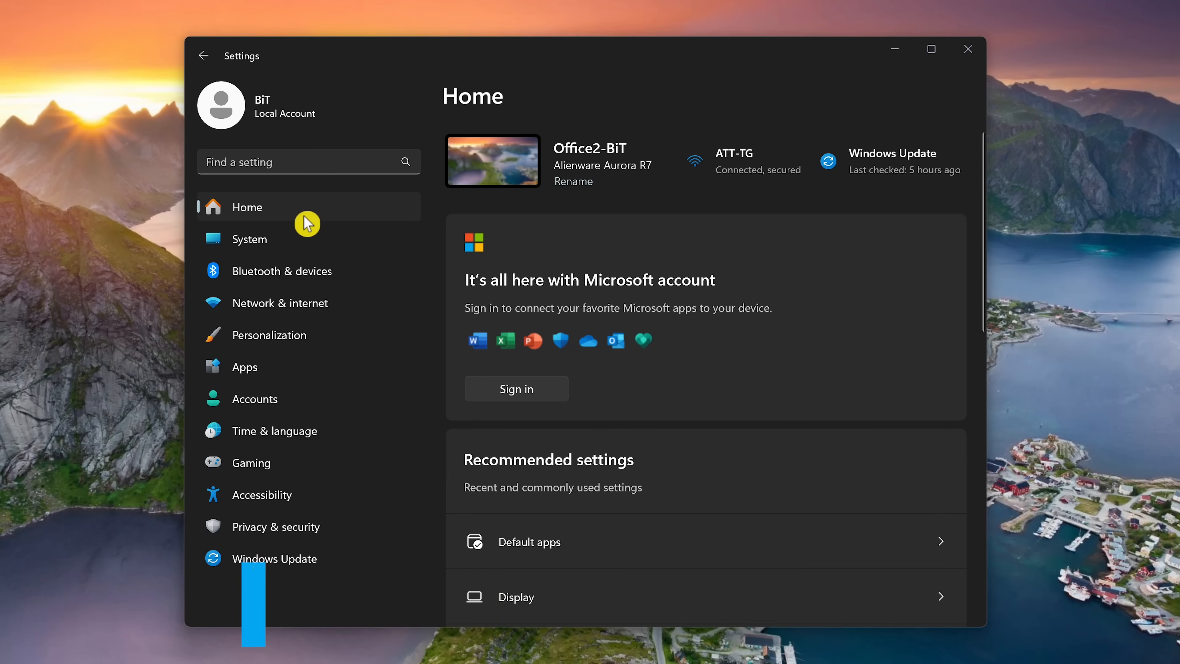
Enable the night light schedule under System > Display so it runs sunset to sunrise.
{"action": "left_click", "coordinate": [250, 239]}
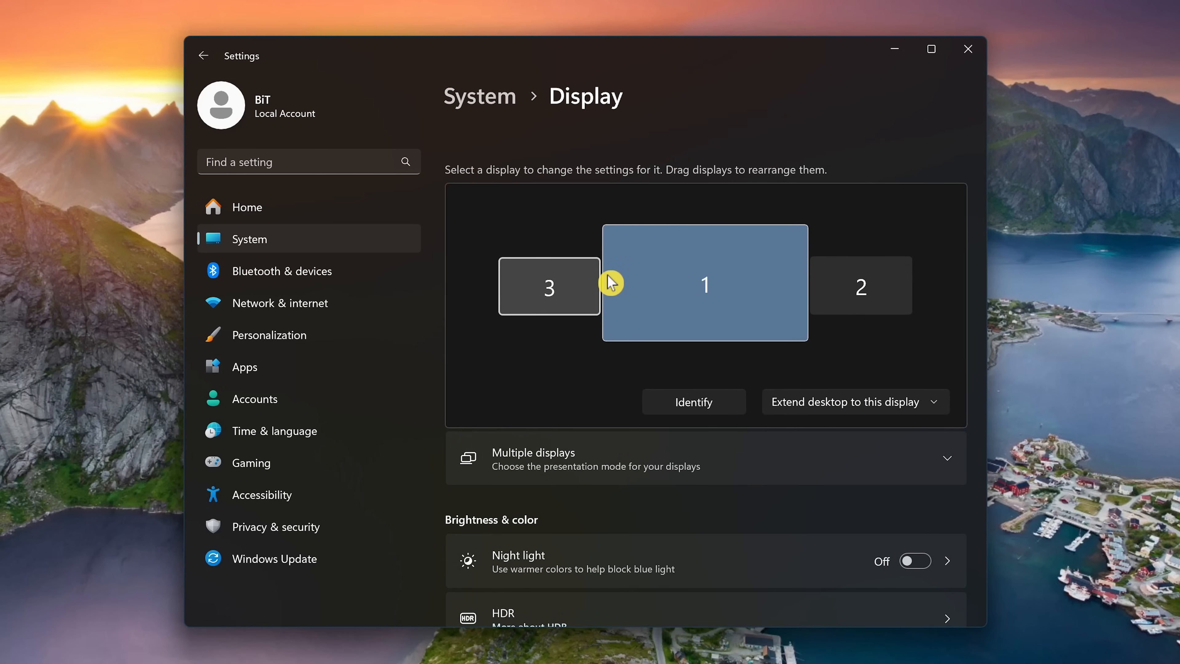
{"action": "mouse_move", "coordinate": [775, 568]}
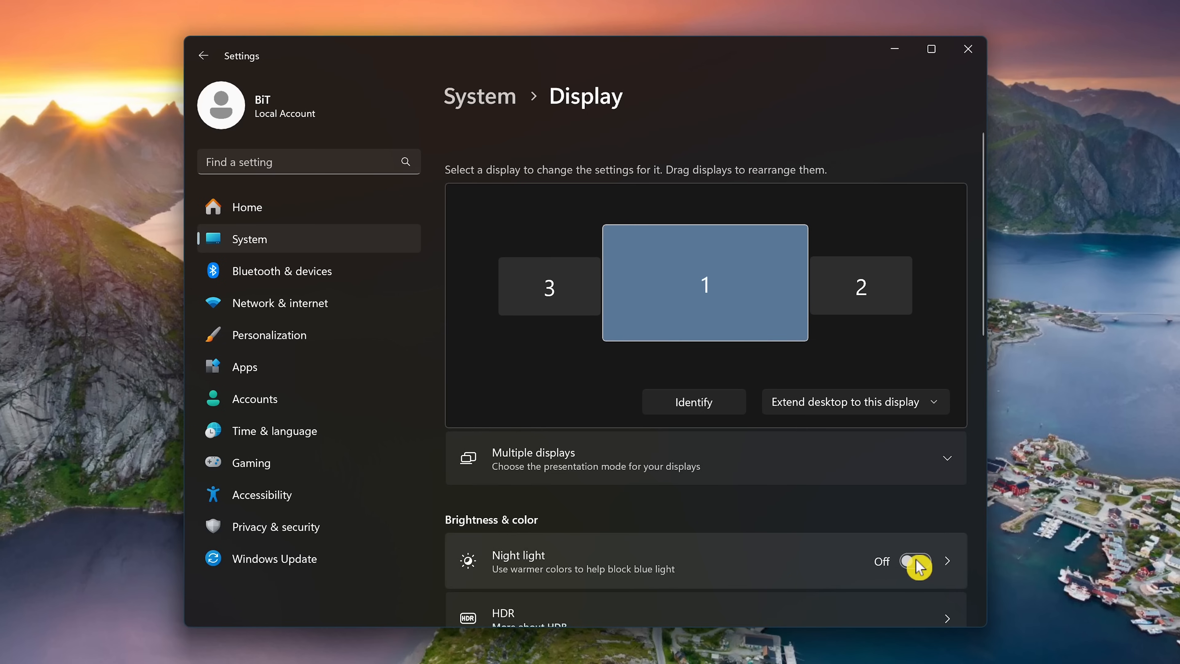
{"action": "left_click", "coordinate": [915, 566]}
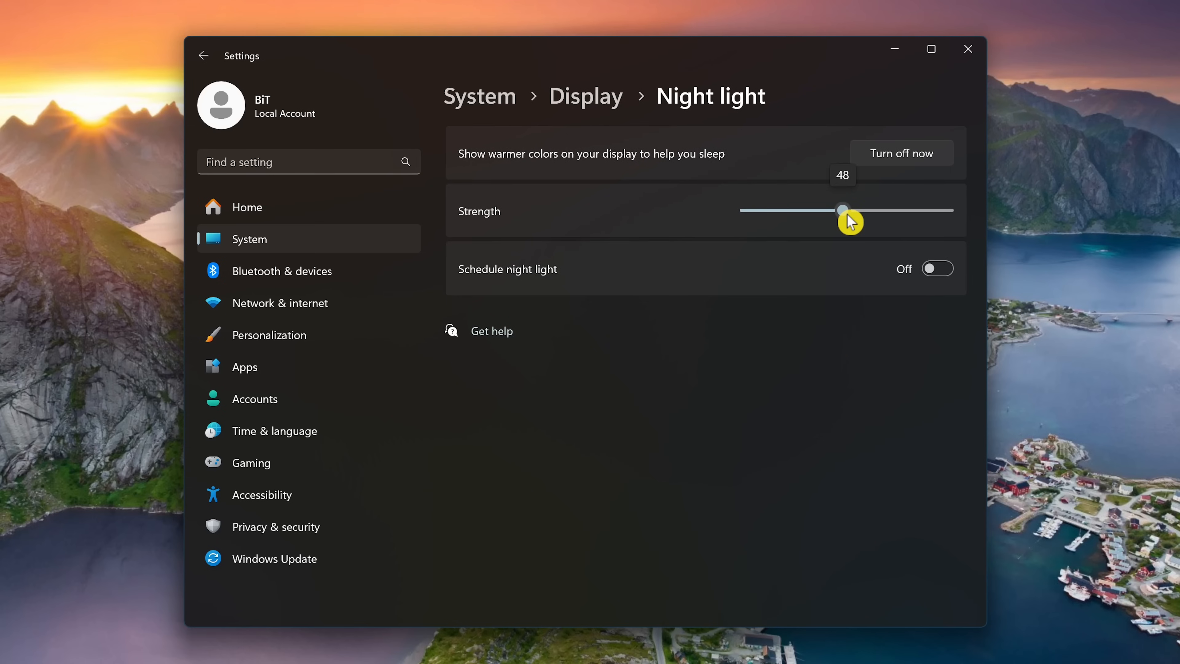
{"action": "mouse_move", "coordinate": [854, 268]}
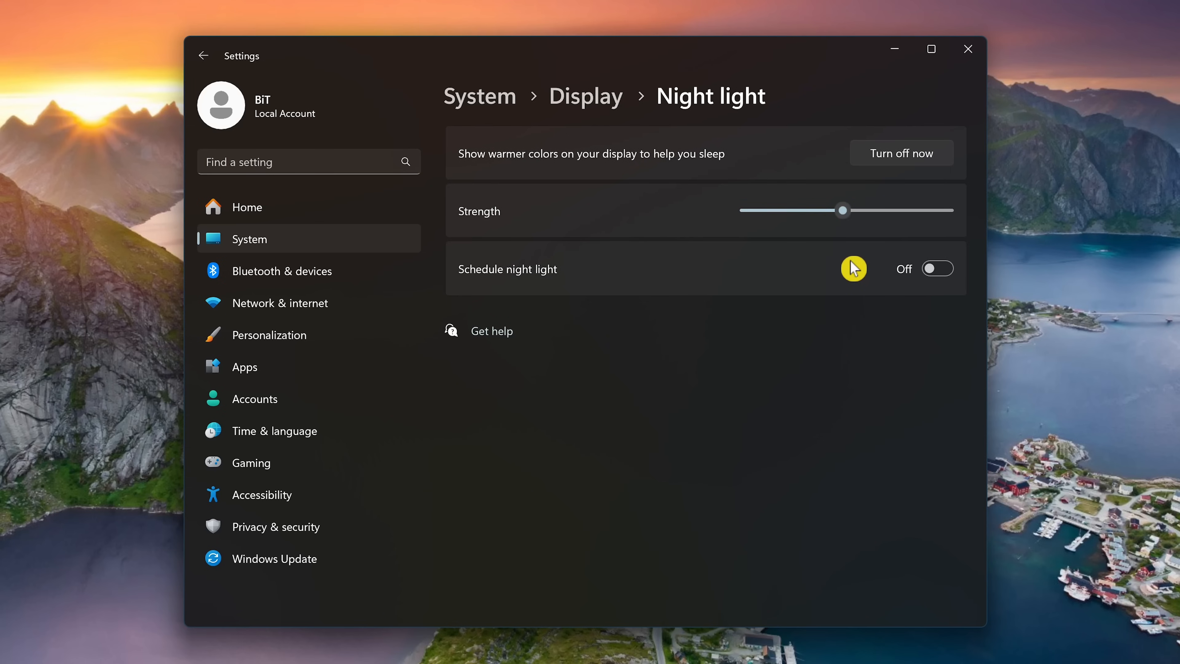
{"action": "mouse_move", "coordinate": [858, 273]}
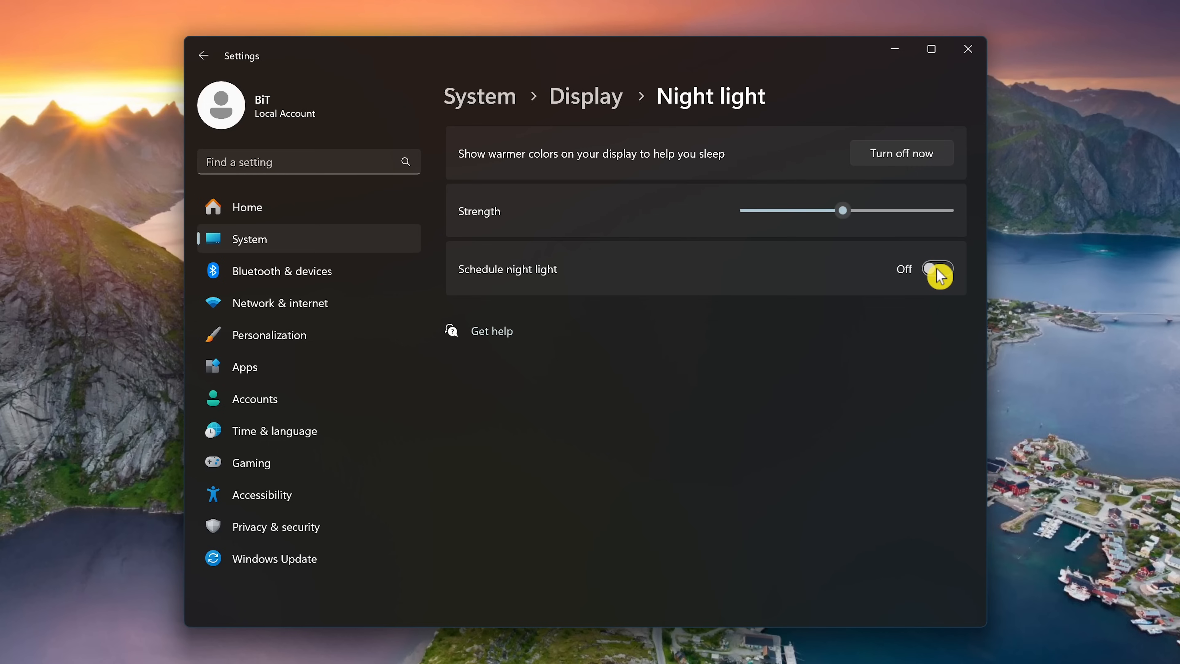
{"action": "left_click", "coordinate": [915, 270]}
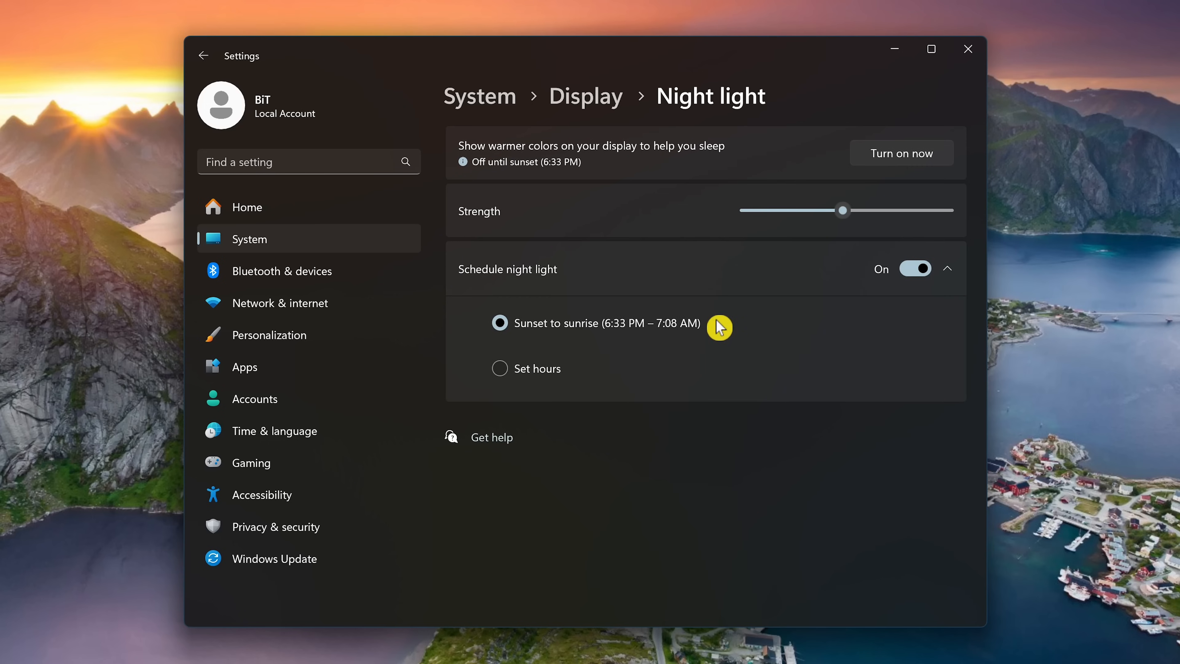
{"action": "mouse_move", "coordinate": [596, 378]}
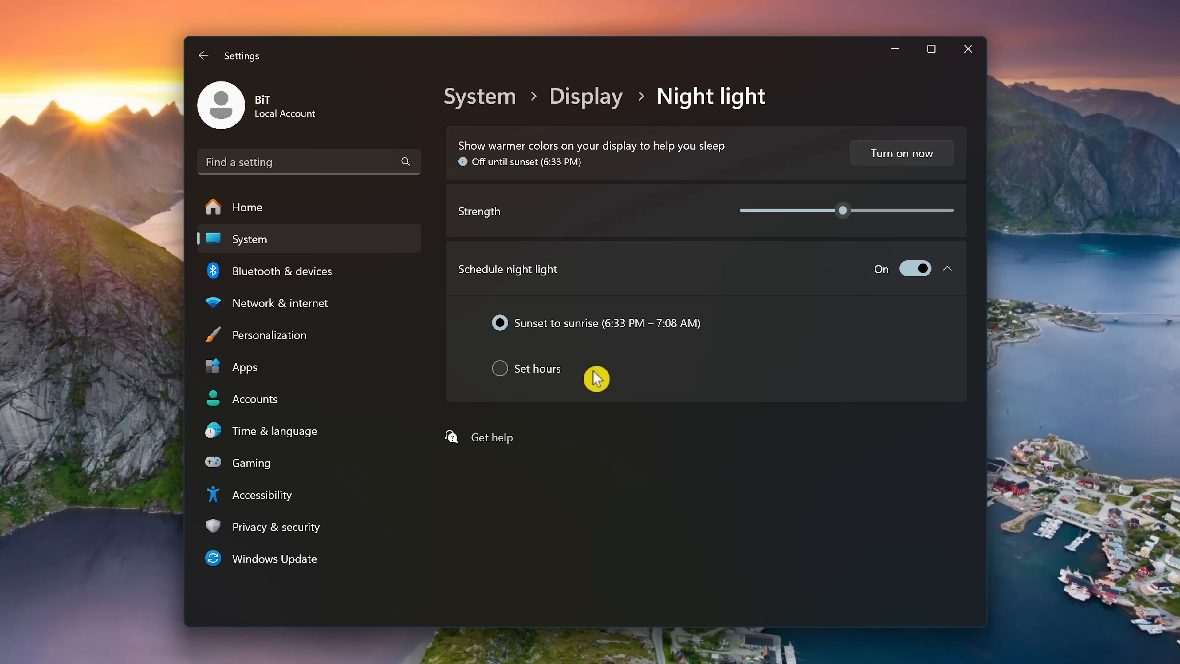
{"action": "mouse_move", "coordinate": [594, 358]}
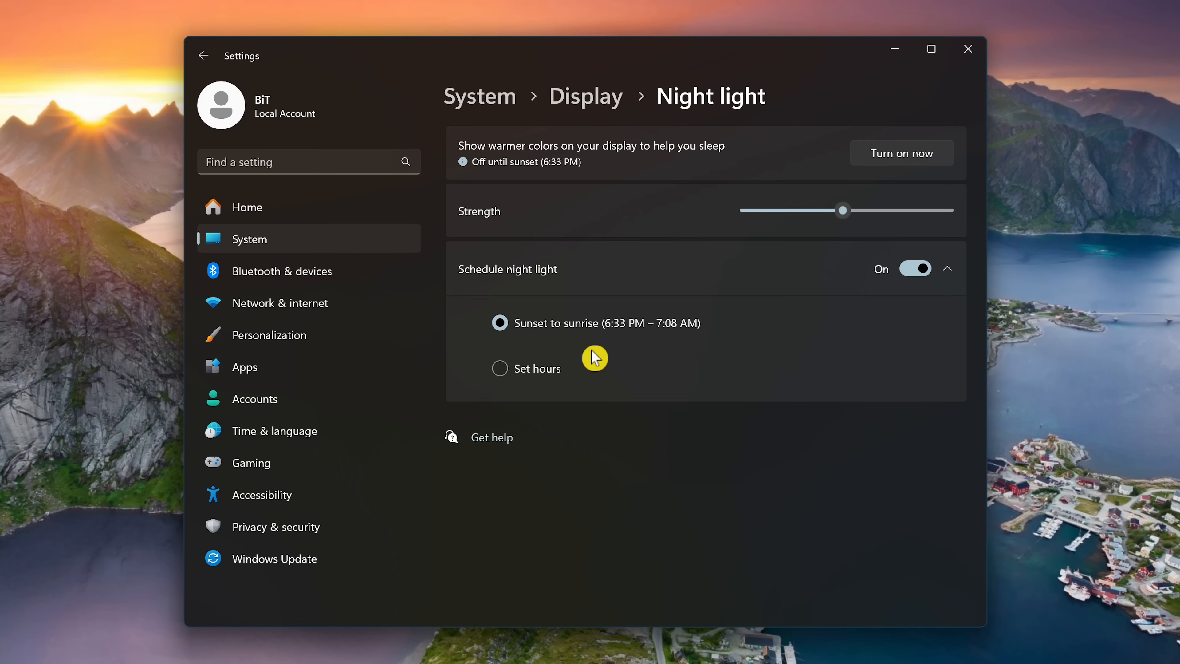
Review the Scale choices on the Display page and keep 200%.
{"action": "left_click", "coordinate": [586, 96]}
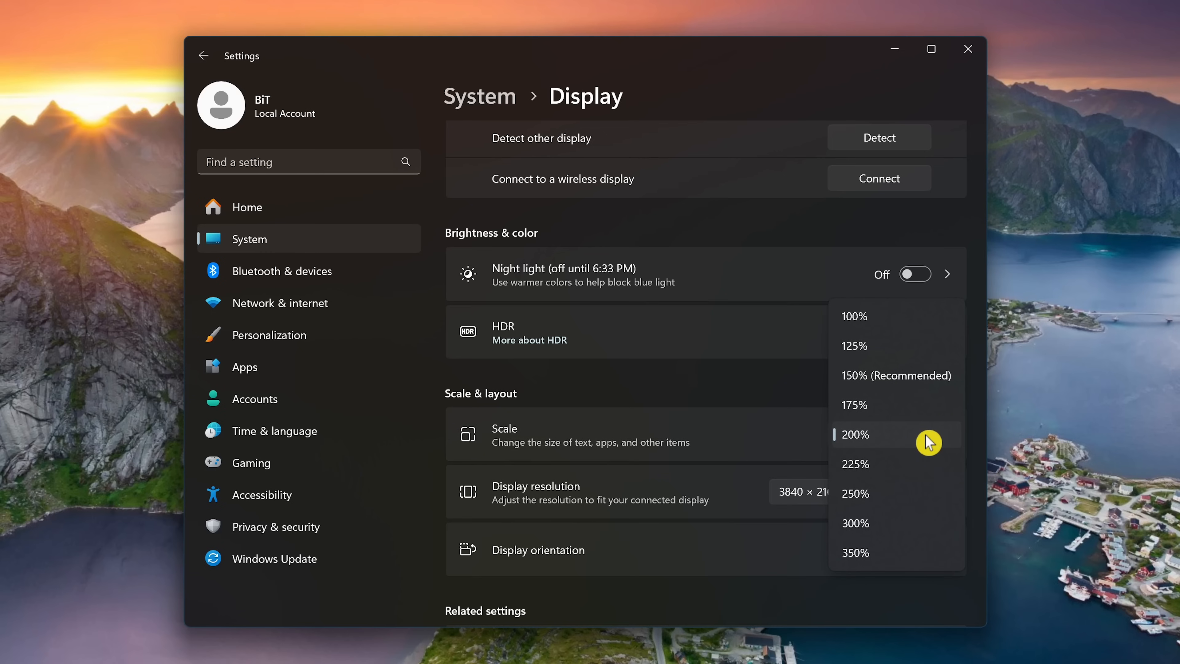
{"action": "mouse_move", "coordinate": [912, 405]}
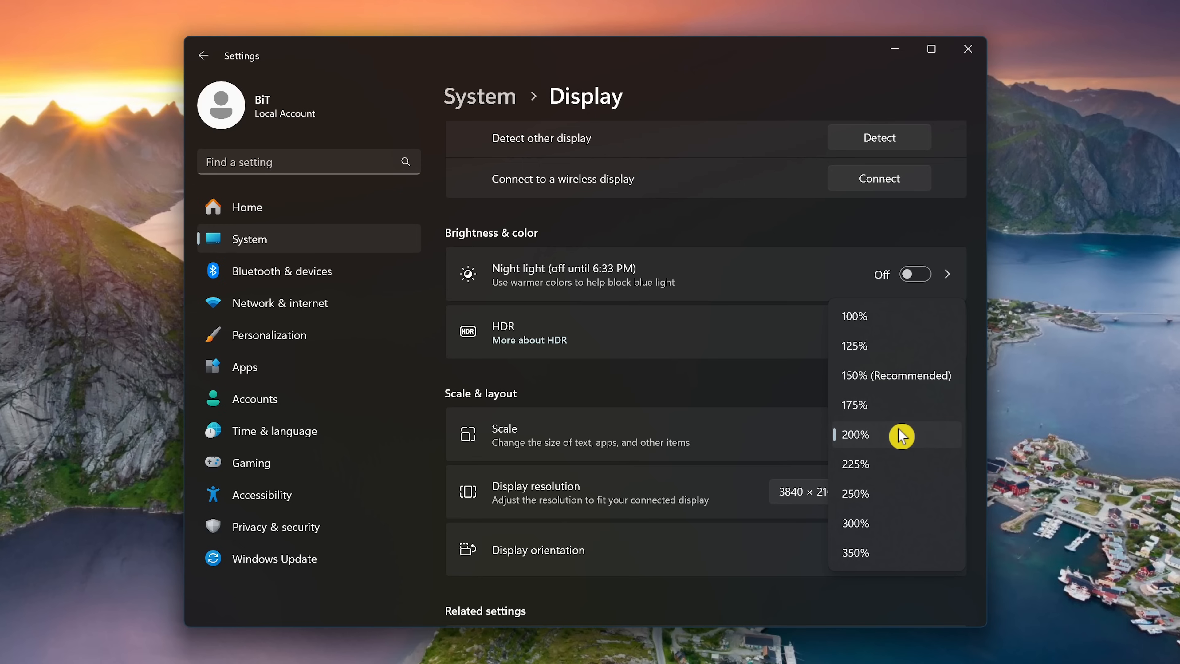
{"action": "mouse_move", "coordinate": [902, 443]}
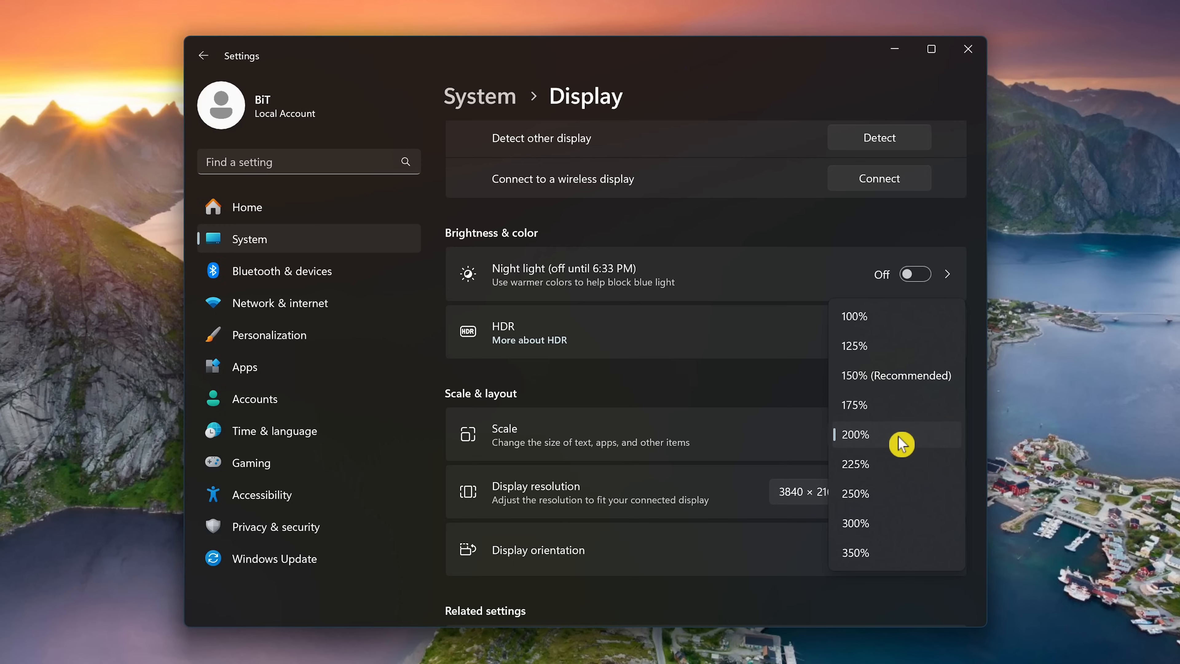
{"action": "left_click", "coordinate": [855, 435]}
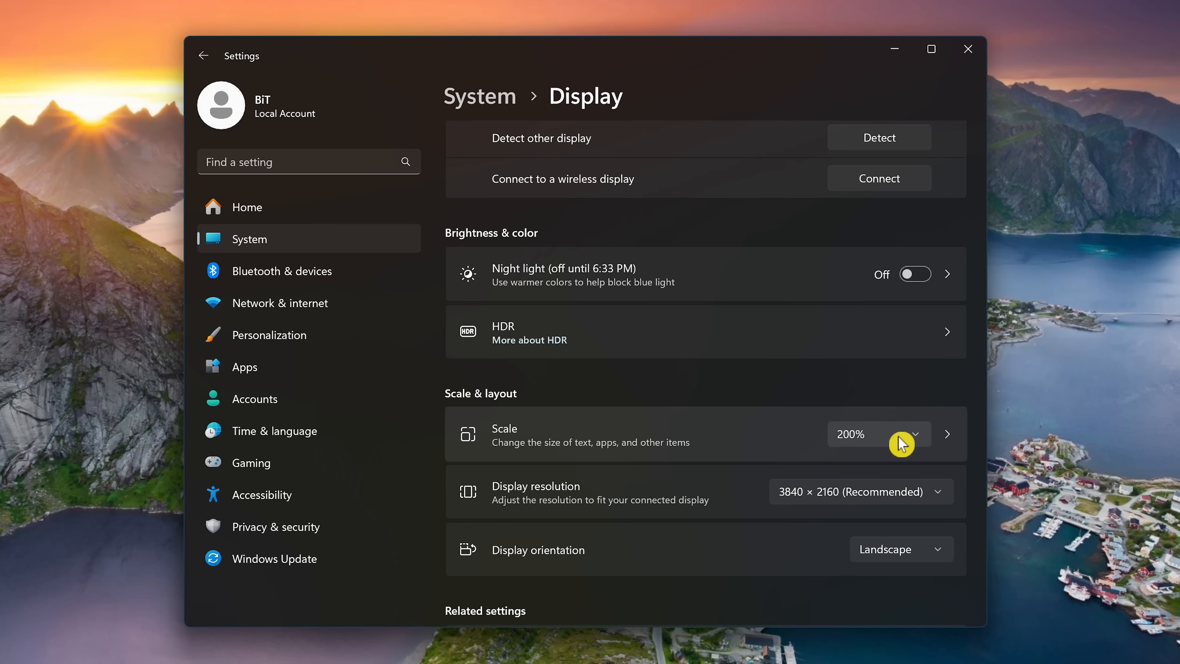
{"action": "scroll", "scroll_direction": "down", "scroll_amount": 3}
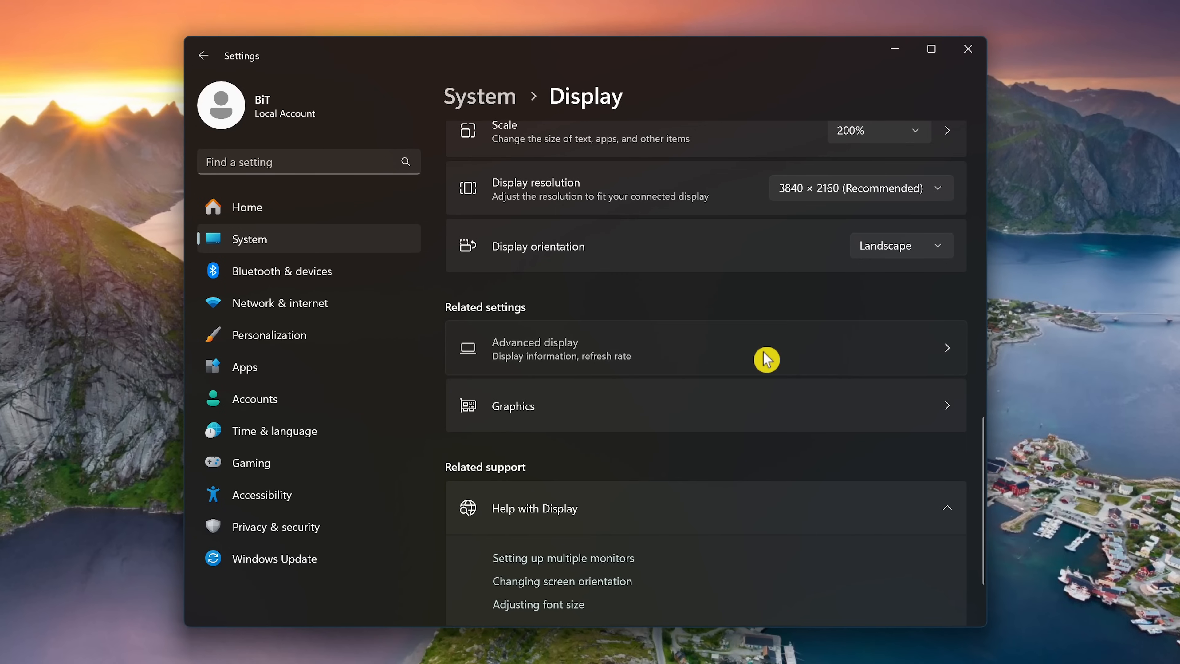
In Advanced display, review the refresh rates and keep 60 Hz.
{"action": "left_click", "coordinate": [767, 348]}
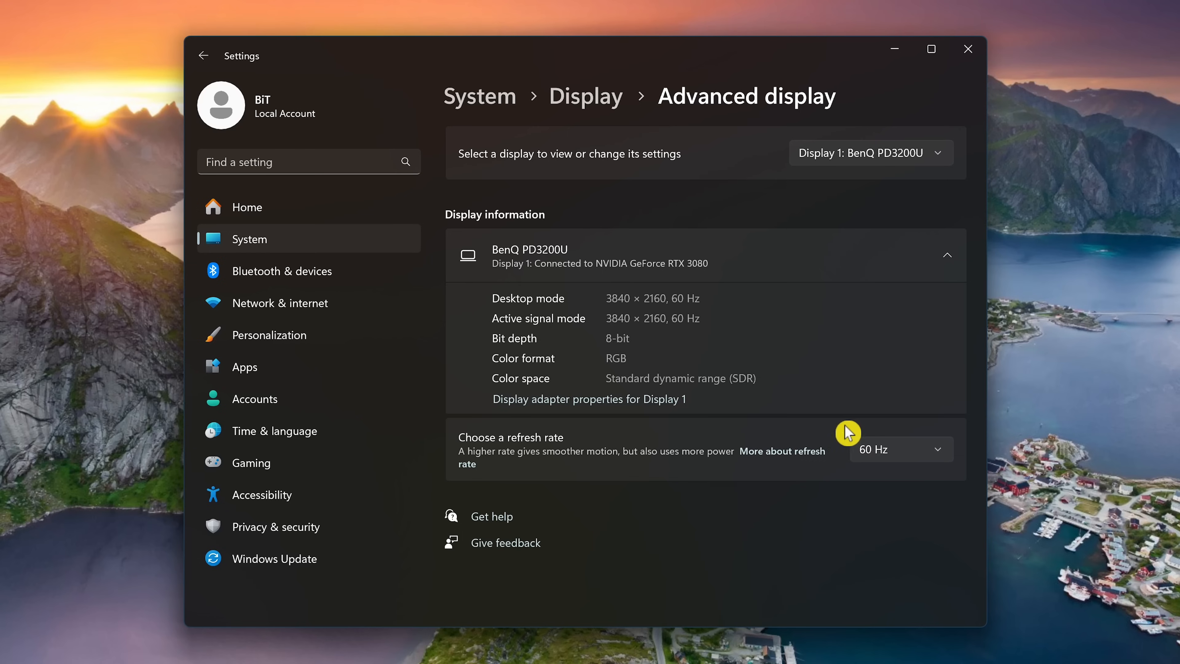
{"action": "left_click", "coordinate": [900, 449]}
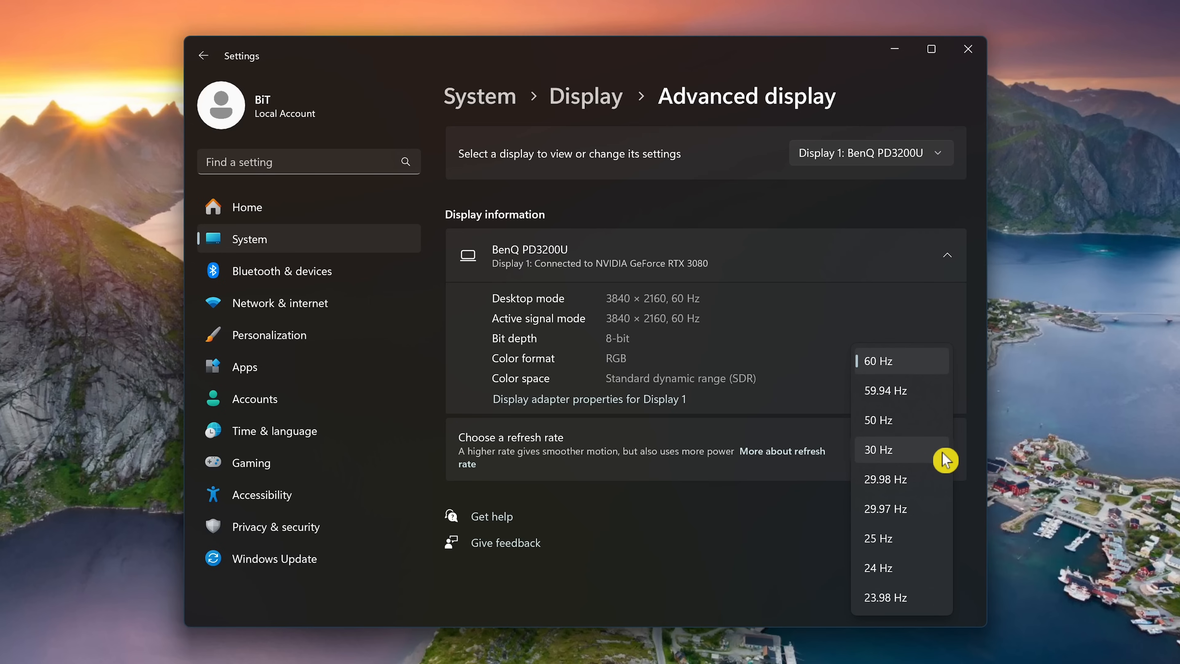
{"action": "mouse_move", "coordinate": [907, 369]}
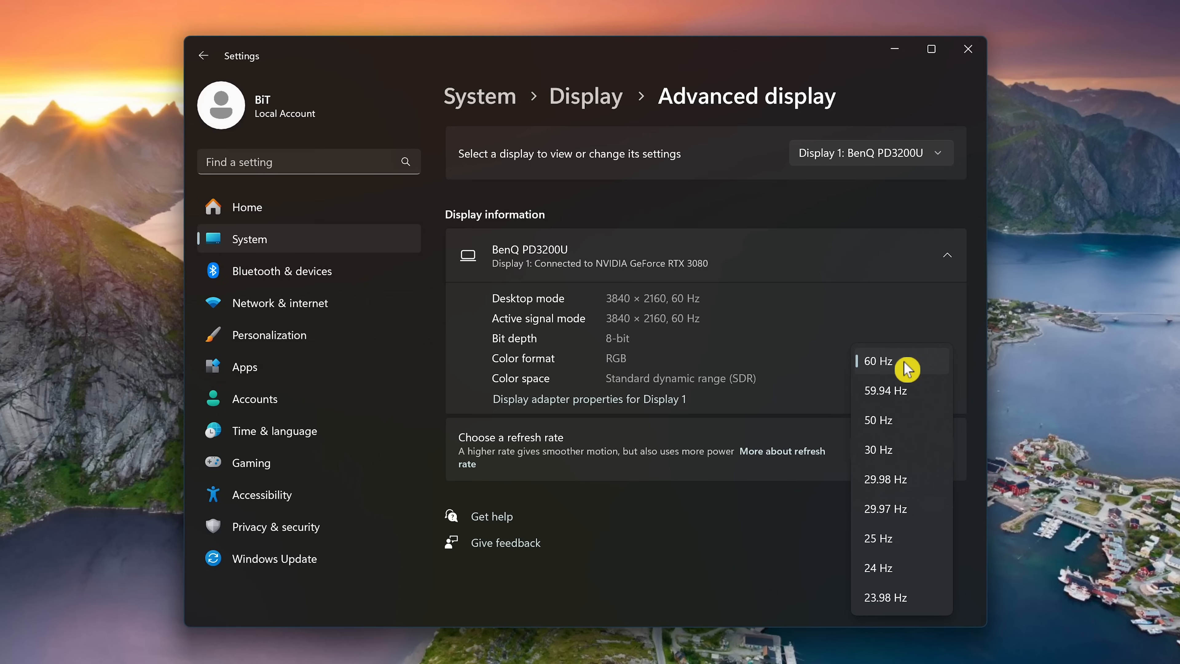
{"action": "left_click", "coordinate": [876, 360]}
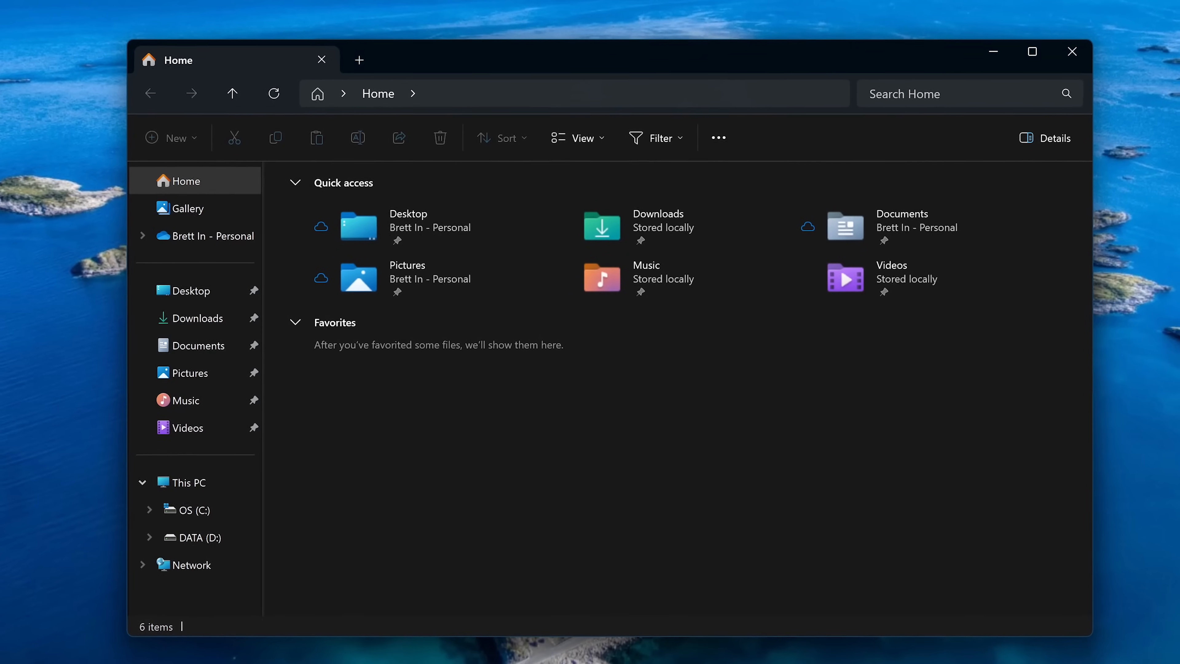
{"action": "mouse_move", "coordinate": [719, 137]}
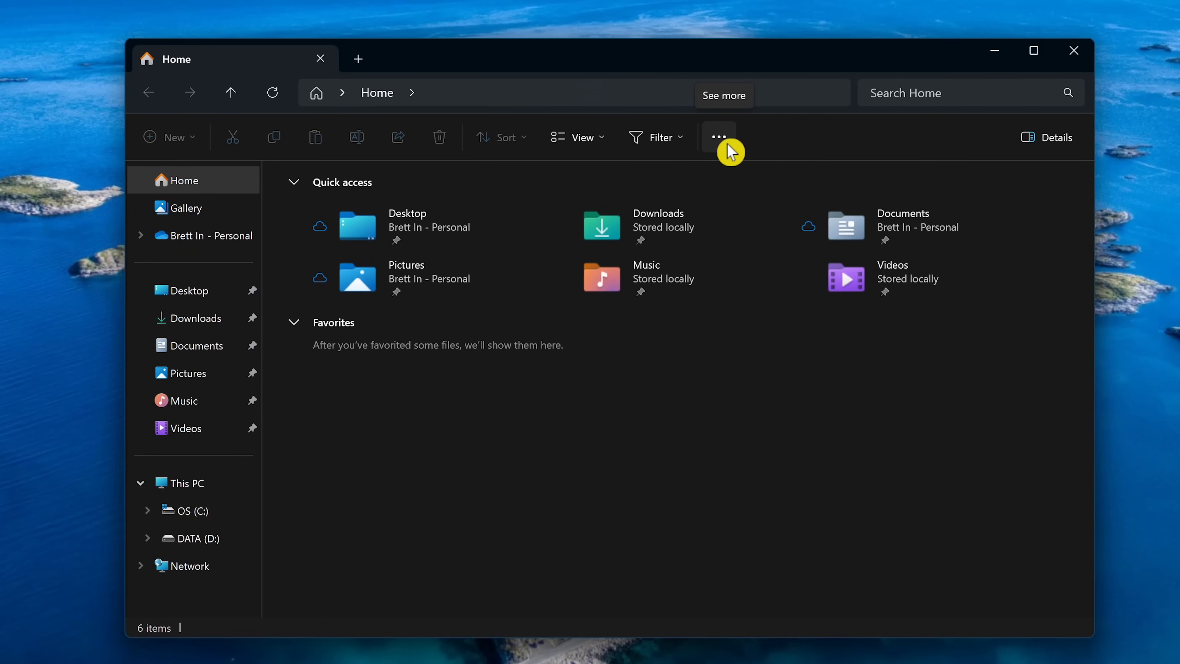
In Folder Options, set 'Open File Explorer to' This PC and confirm with OK.
{"action": "left_click", "coordinate": [719, 137]}
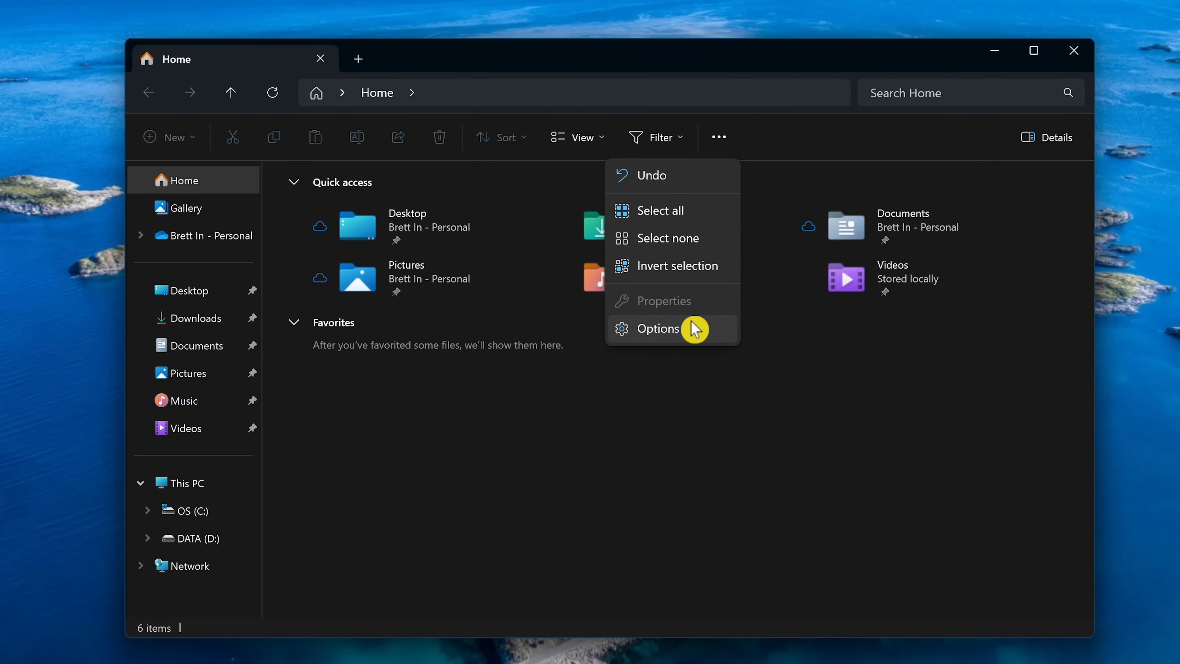
{"action": "left_click", "coordinate": [657, 328]}
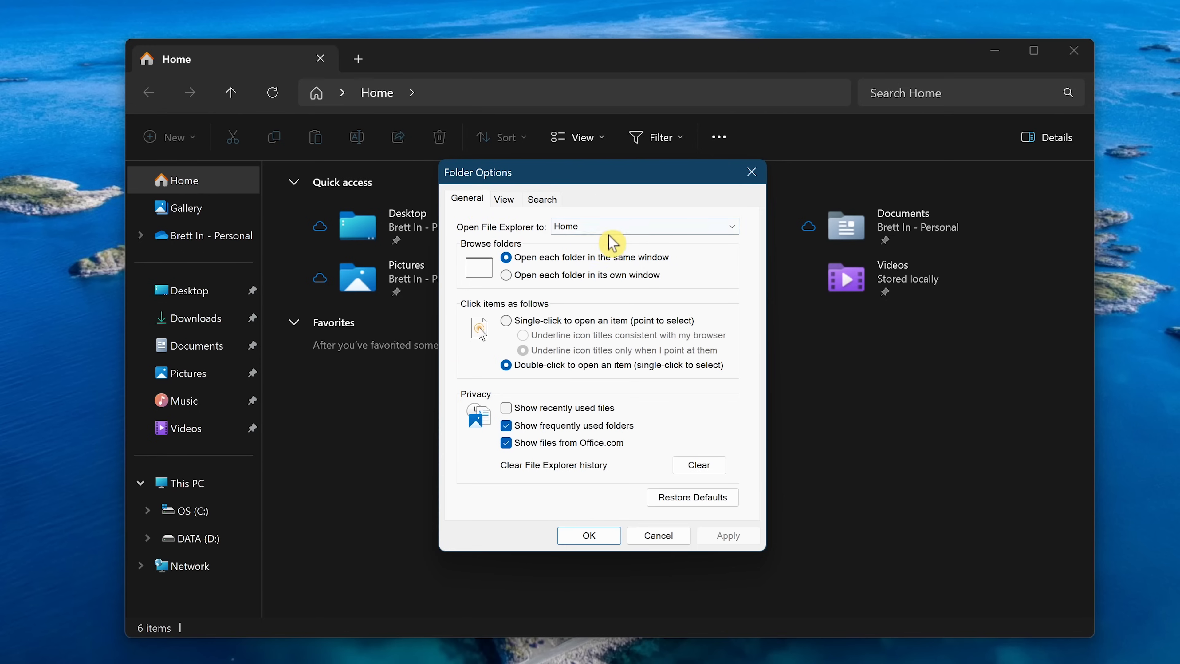
{"action": "left_click", "coordinate": [643, 226]}
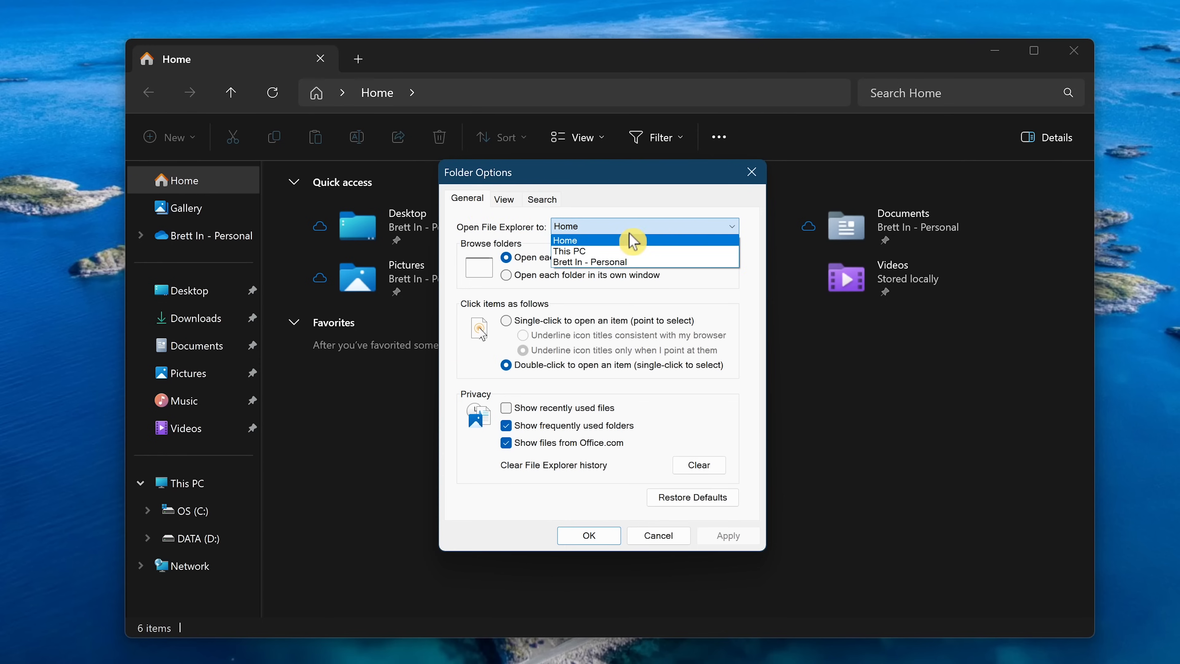
{"action": "left_click", "coordinate": [569, 251]}
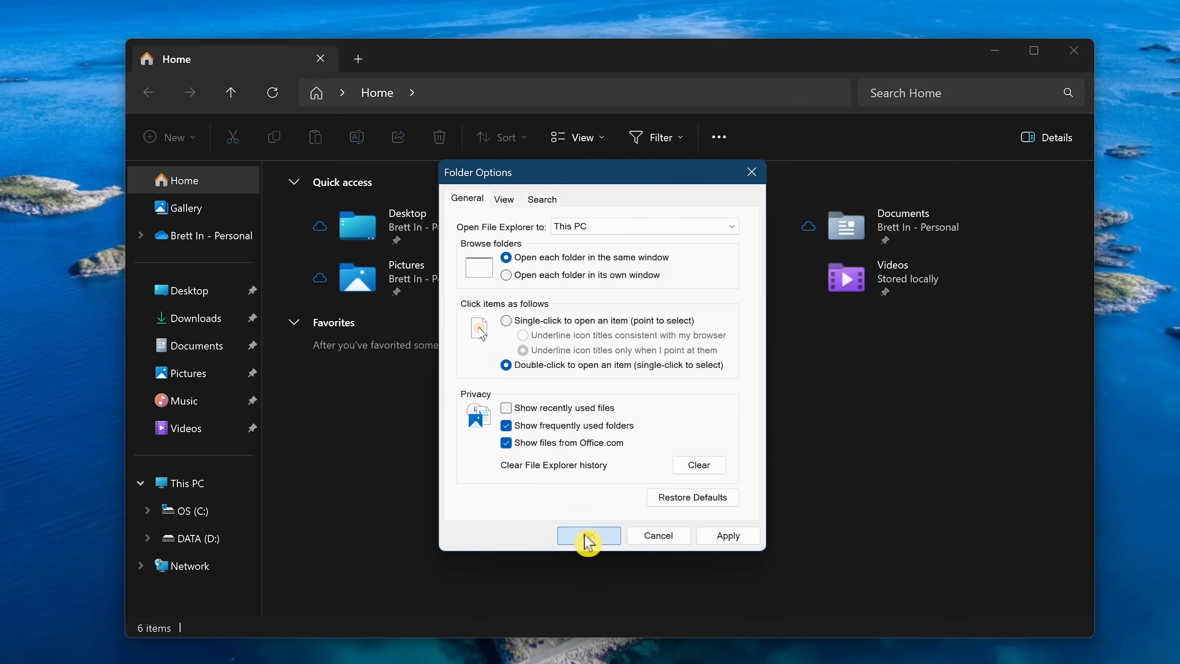
{"action": "left_click", "coordinate": [589, 536]}
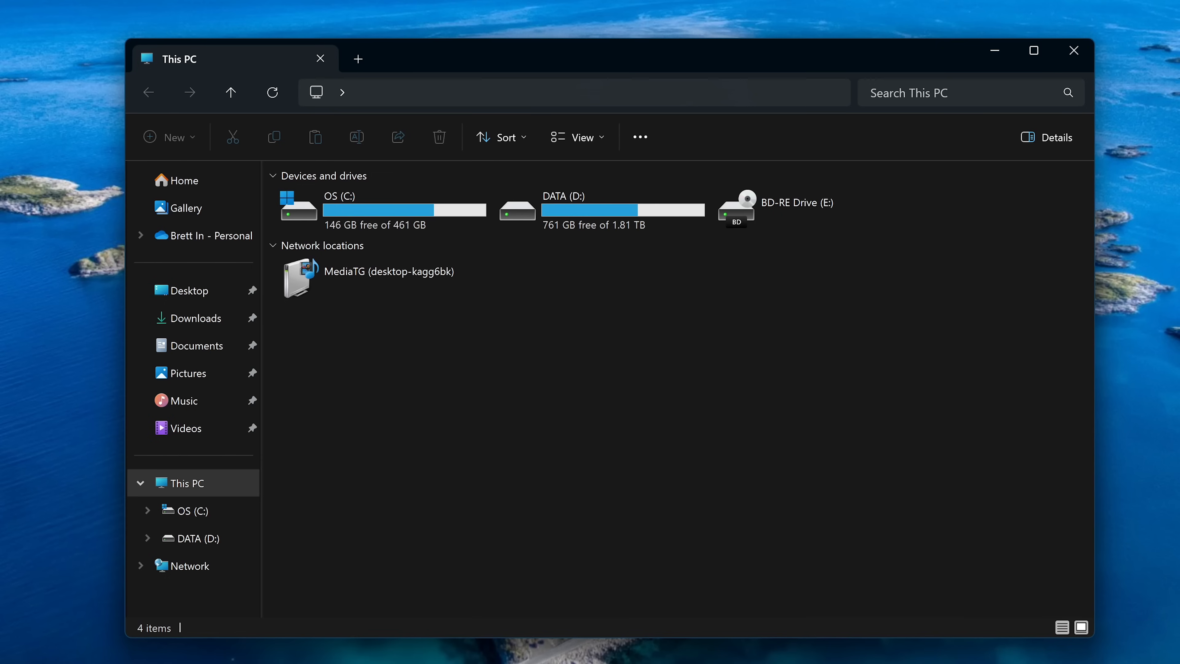